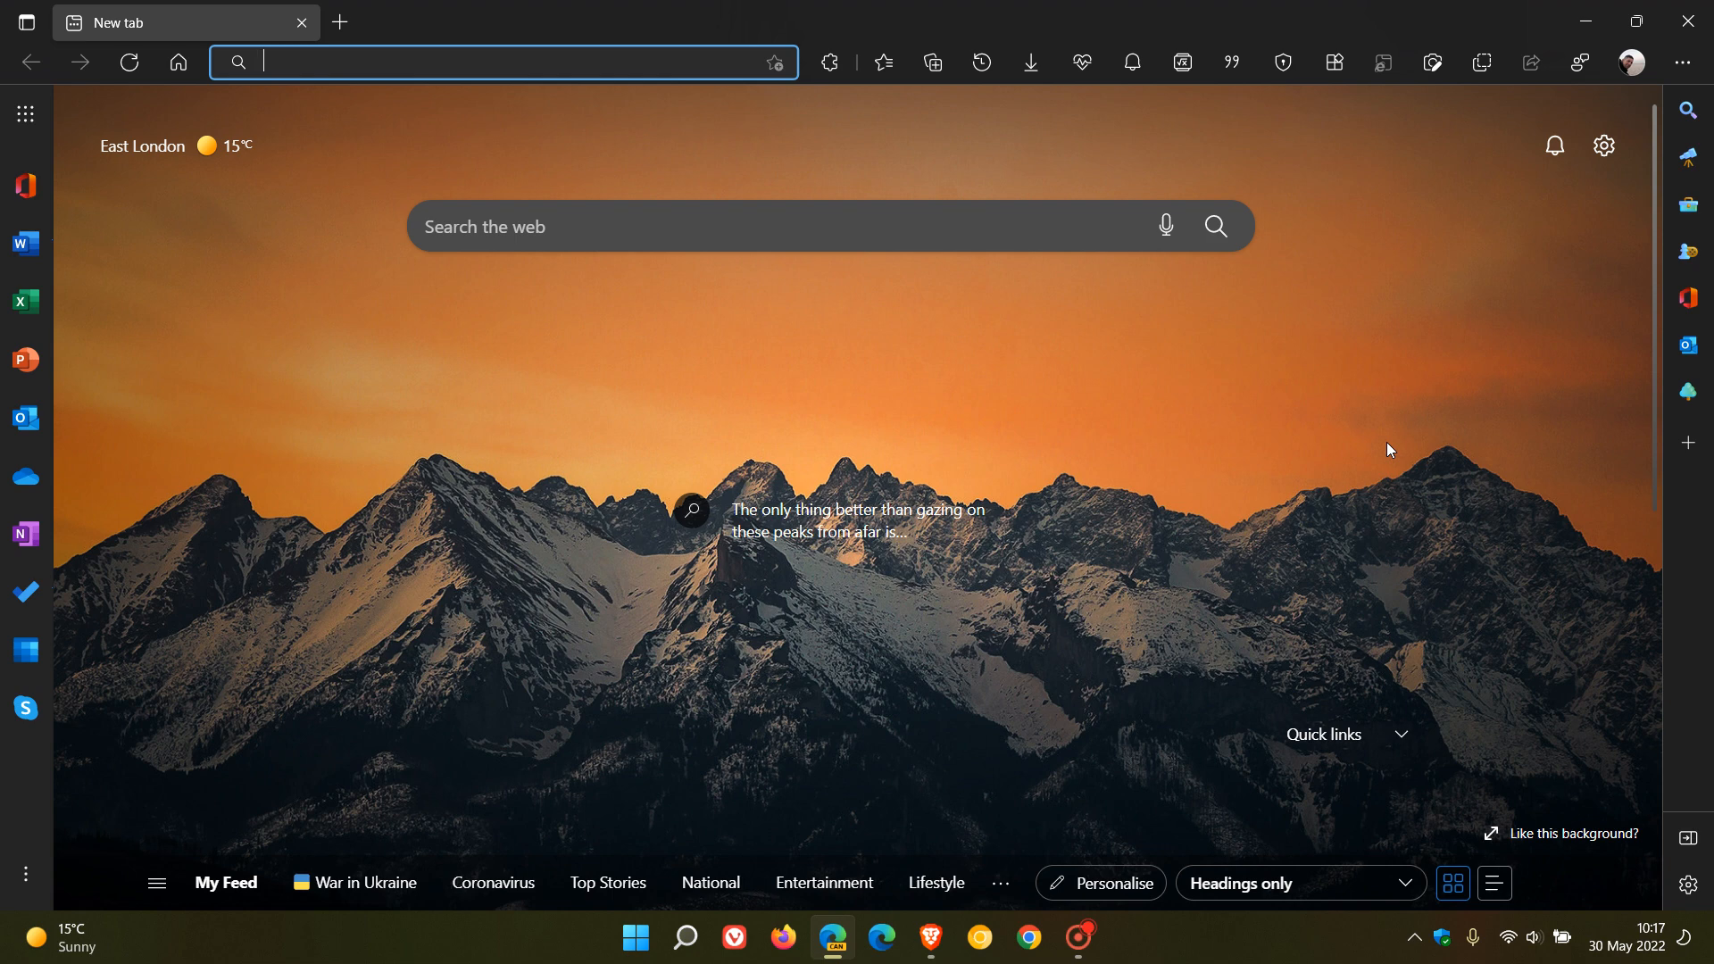
pyautogui.moveTo(1286, 529)
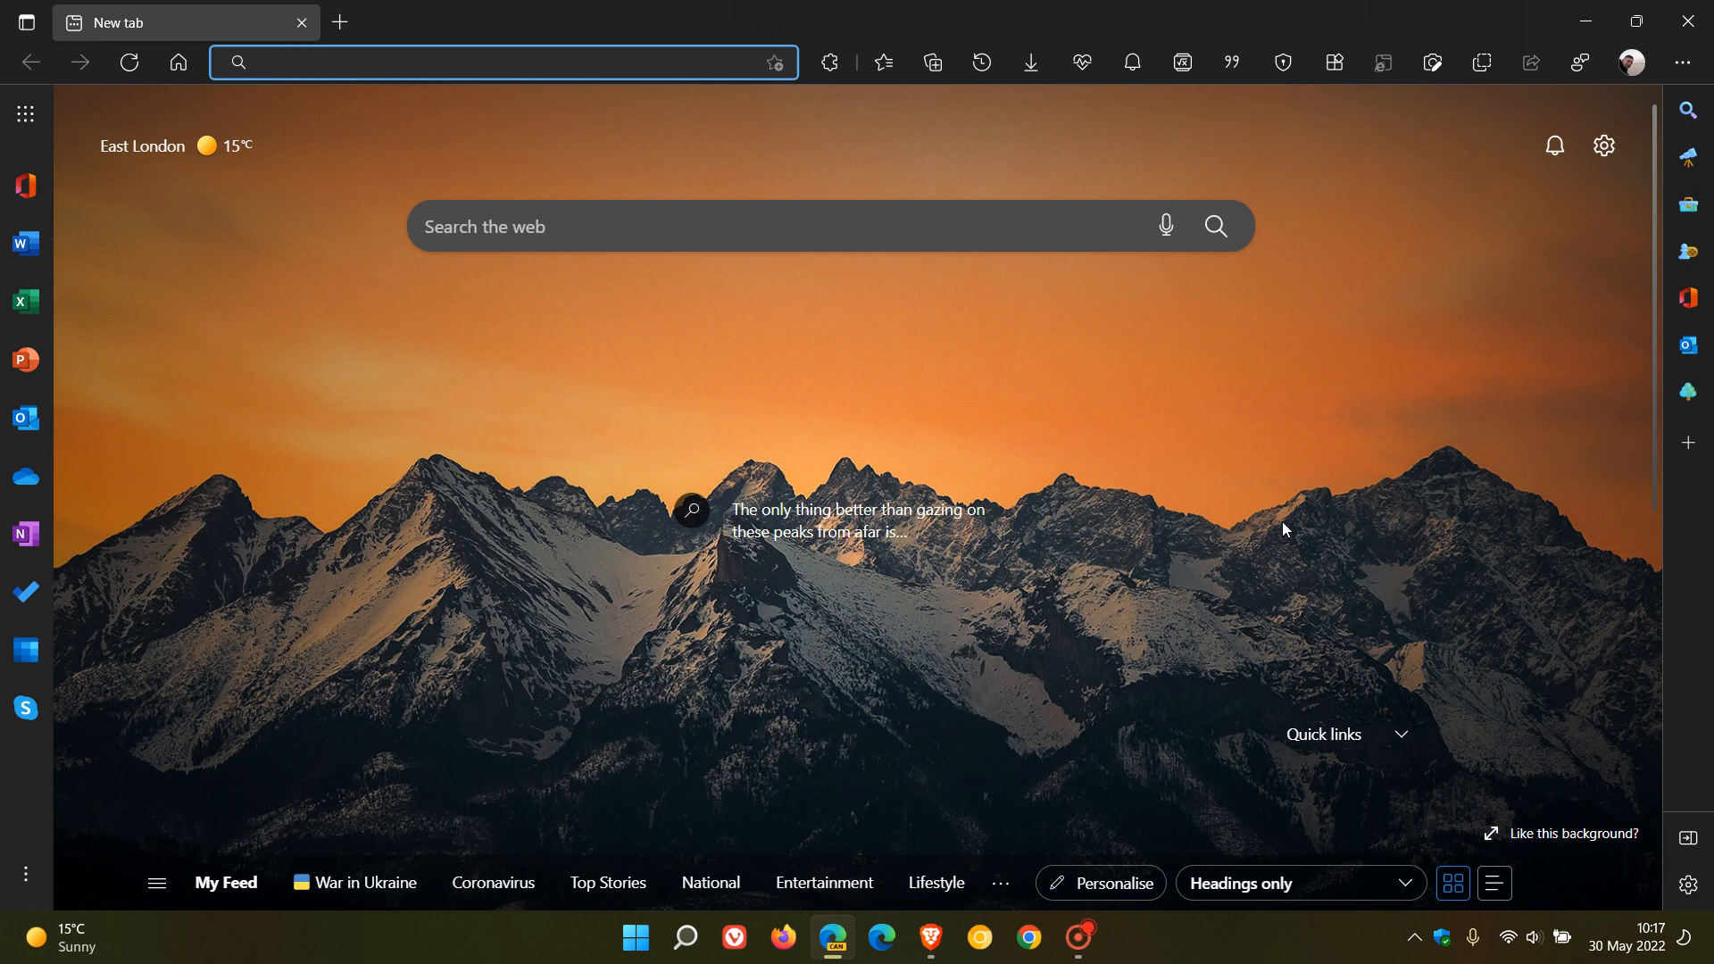
# - Go from the profile menu to Settings > Profiles > Import browser data
pyautogui.click(503, 63)
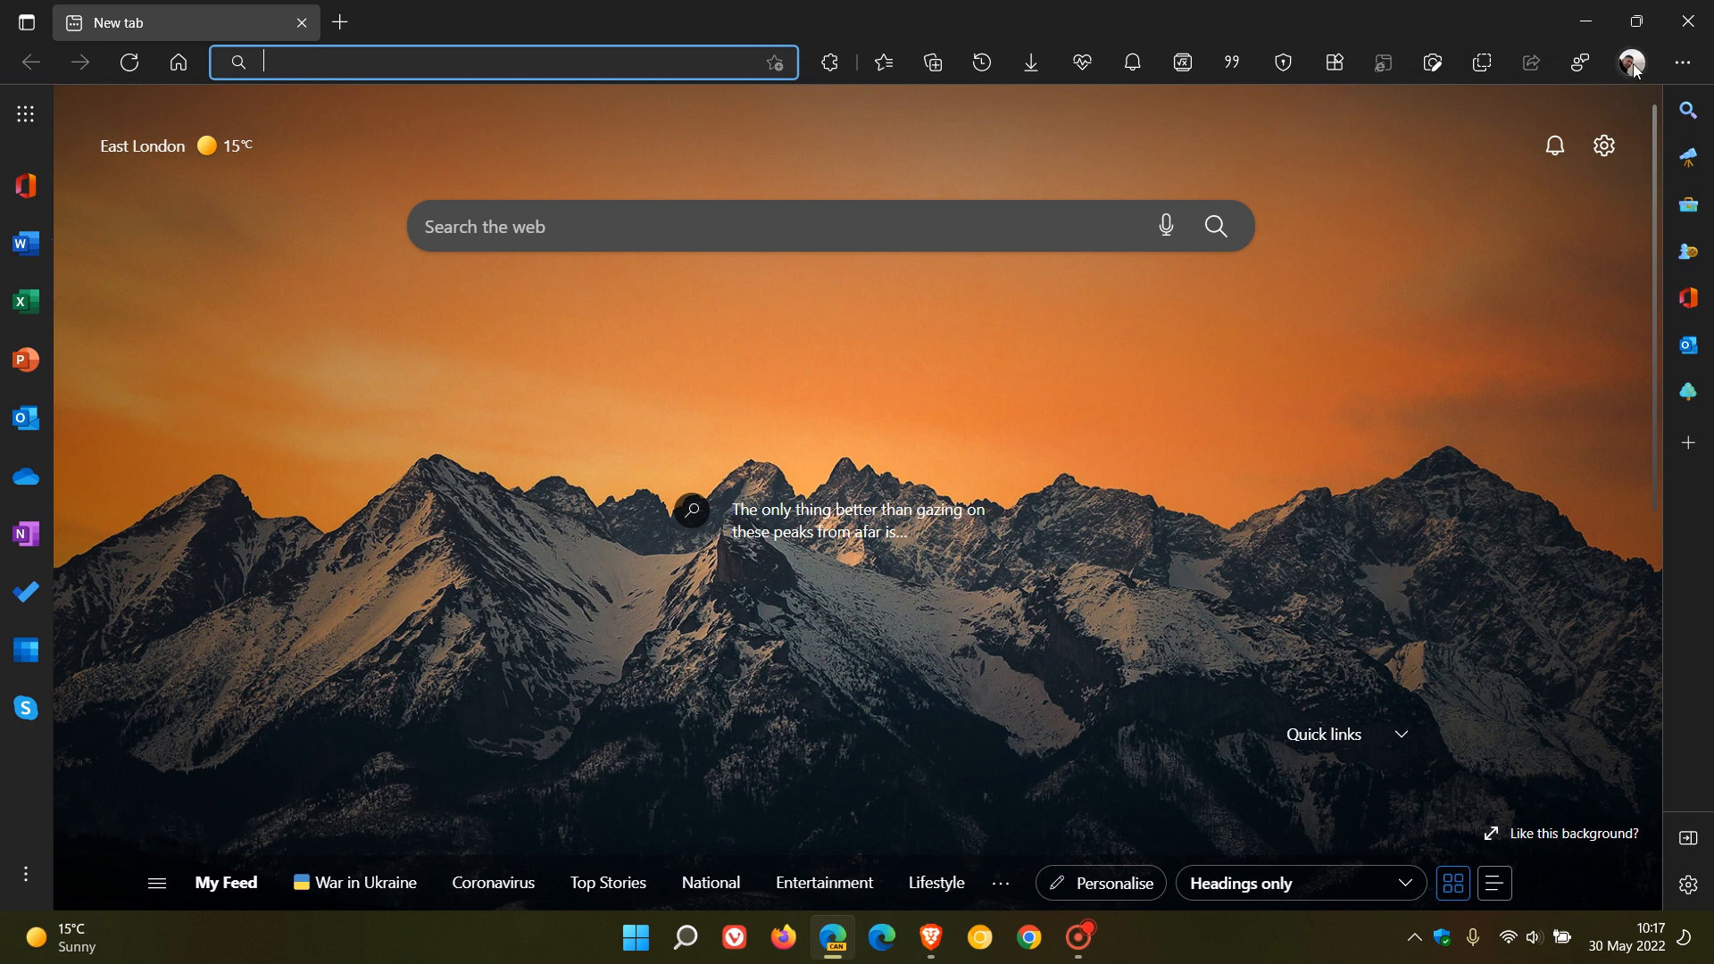
pyautogui.click(1631, 63)
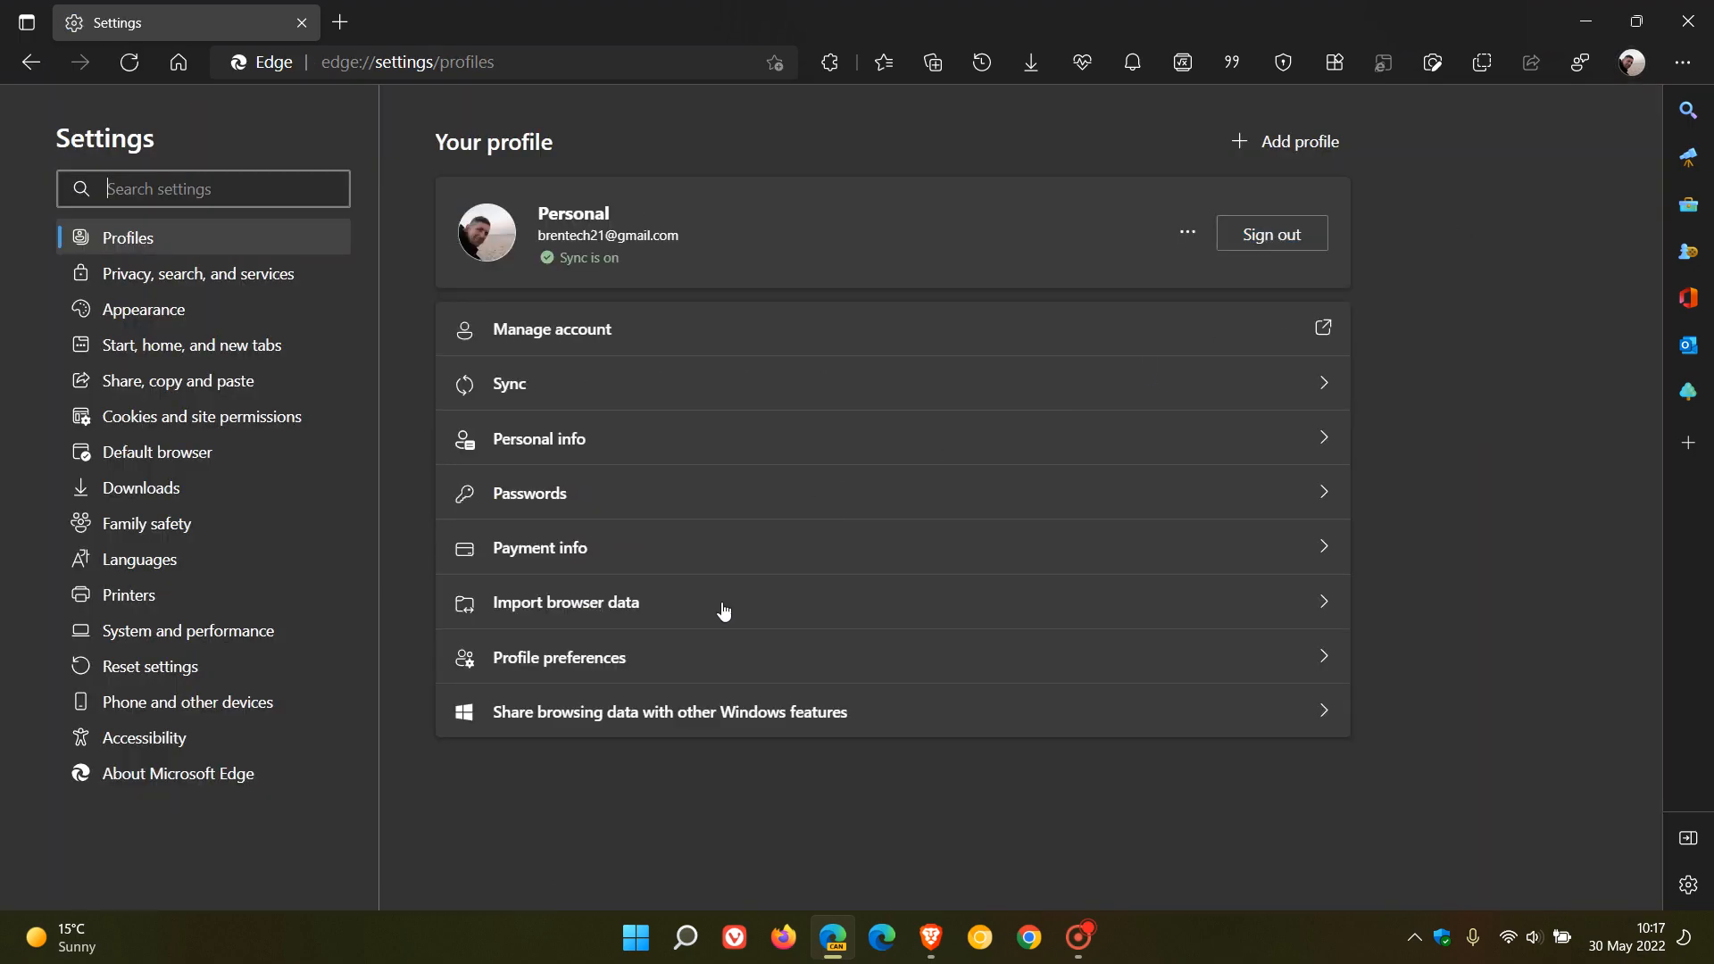
pyautogui.click(566, 602)
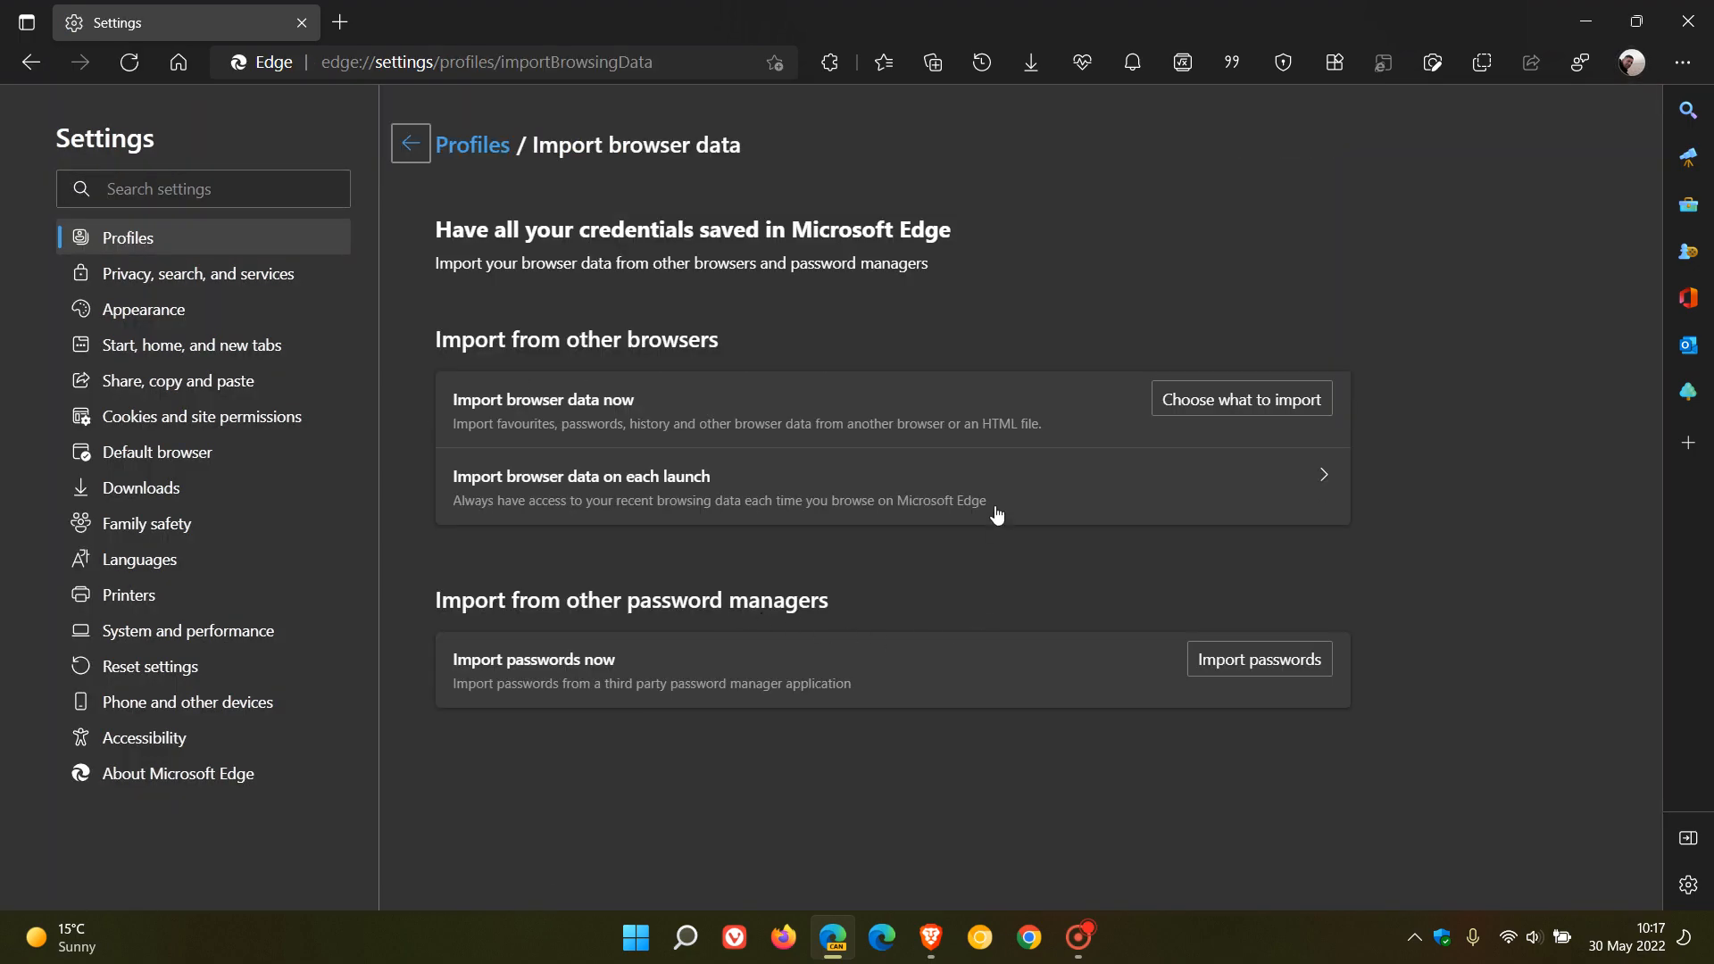
pyautogui.moveTo(726, 364)
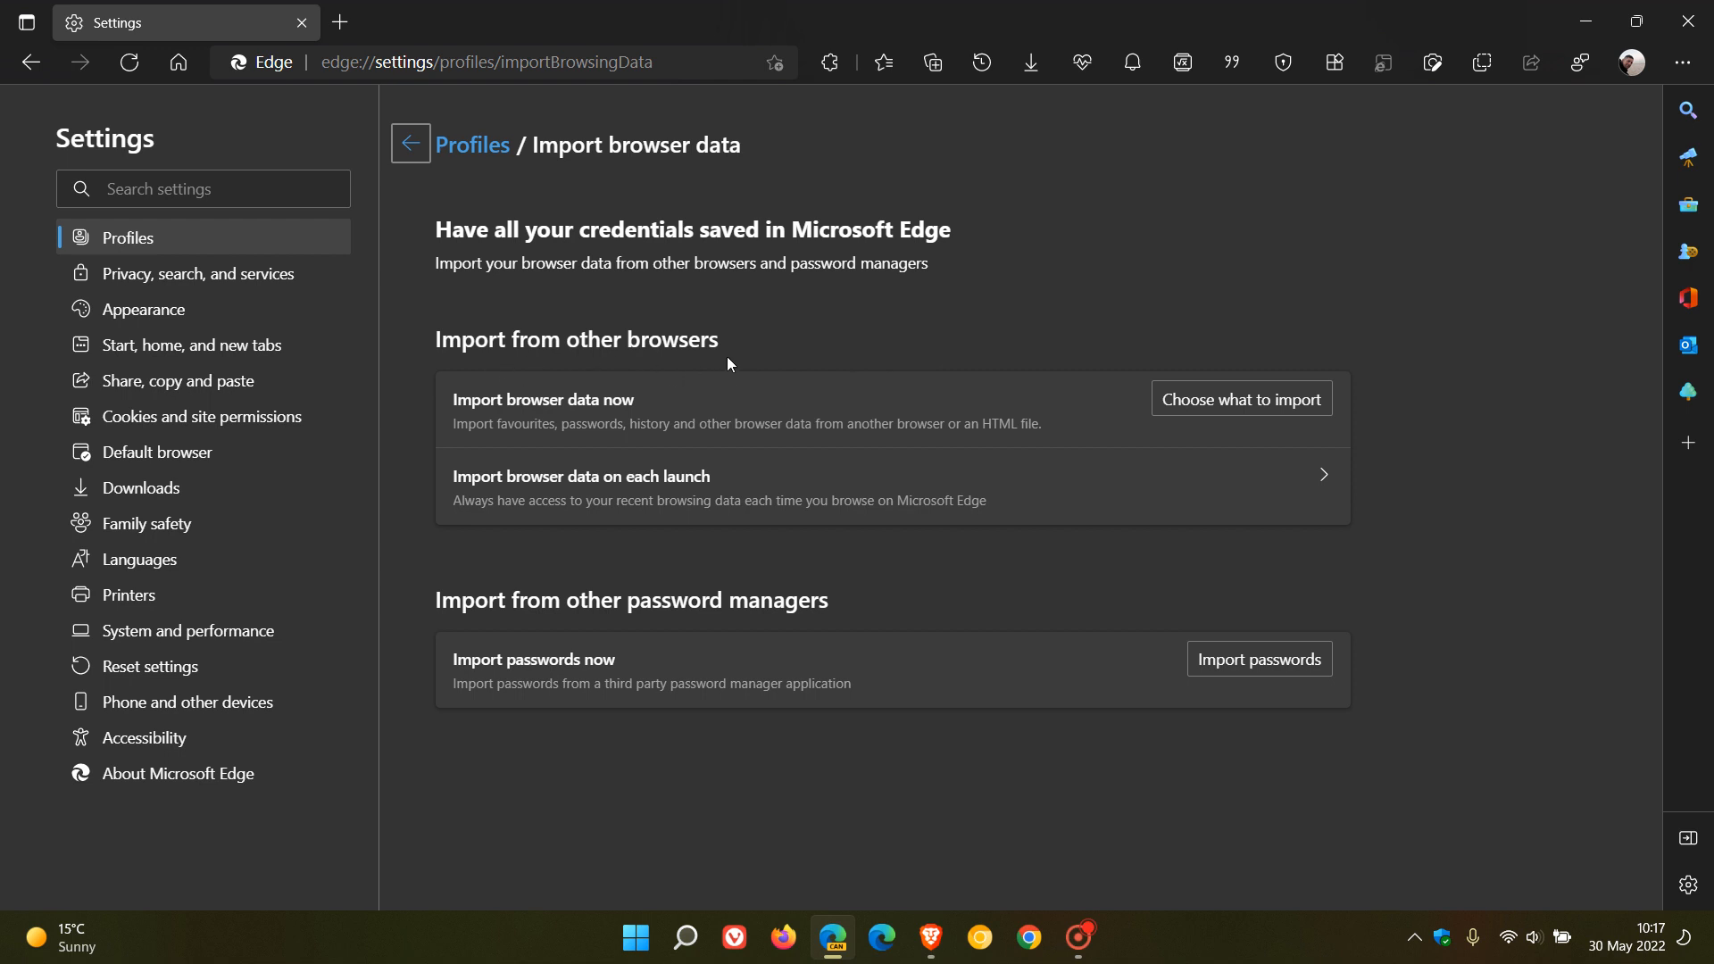
pyautogui.moveTo(852, 409)
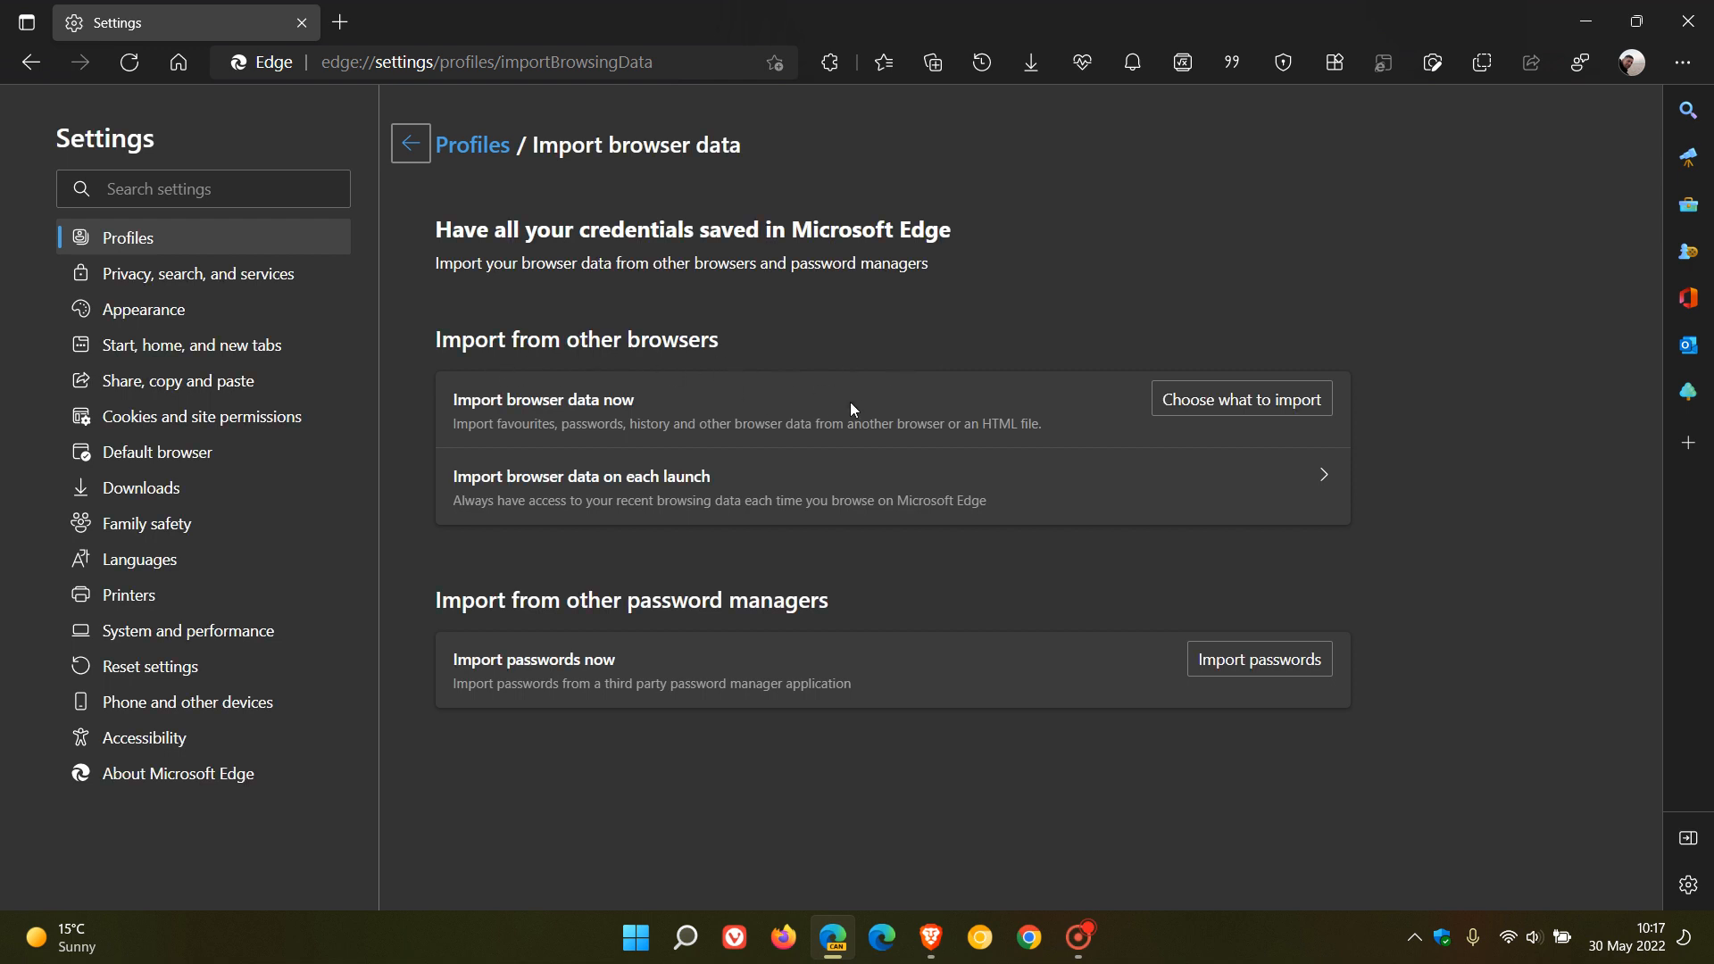
pyautogui.moveTo(503, 383)
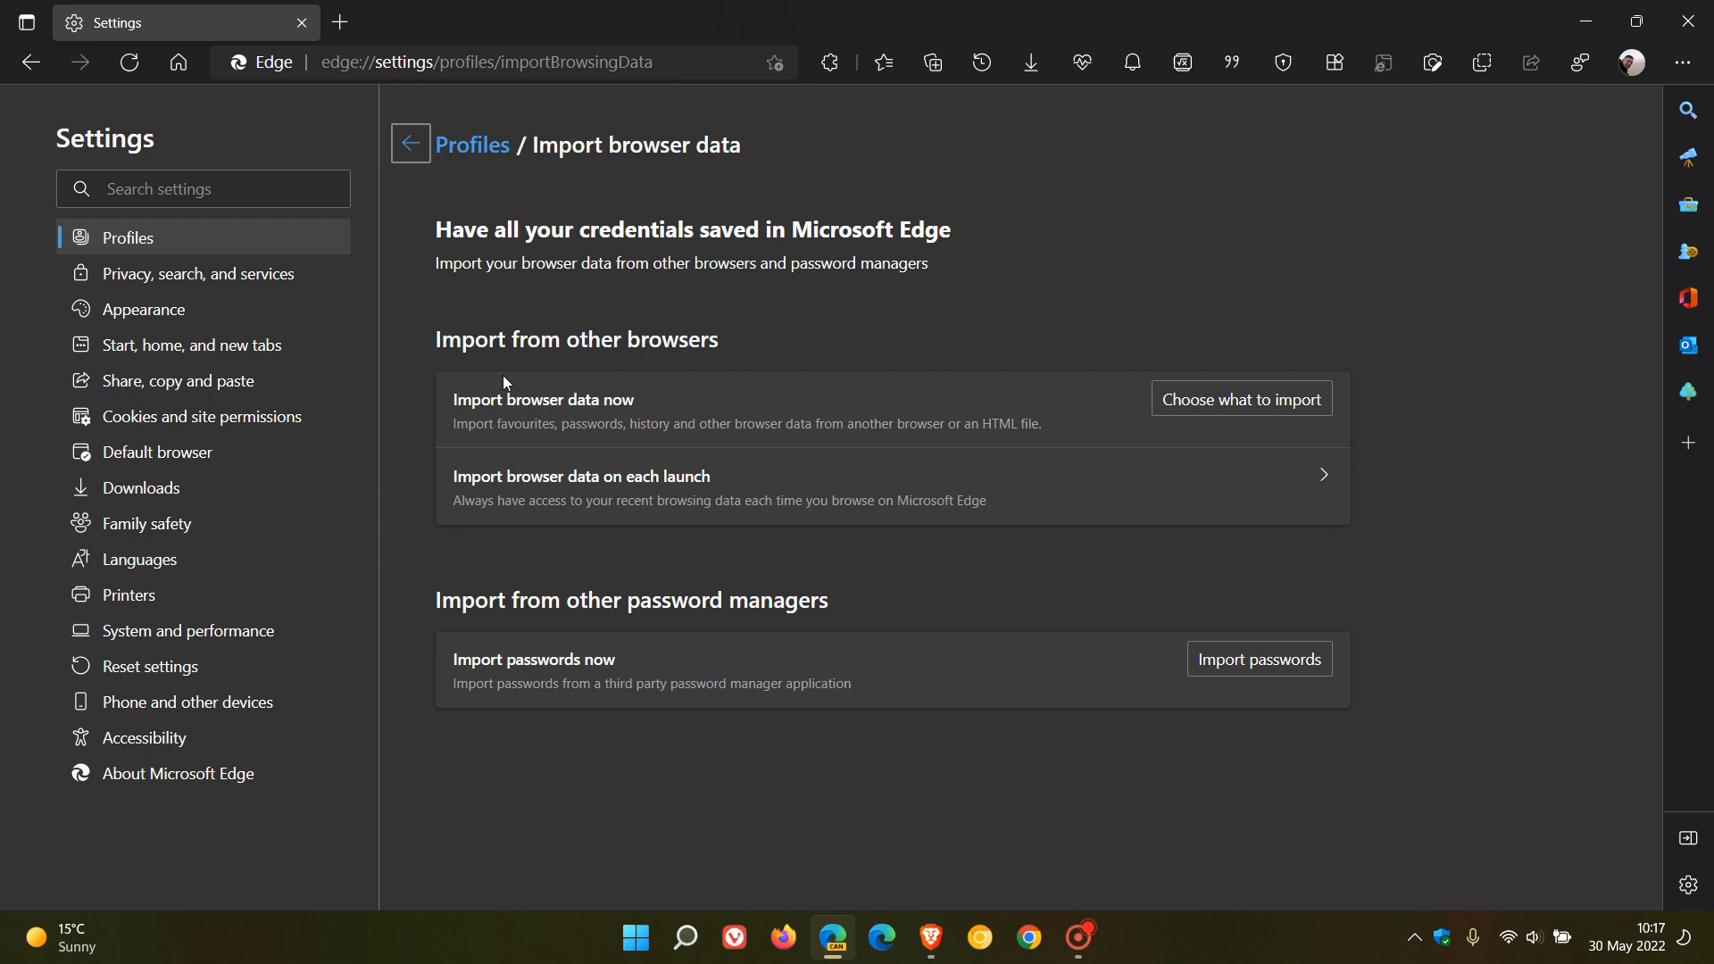
pyautogui.moveTo(689, 399)
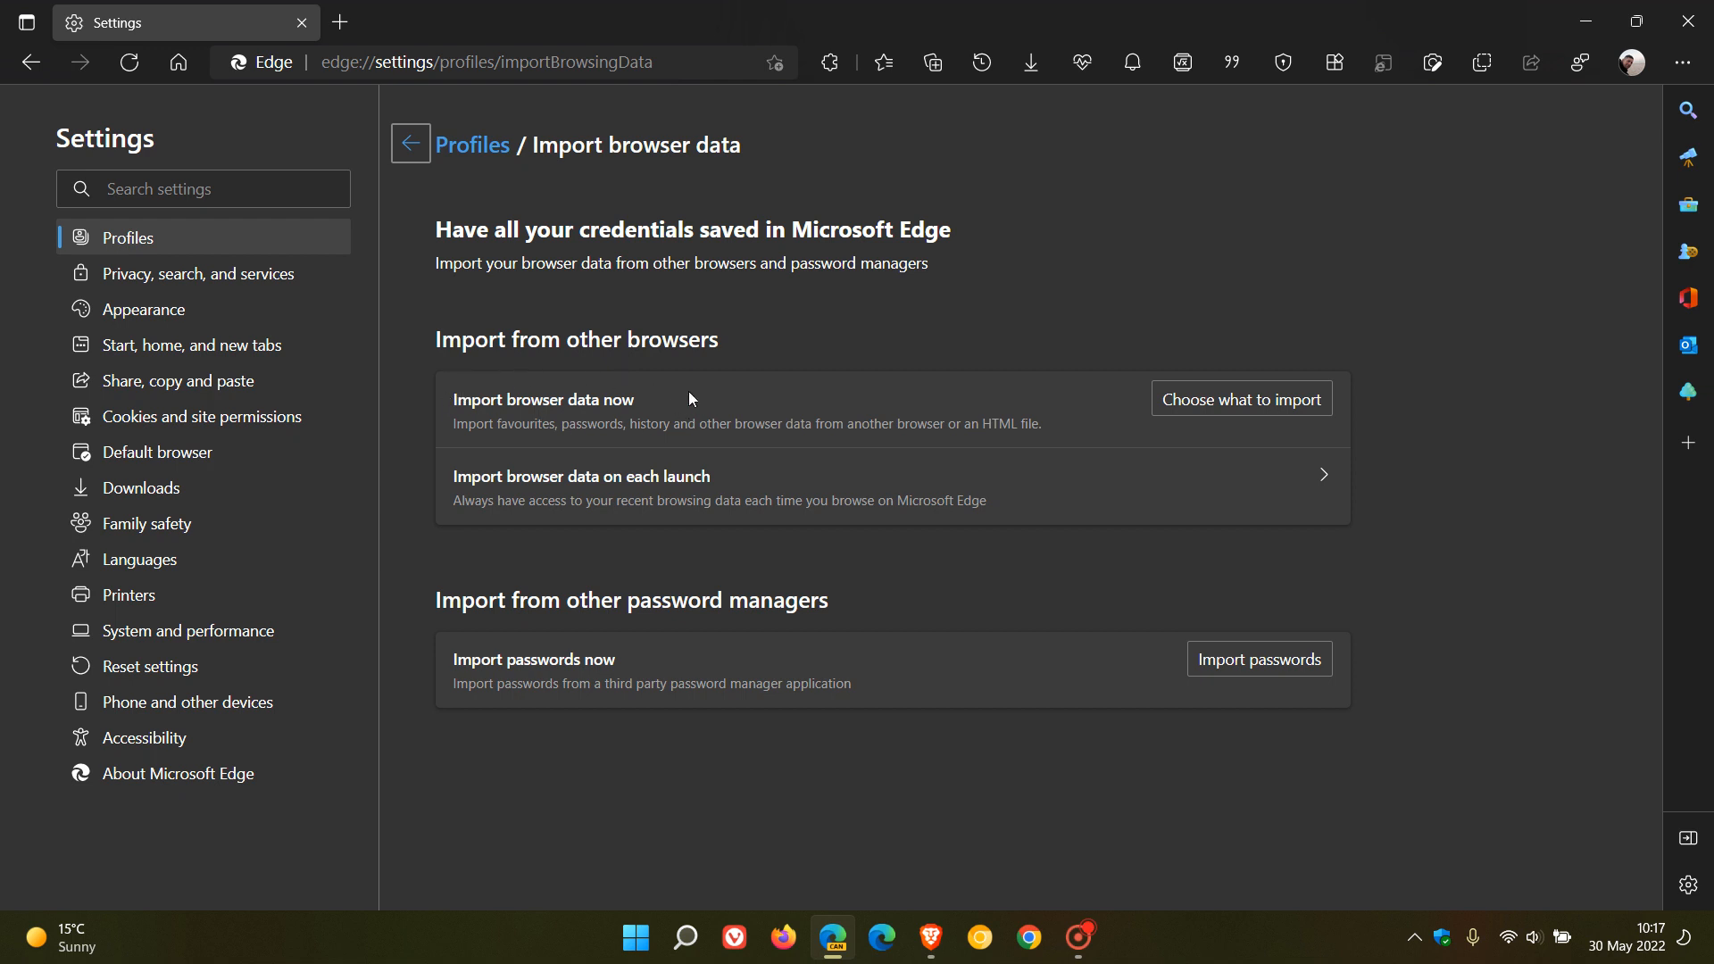
pyautogui.moveTo(642, 415)
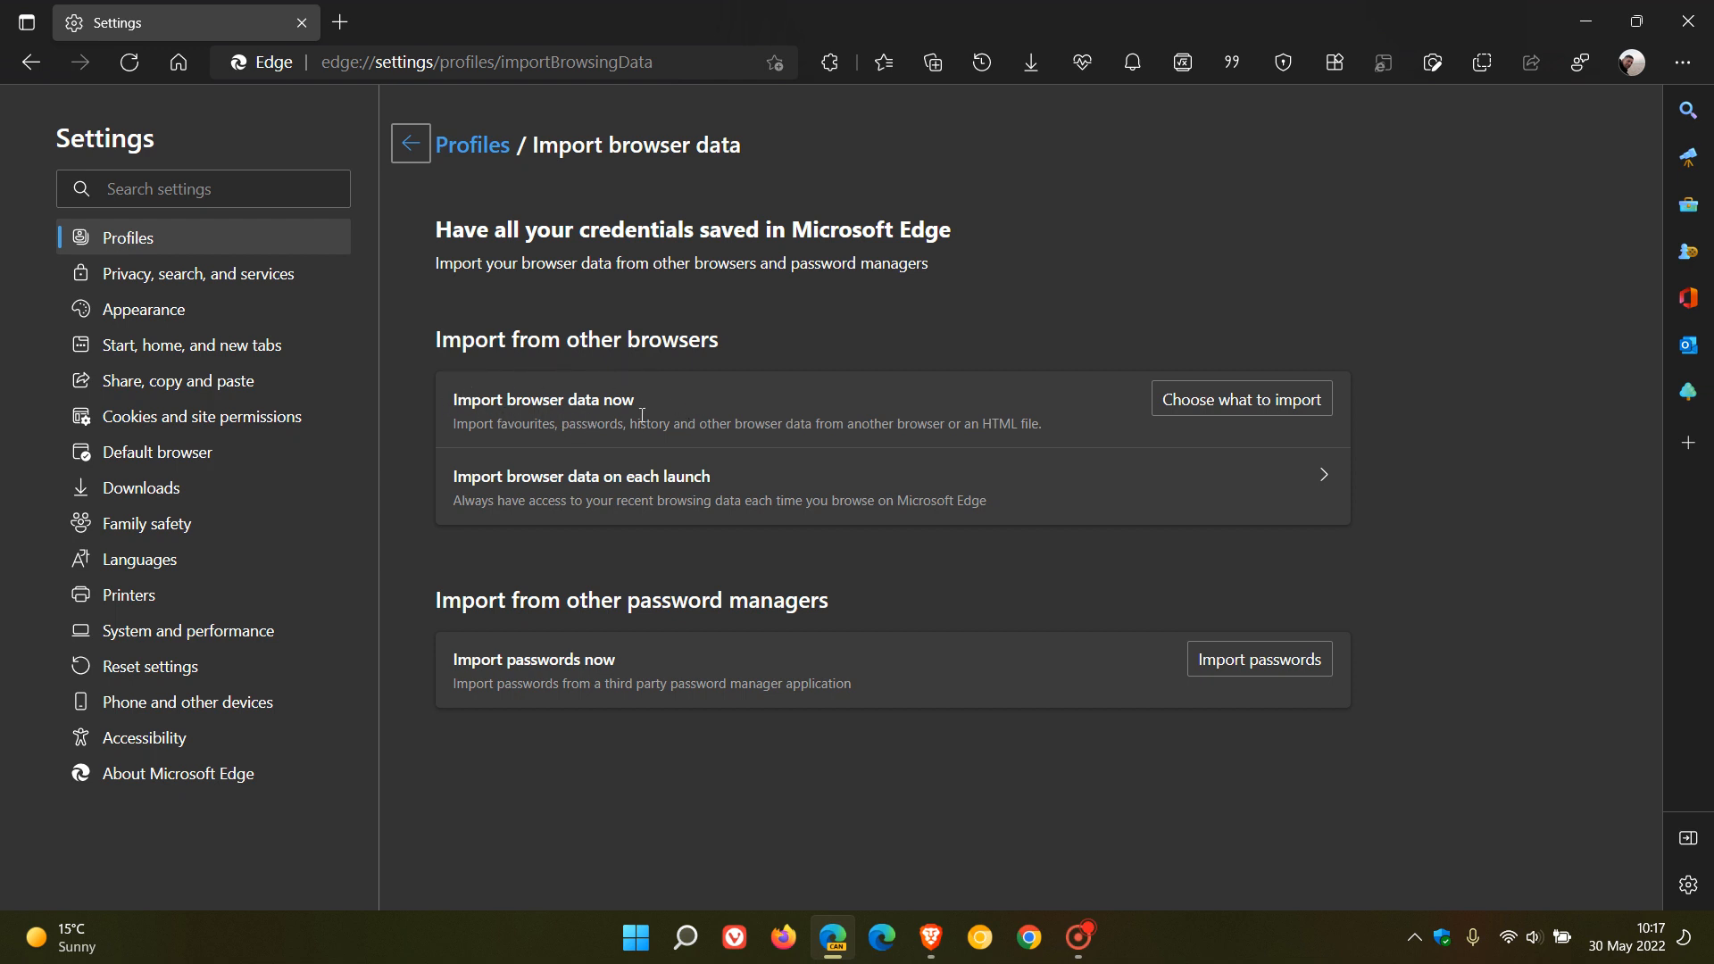
pyautogui.moveTo(826, 398)
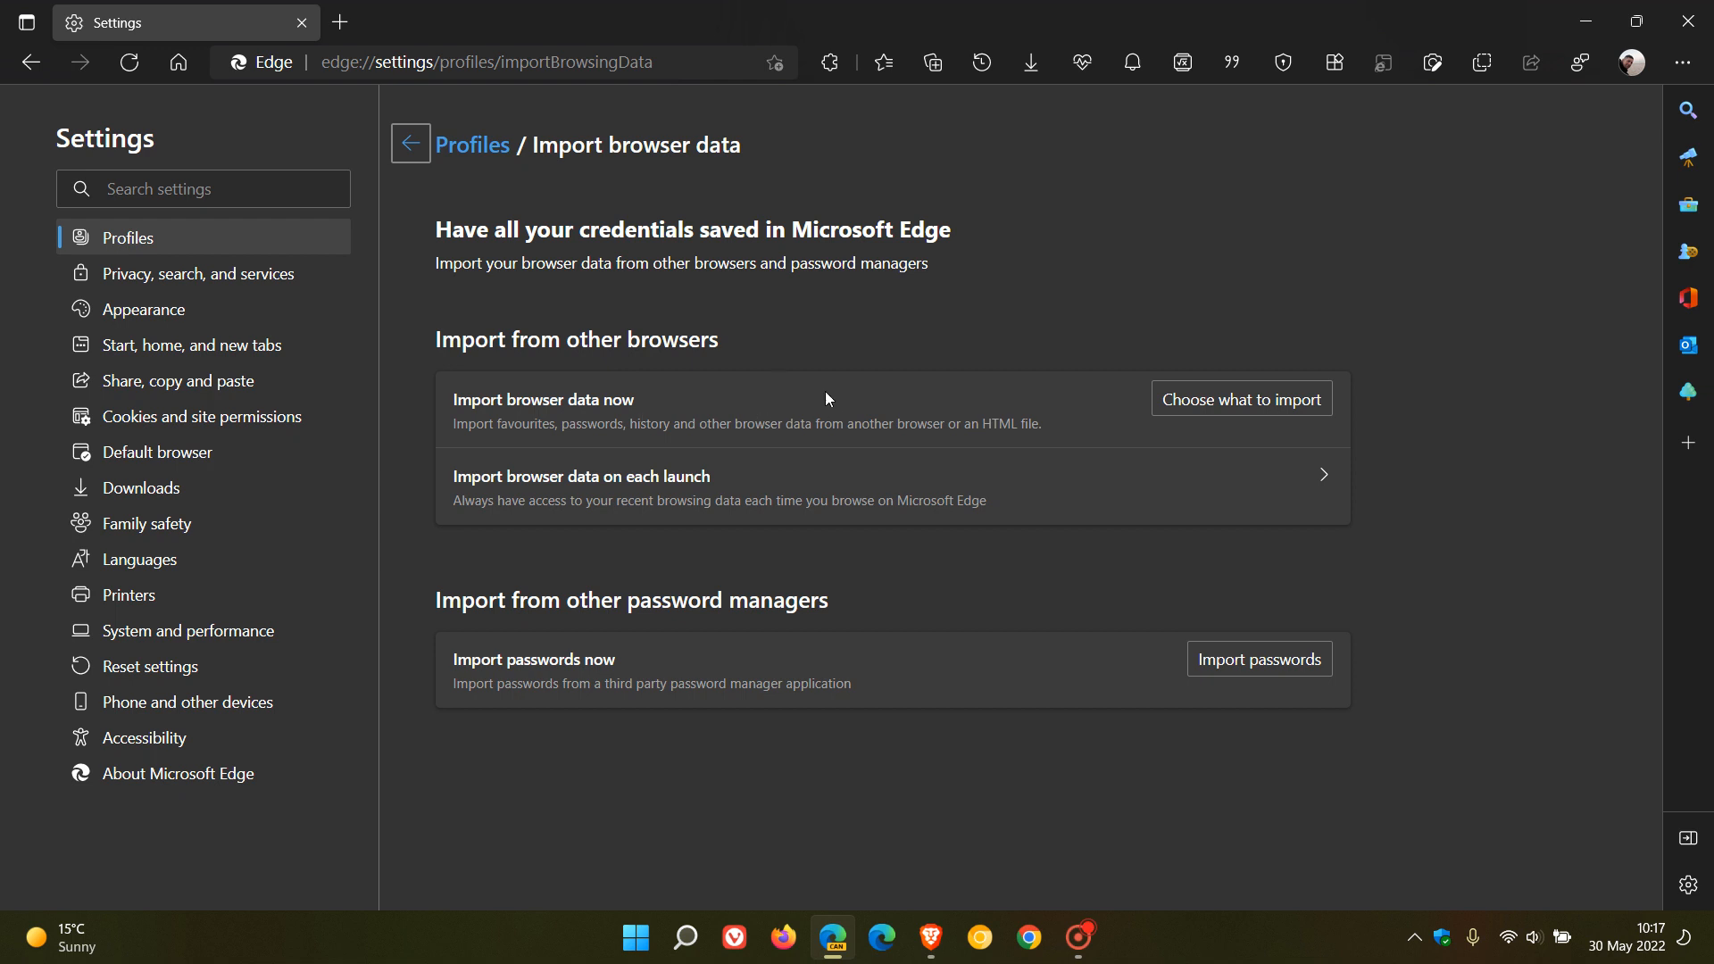
pyautogui.moveTo(814, 395)
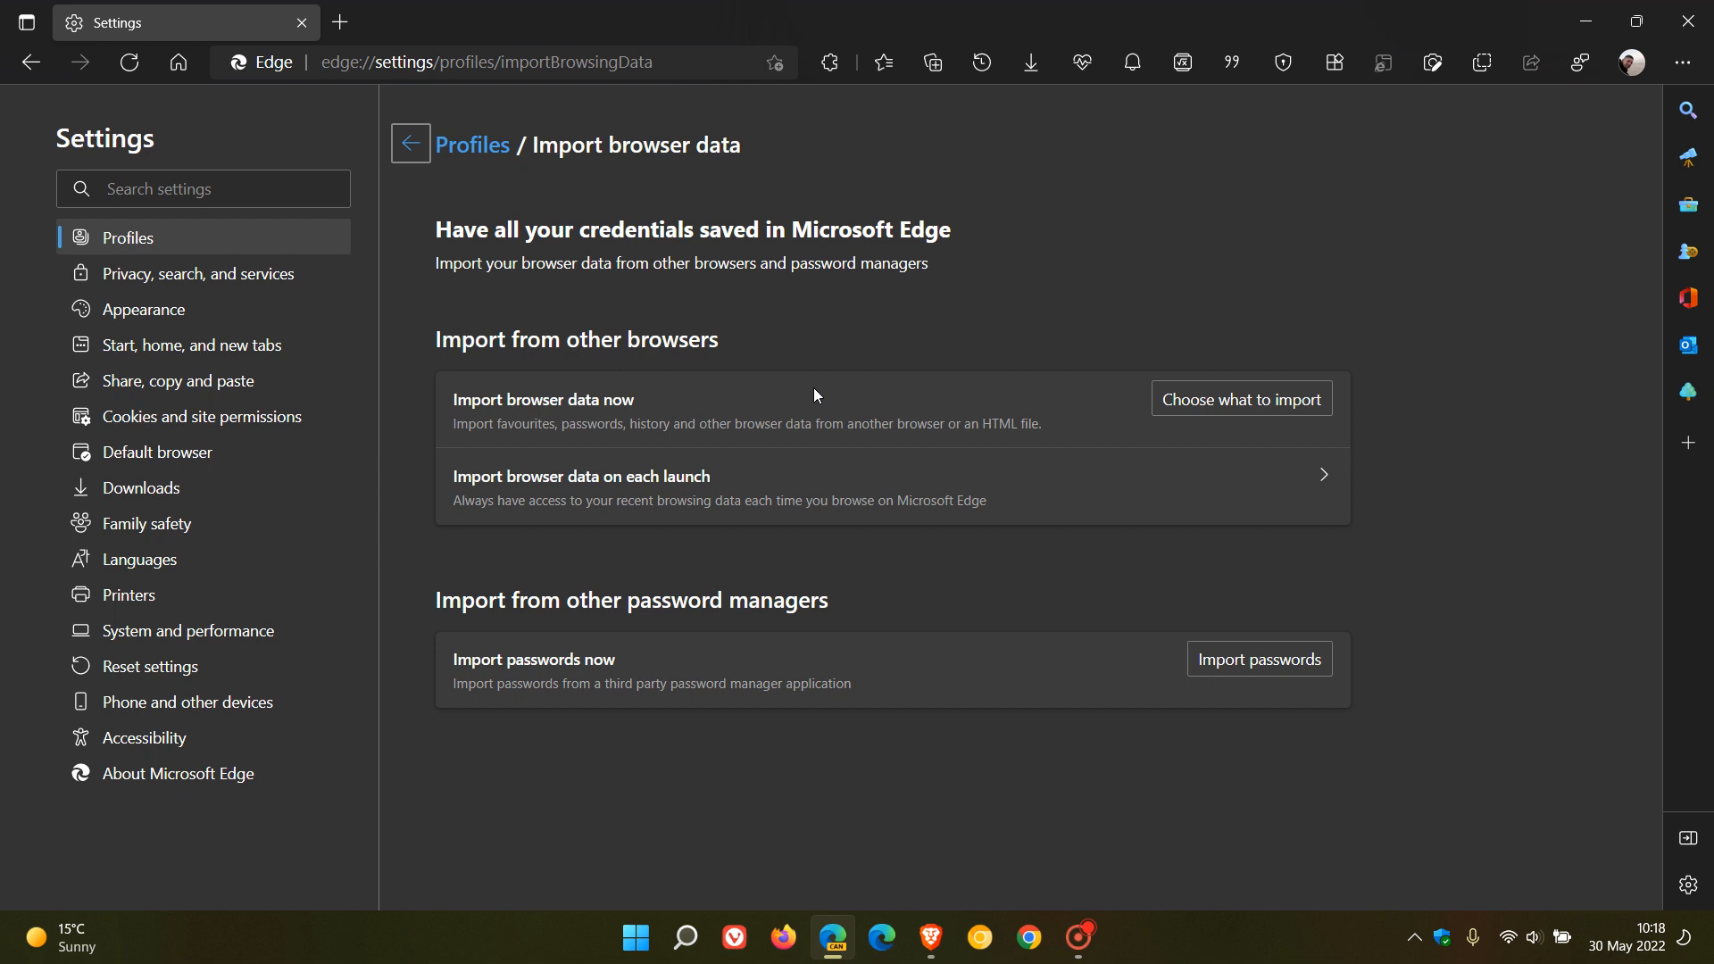
pyautogui.moveTo(544, 522)
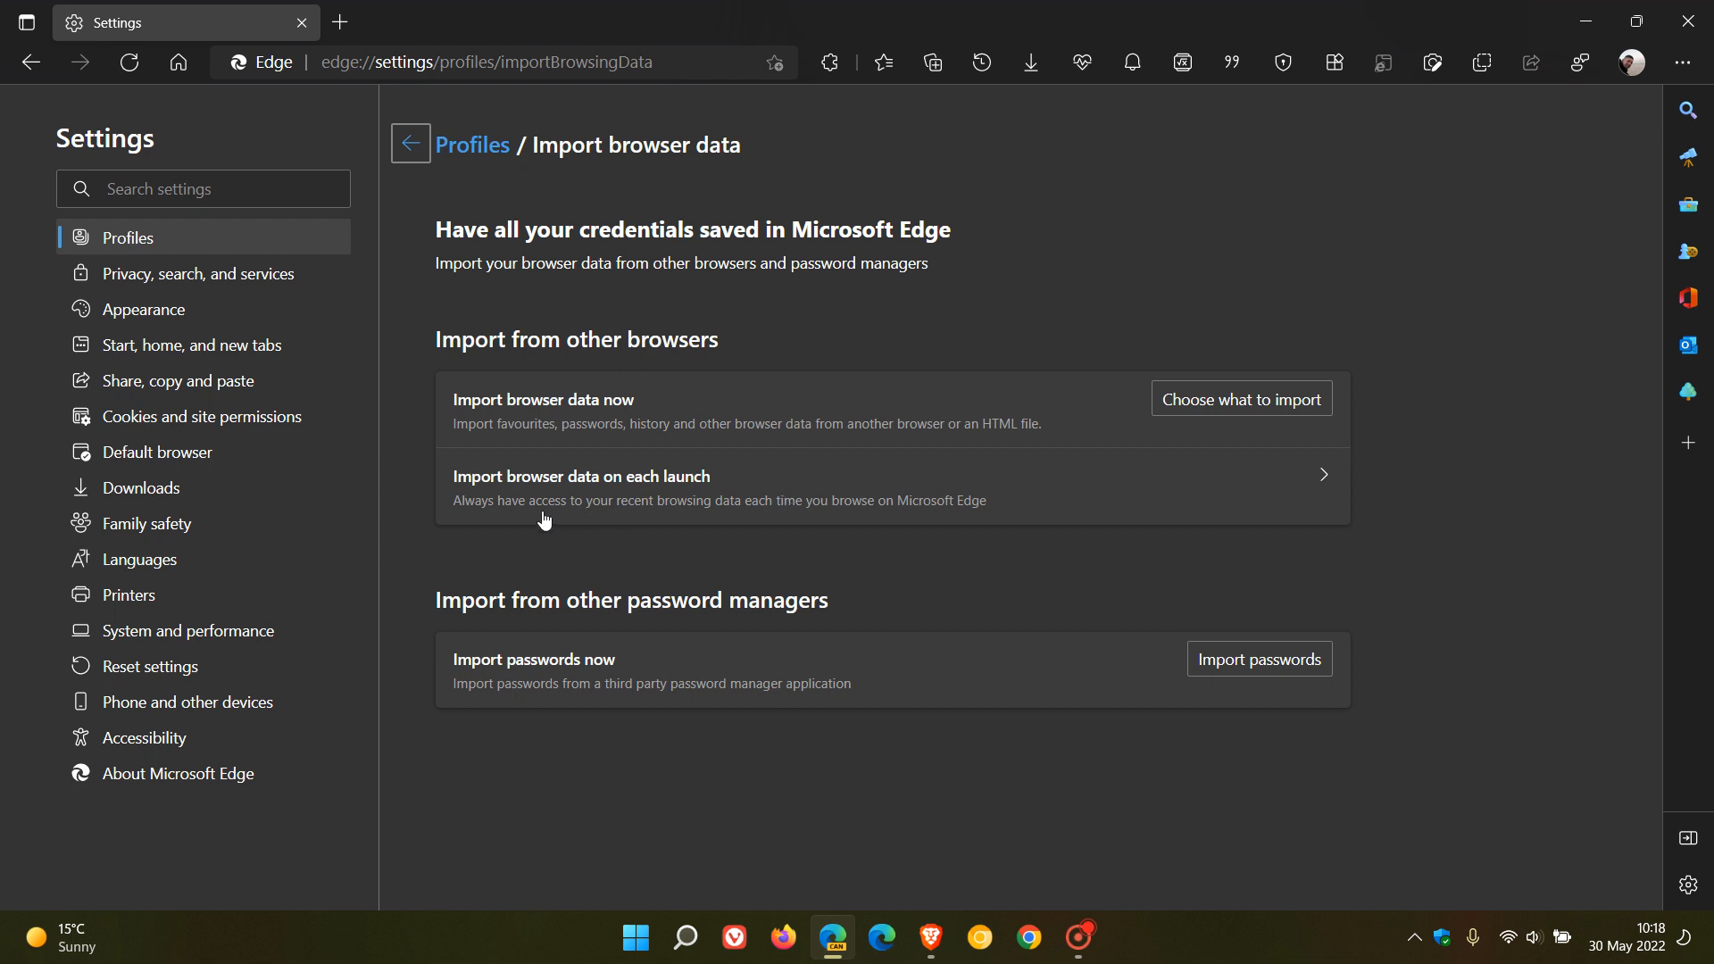
pyautogui.moveTo(645, 493)
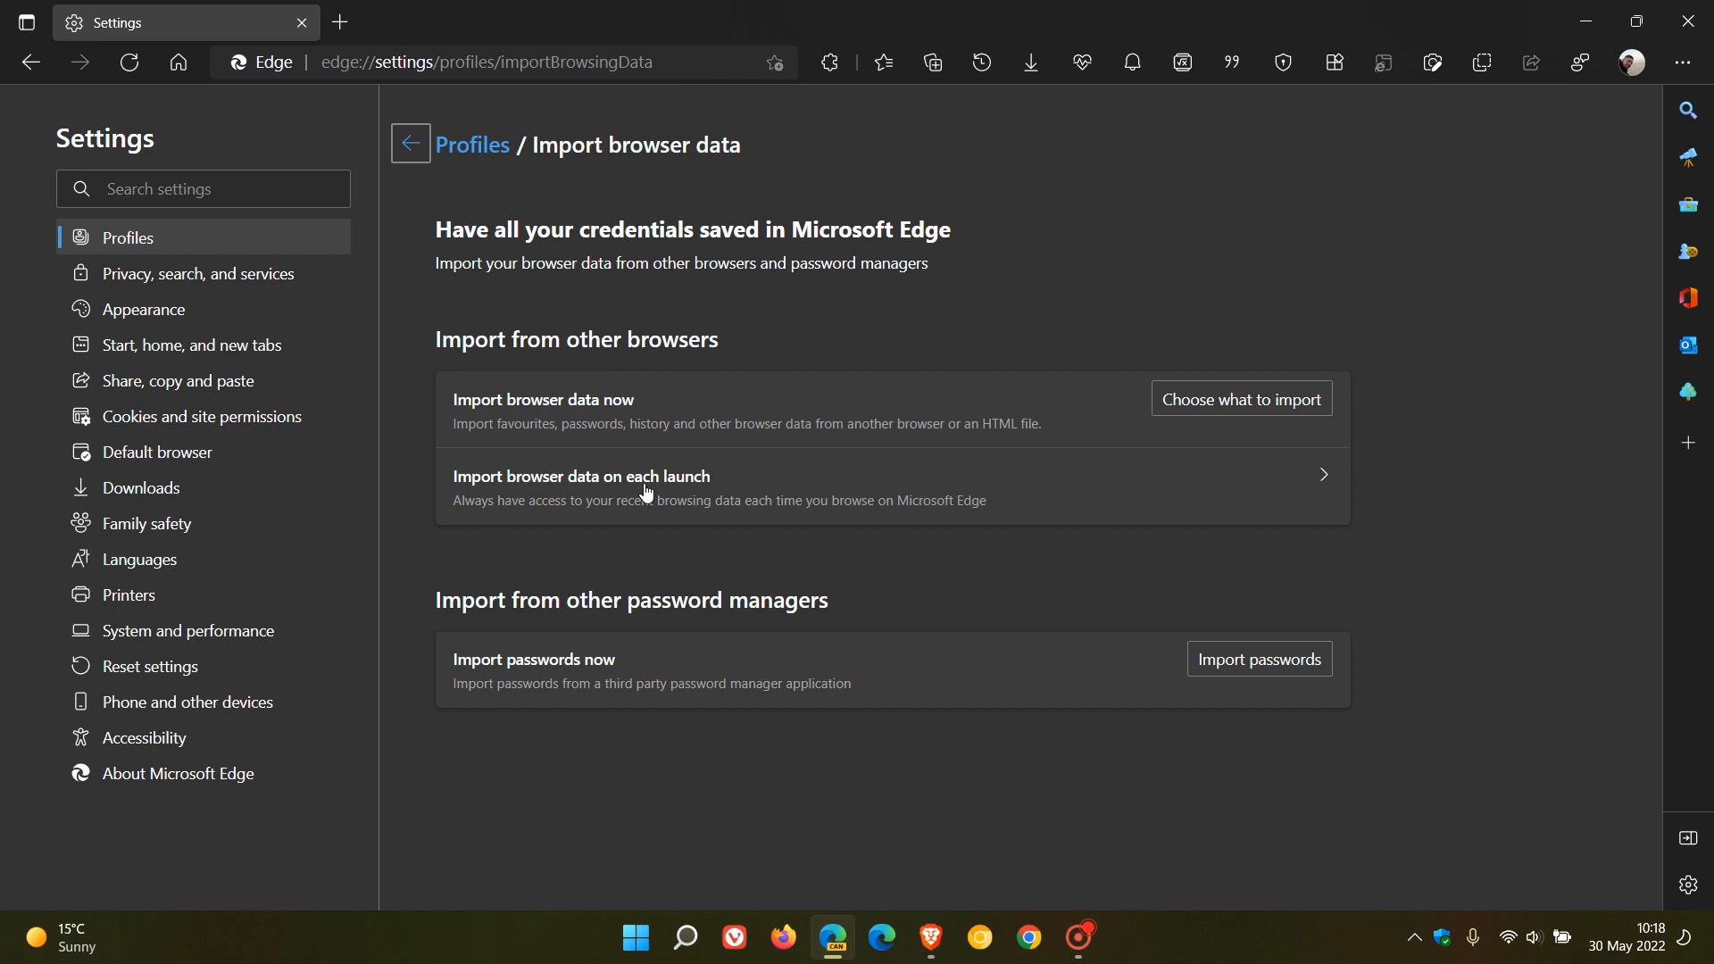
pyautogui.moveTo(470, 520)
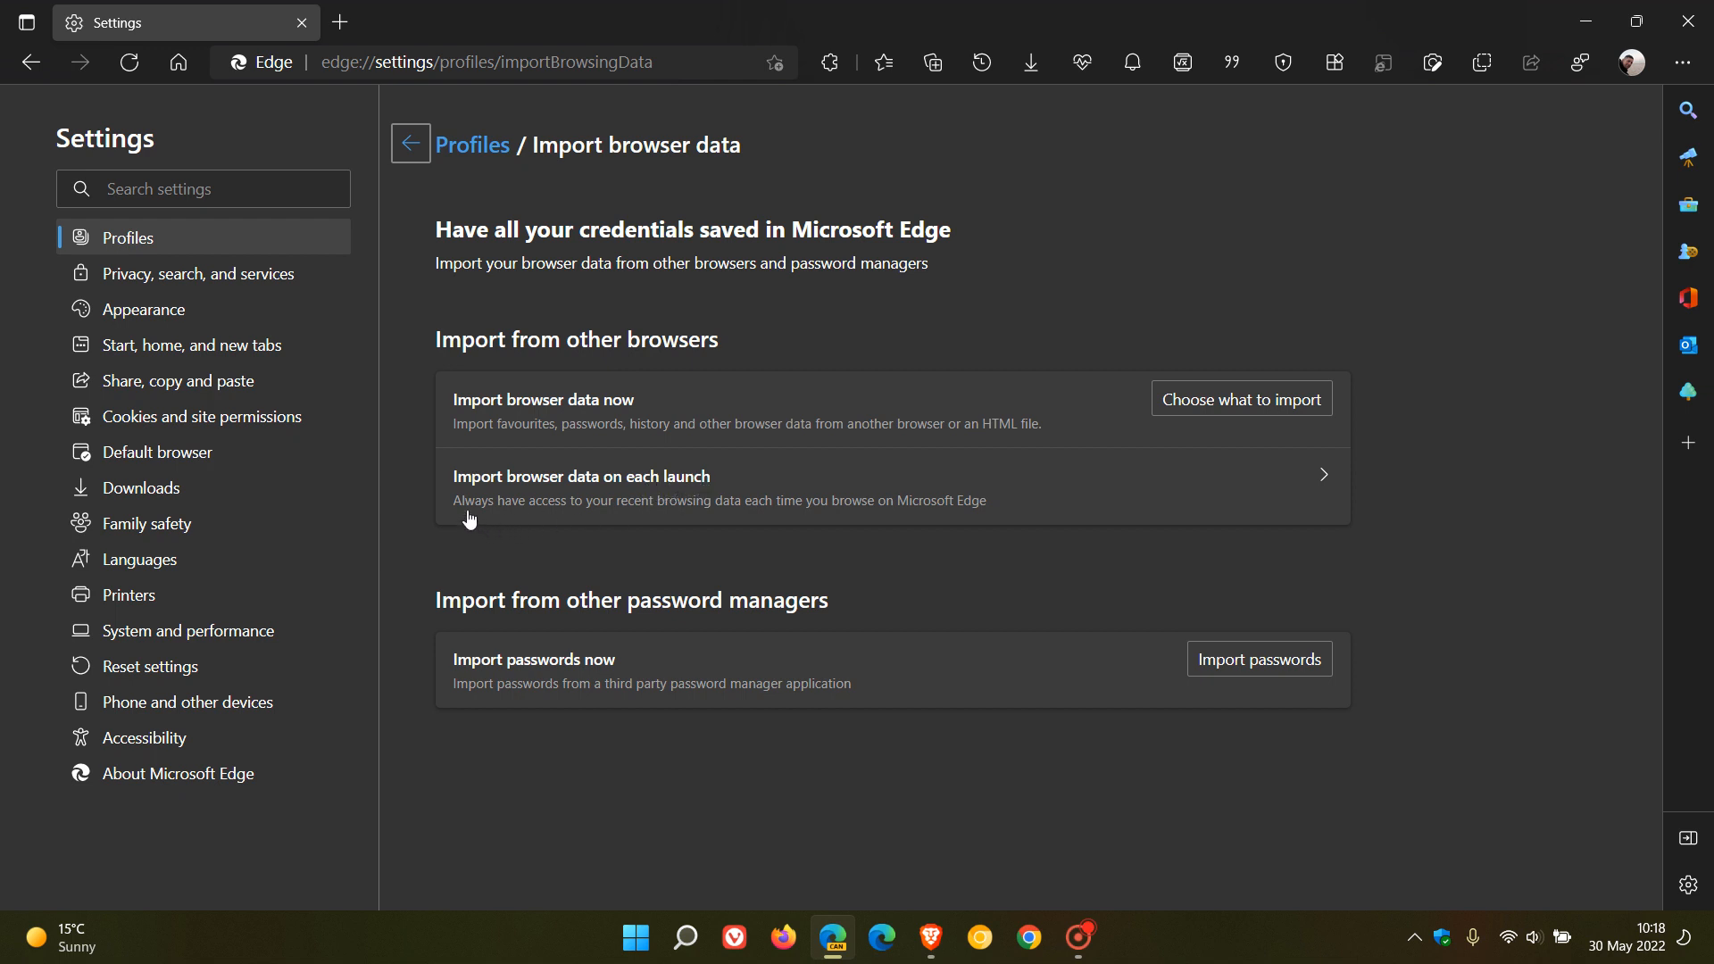
pyautogui.moveTo(688, 512)
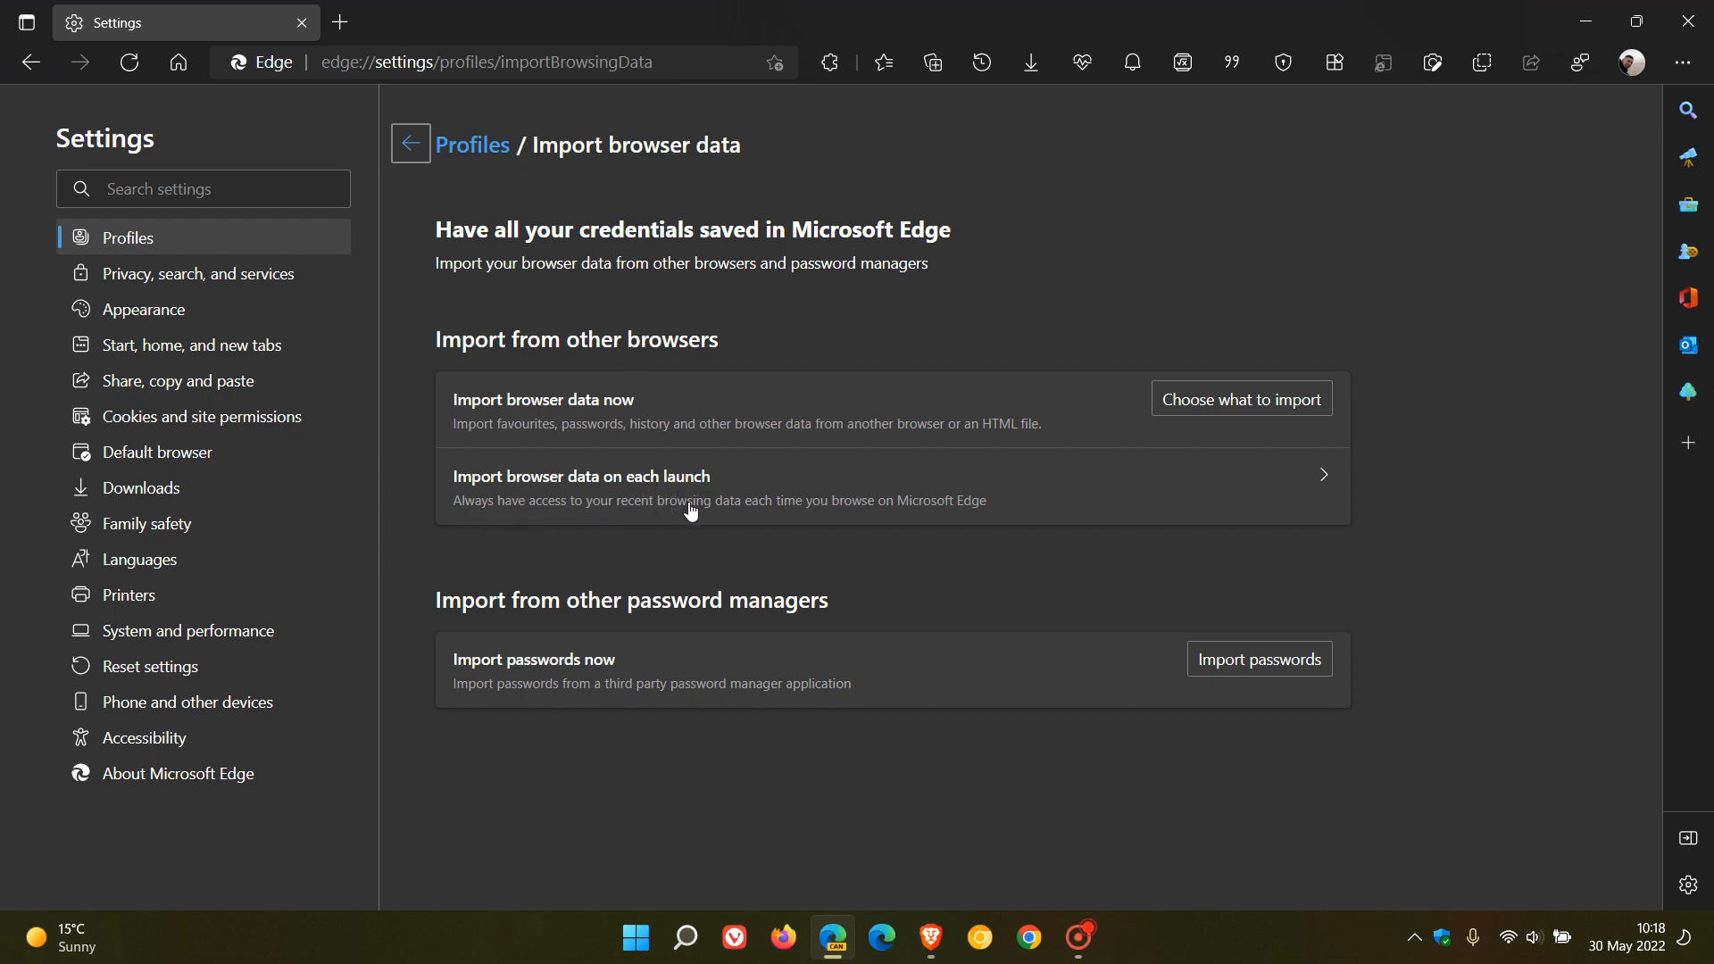
pyautogui.moveTo(946, 509)
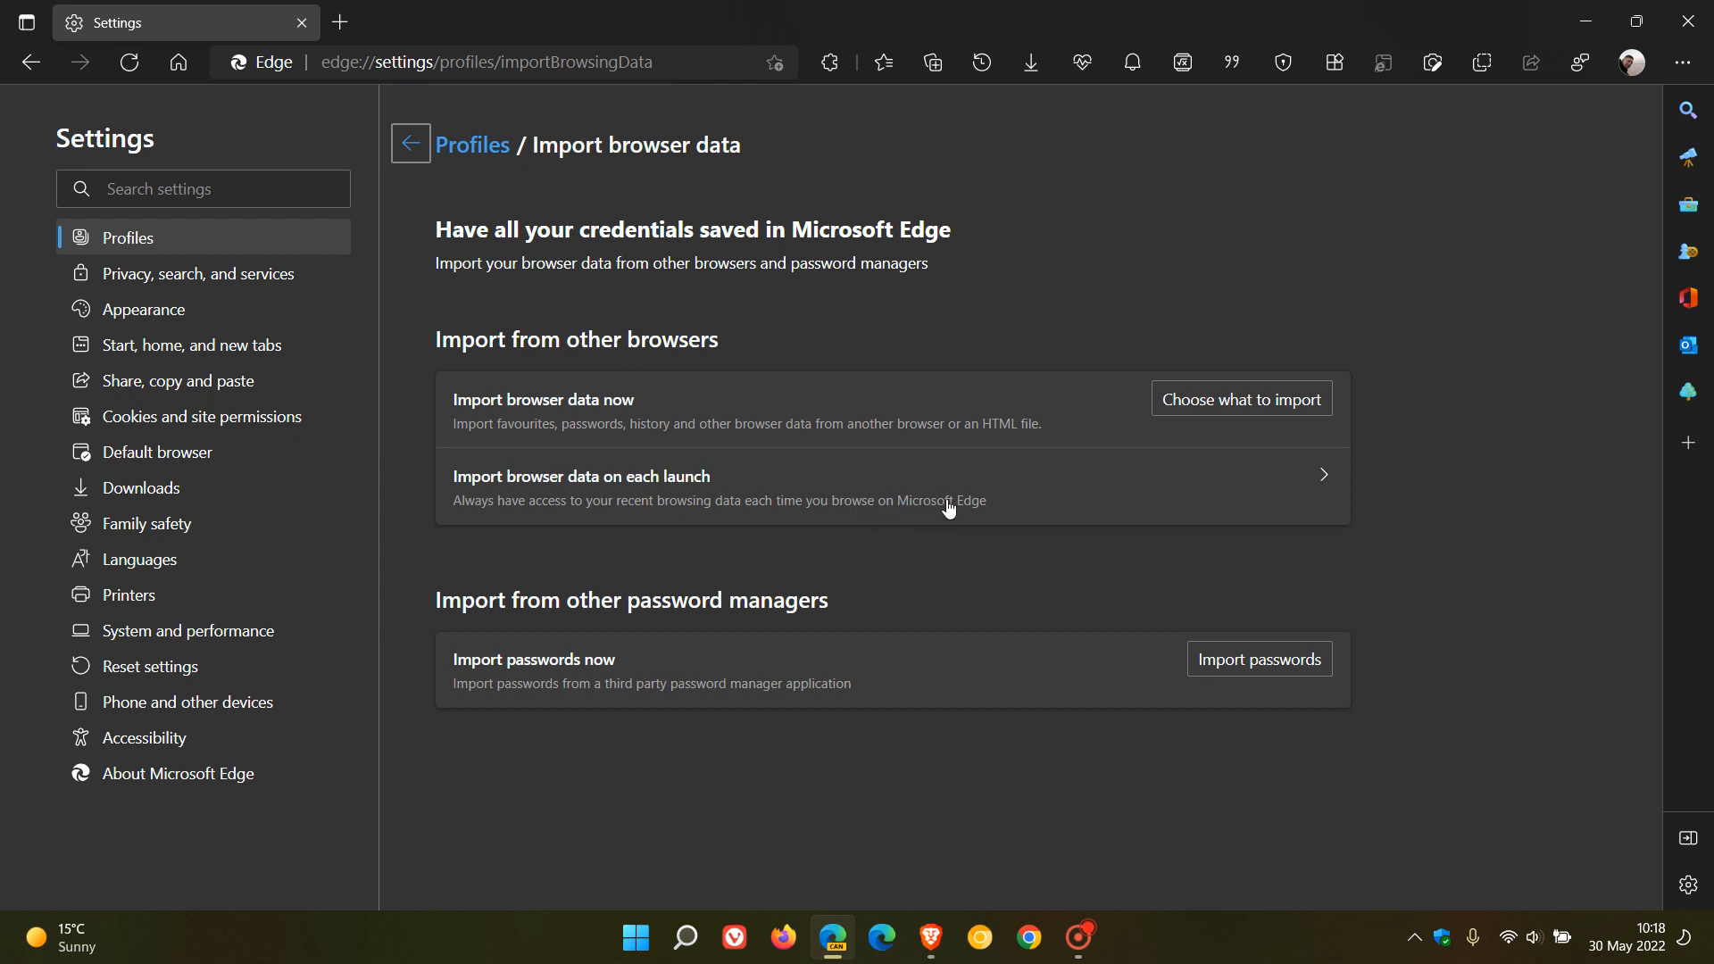
pyautogui.moveTo(652, 484)
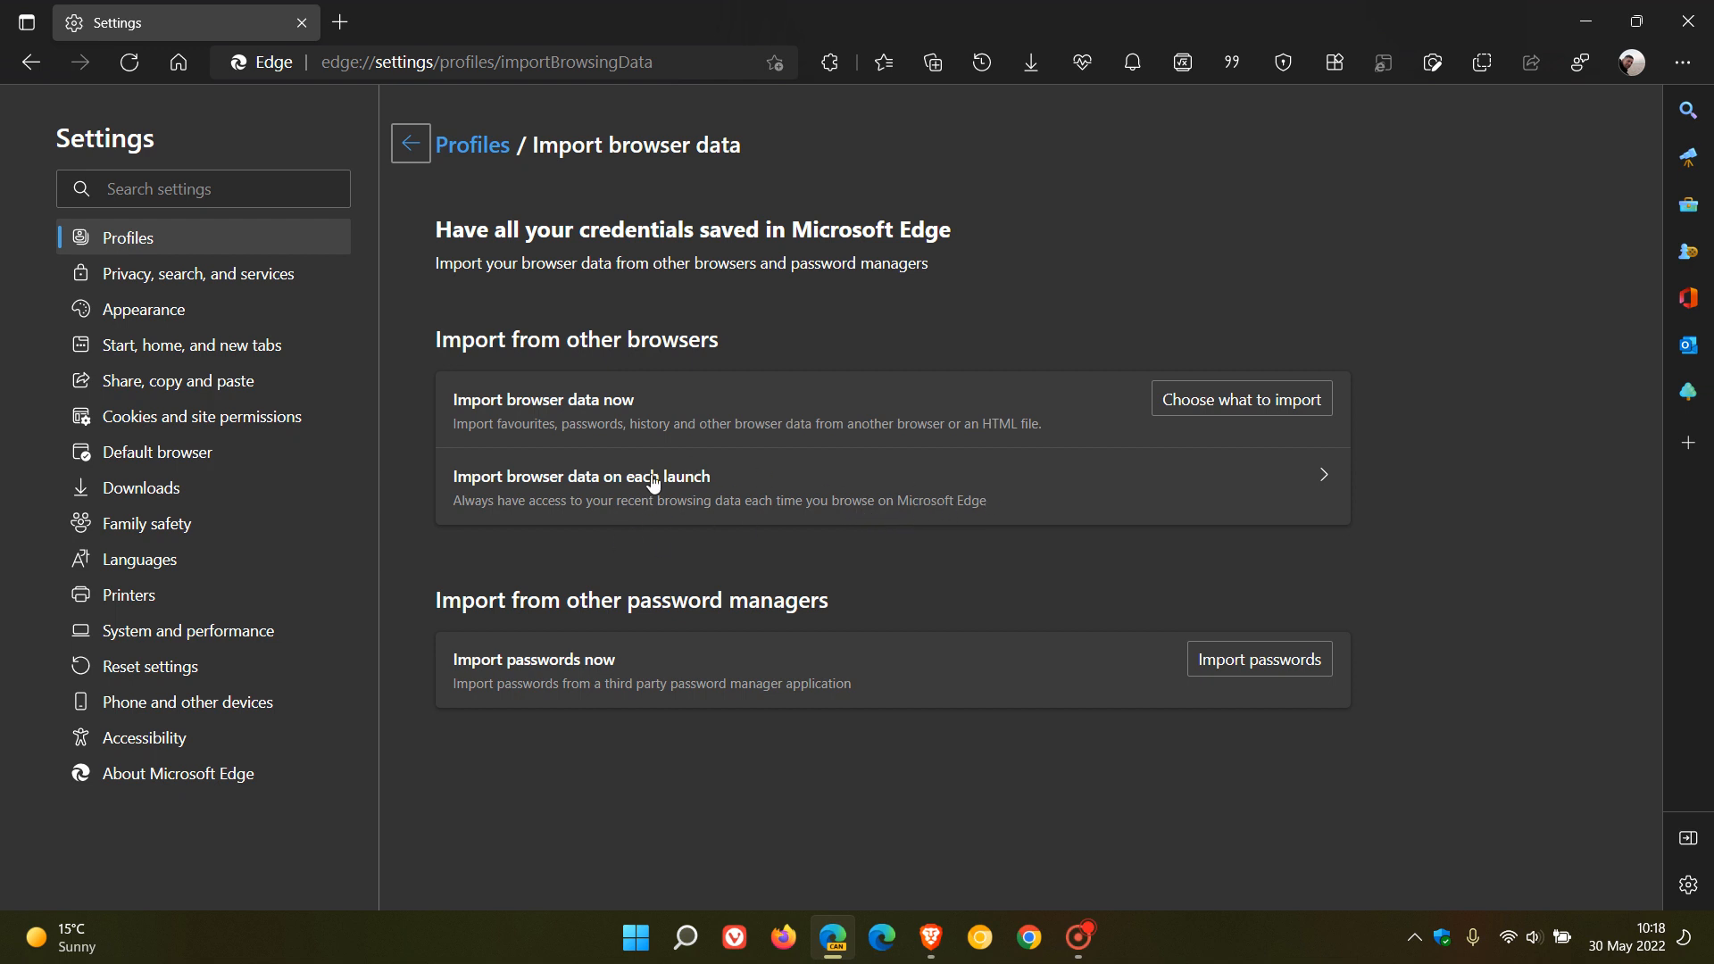
pyautogui.moveTo(1033, 510)
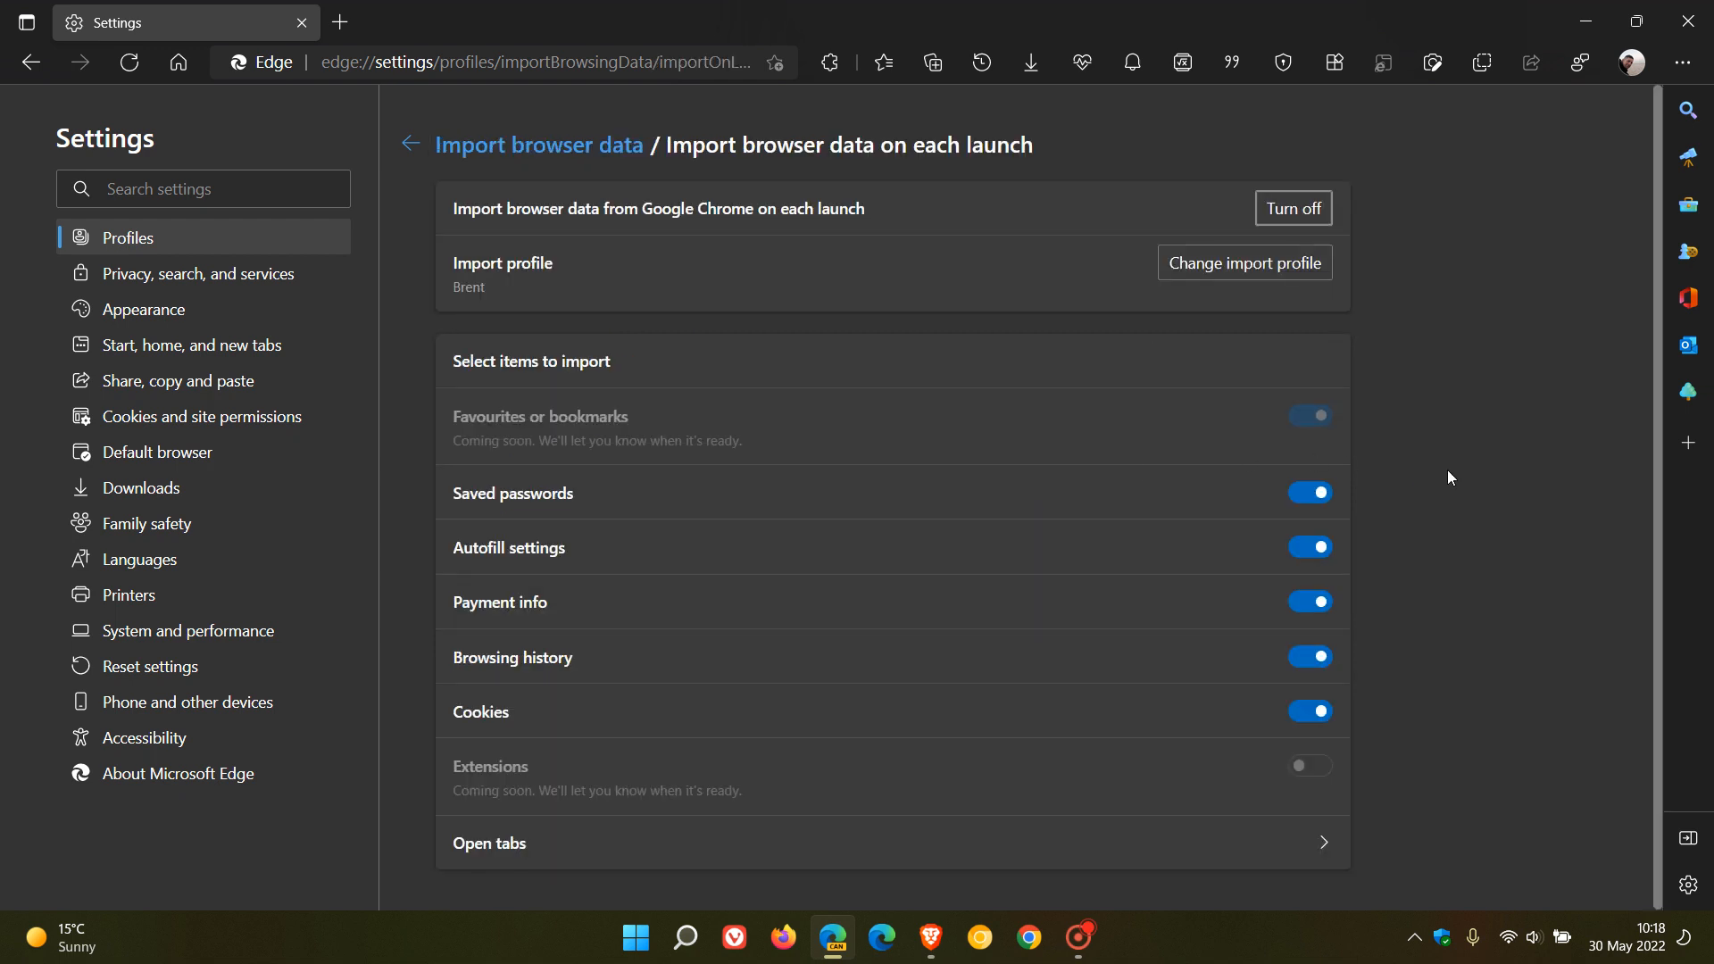
pyautogui.moveTo(1020, 177)
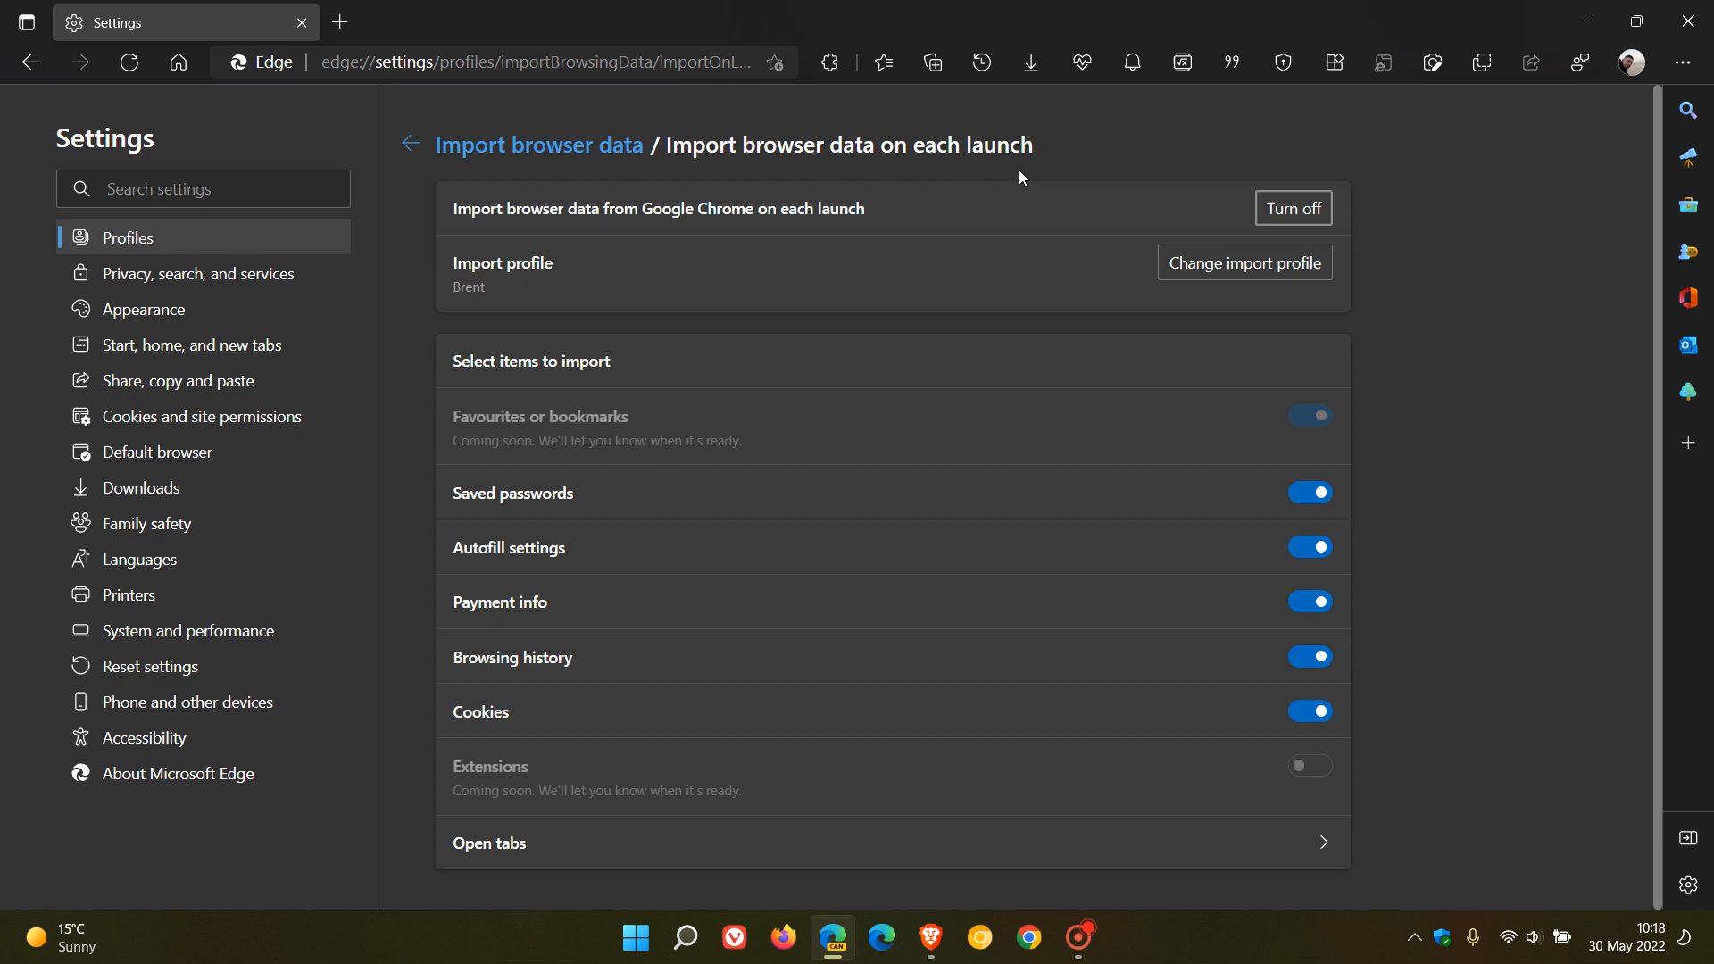
pyautogui.moveTo(593, 249)
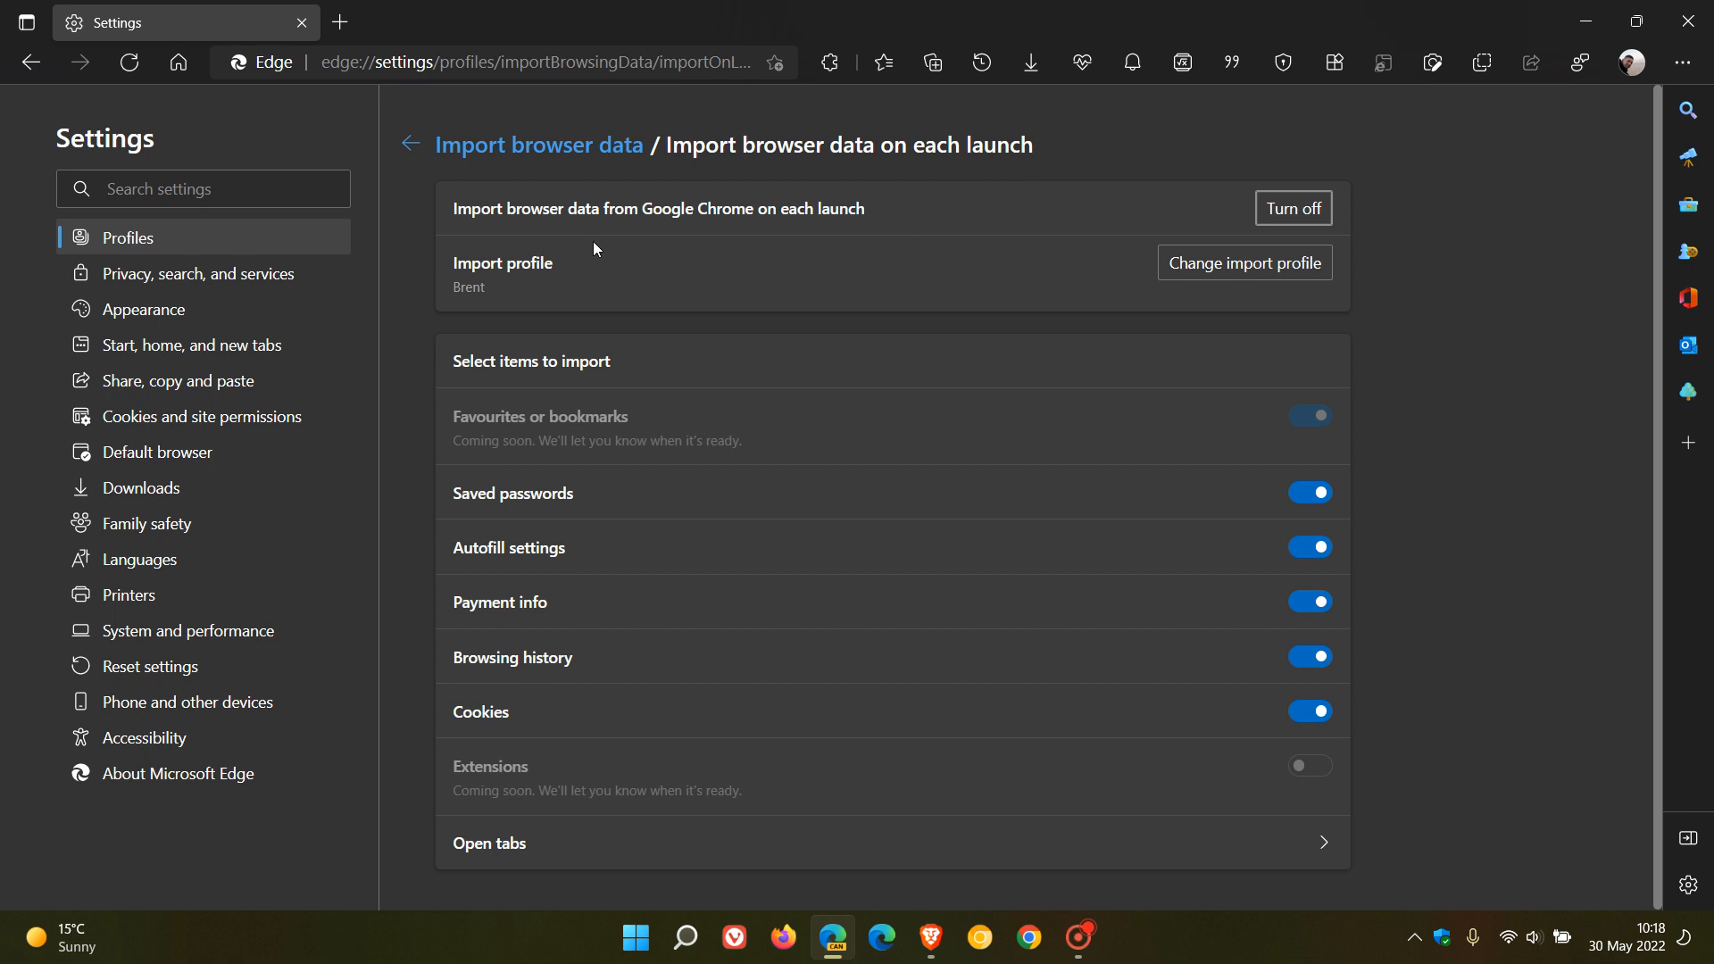
pyautogui.moveTo(504, 213)
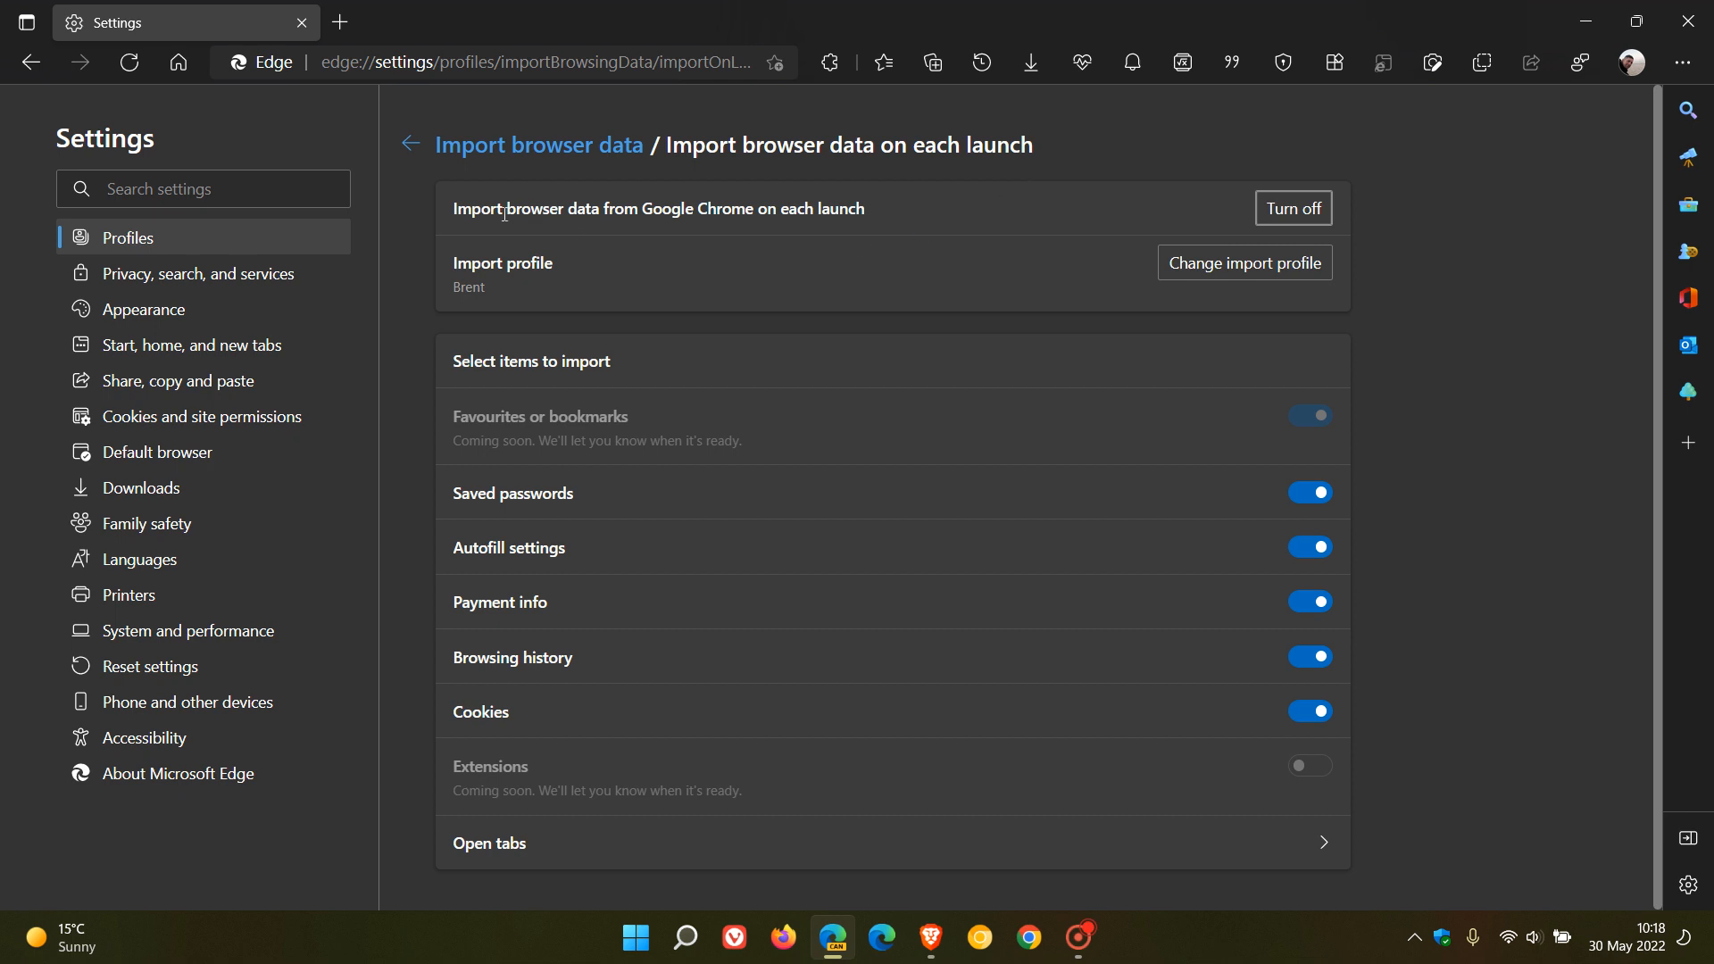
pyautogui.moveTo(809, 234)
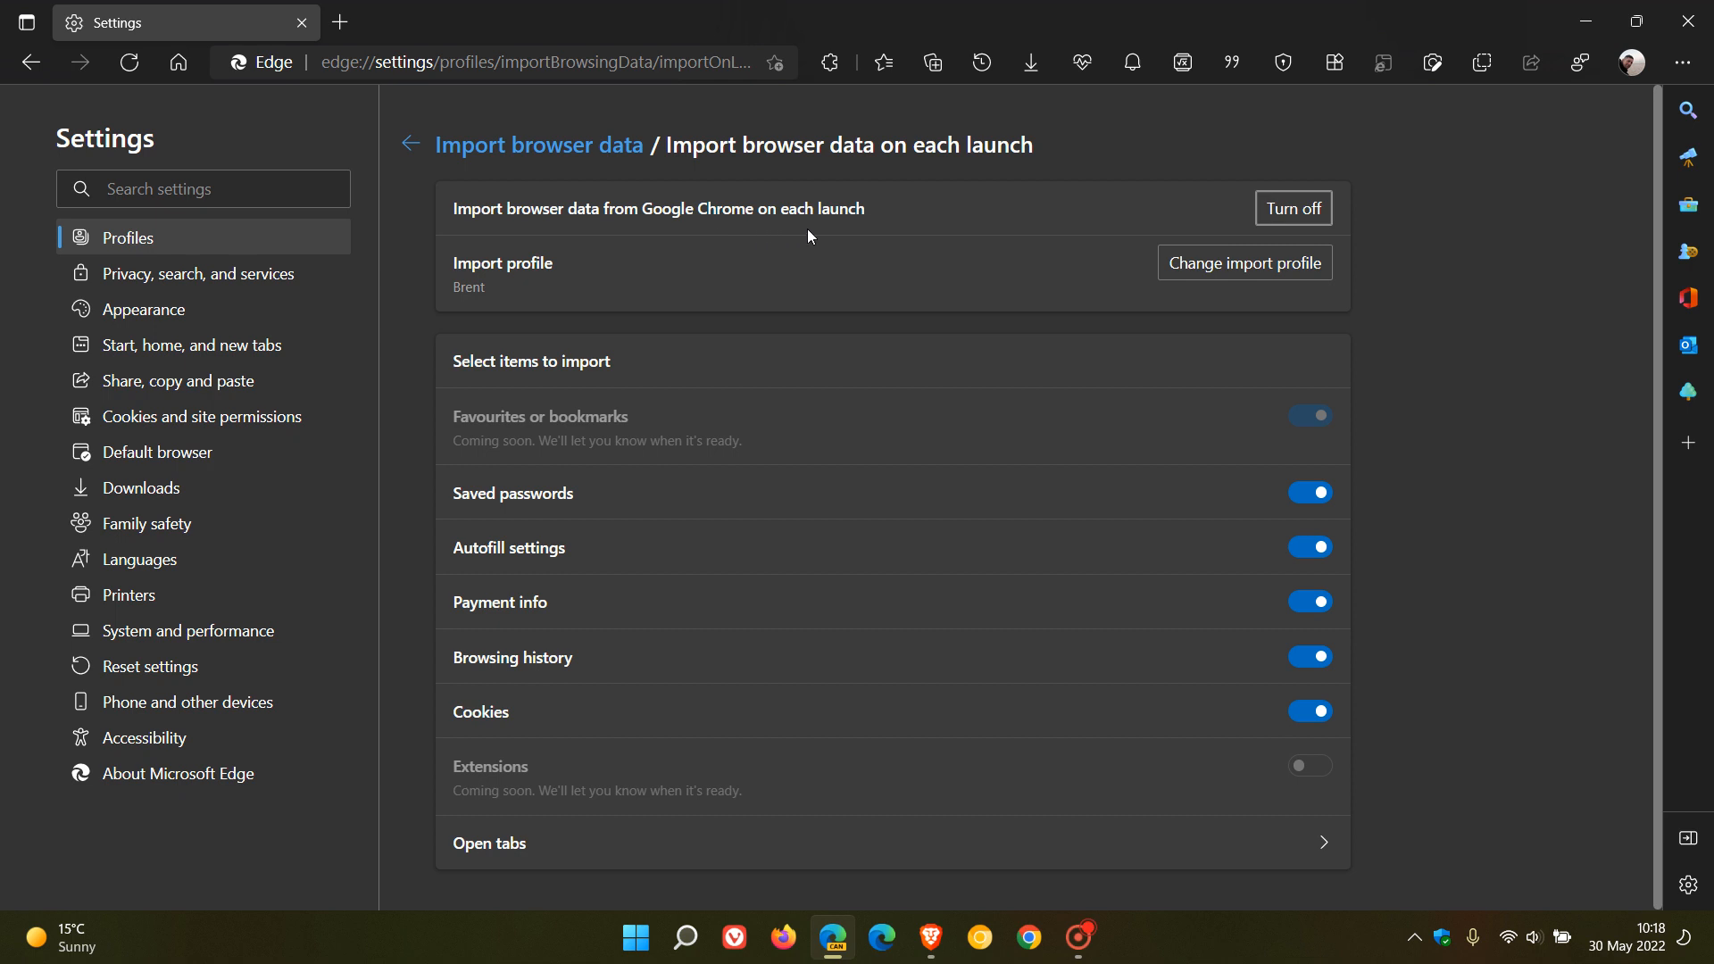
pyautogui.moveTo(1293, 208)
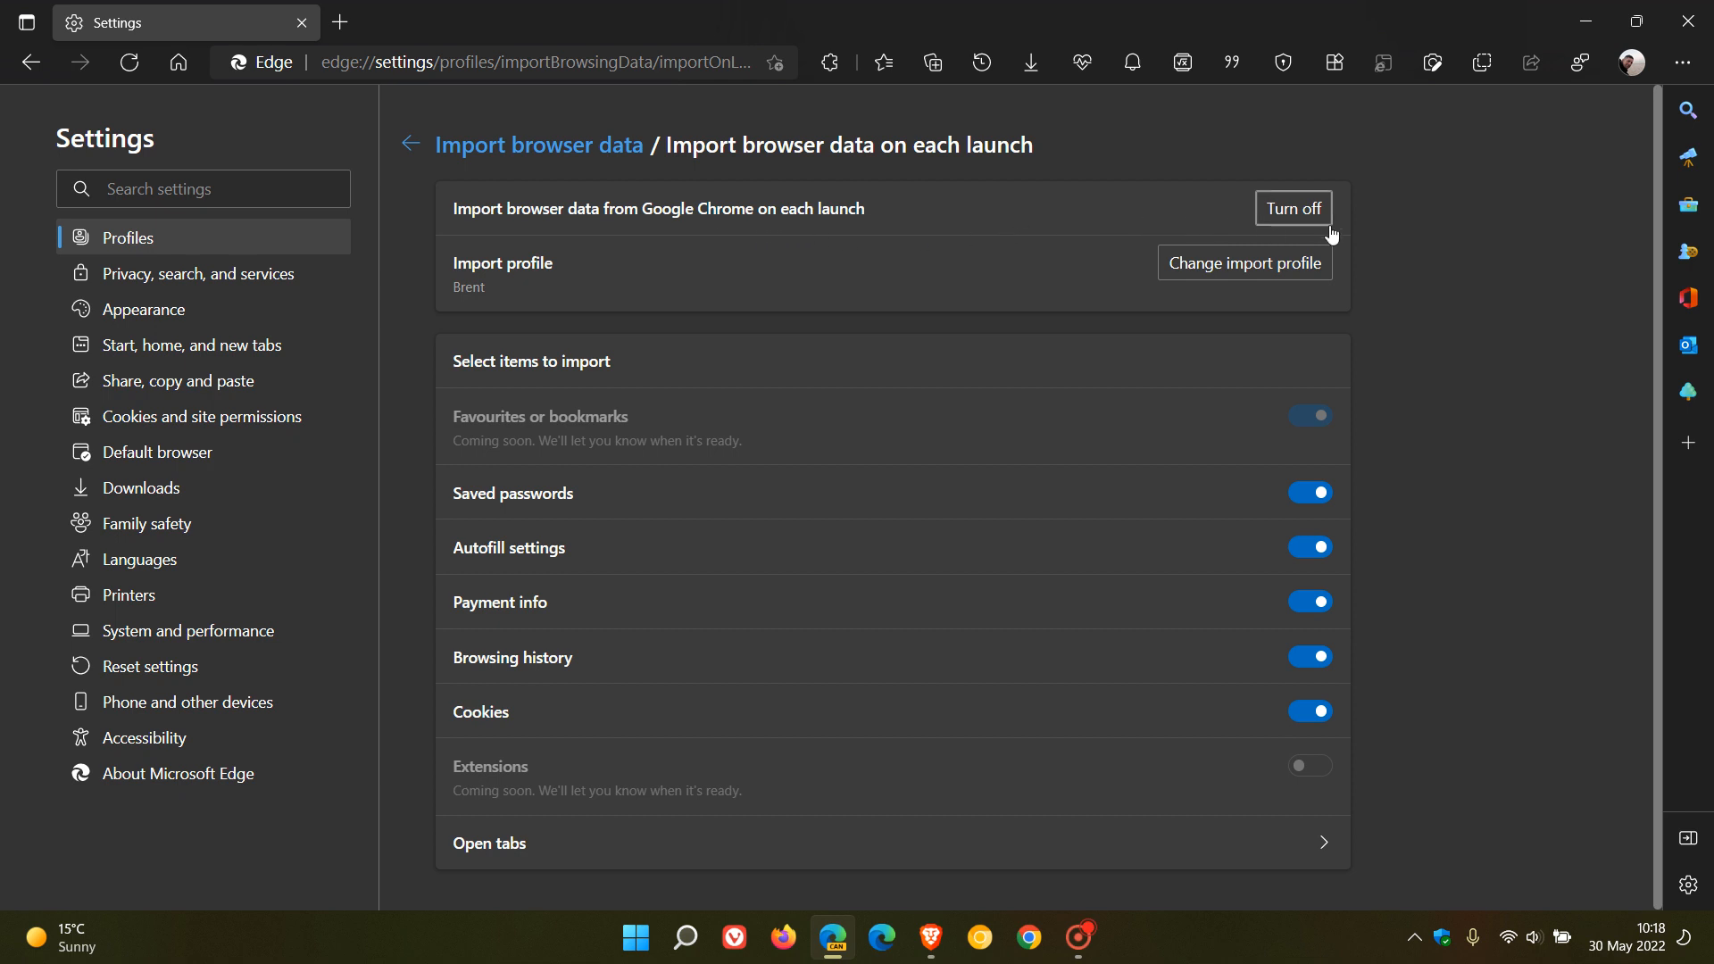
pyautogui.moveTo(1301, 208)
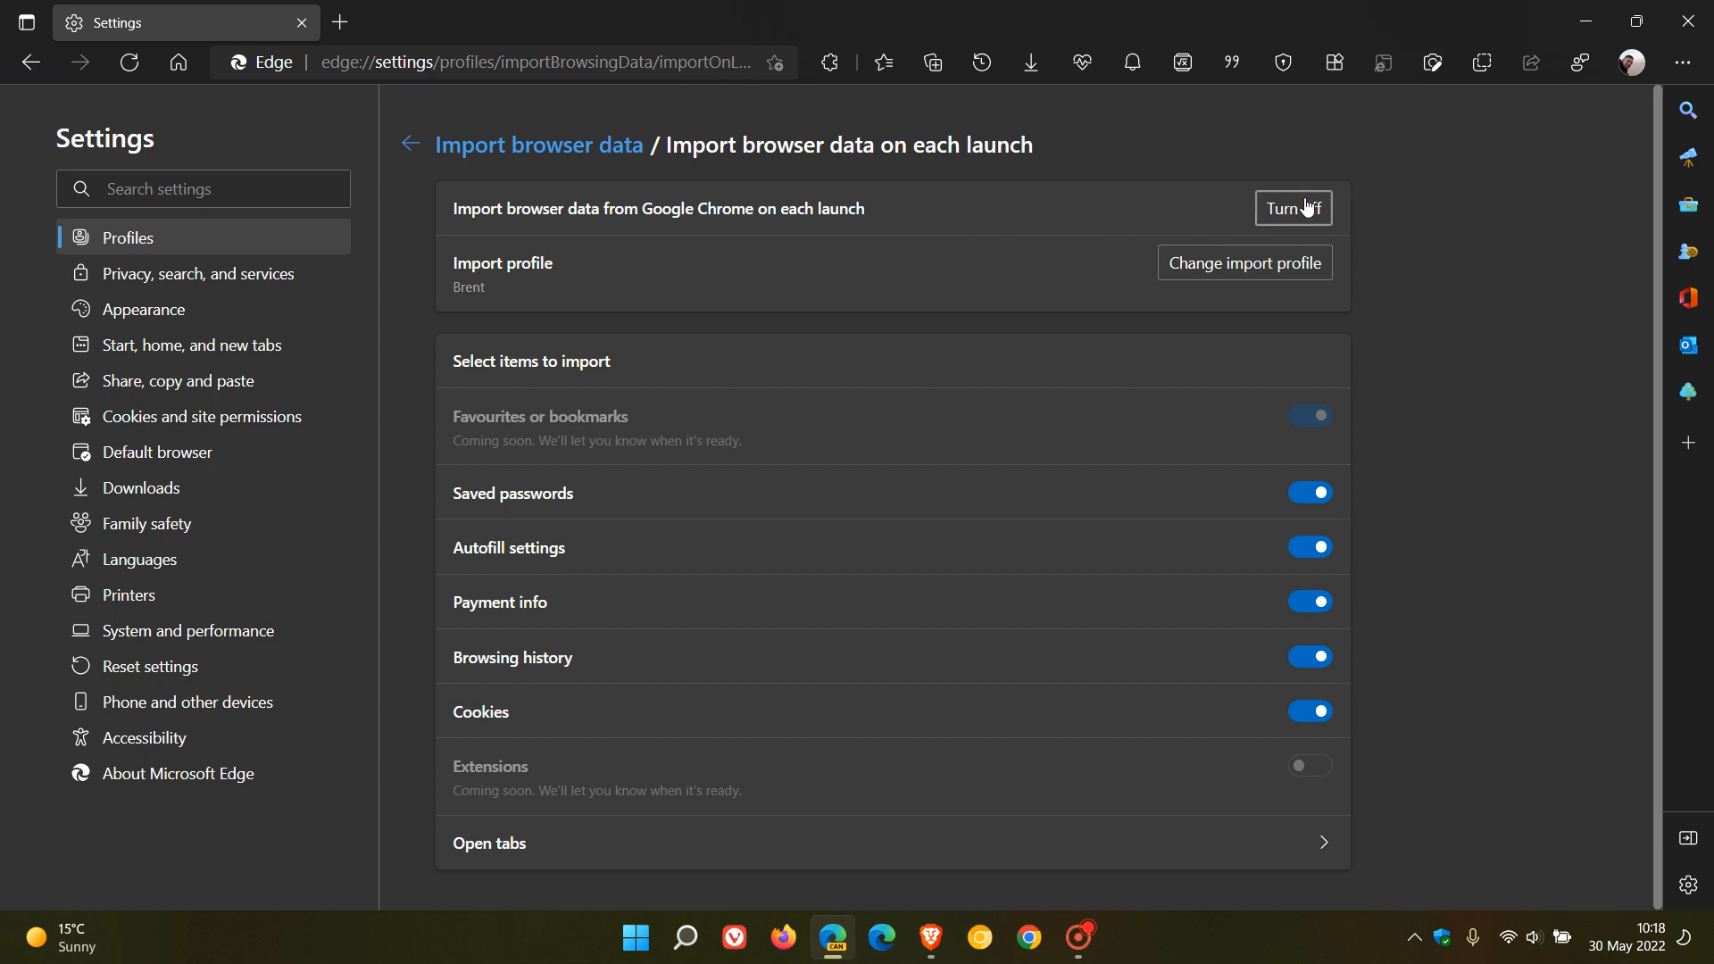
pyautogui.moveTo(673, 296)
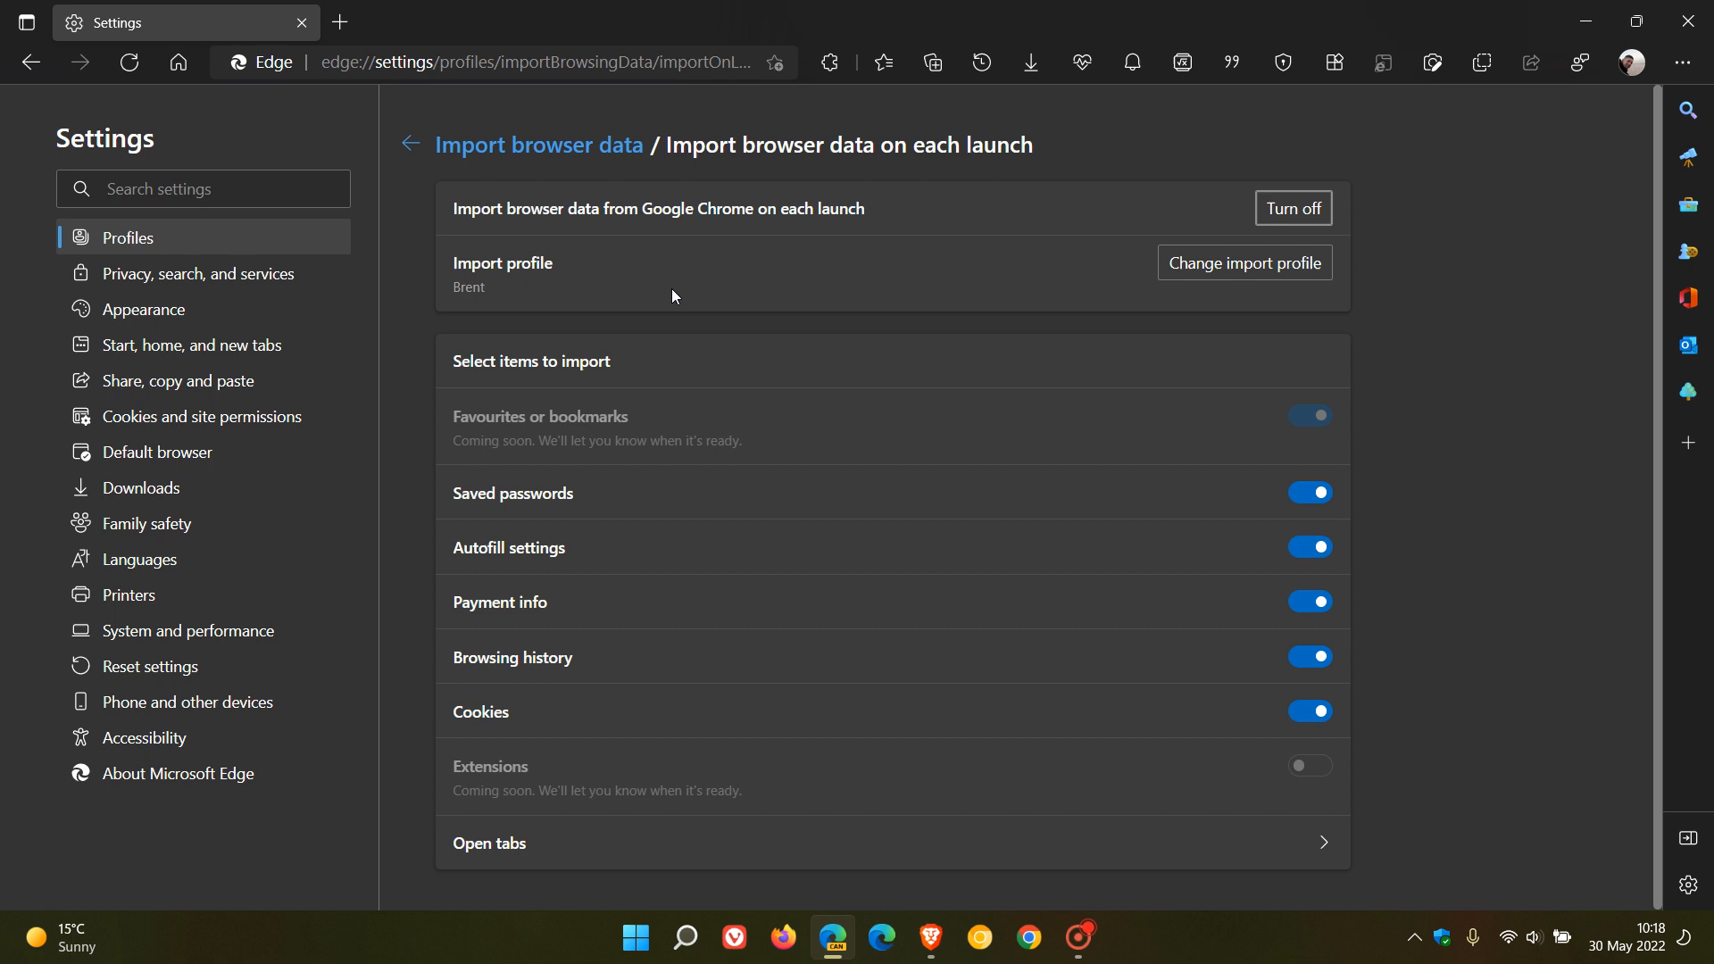
pyautogui.moveTo(1242, 262)
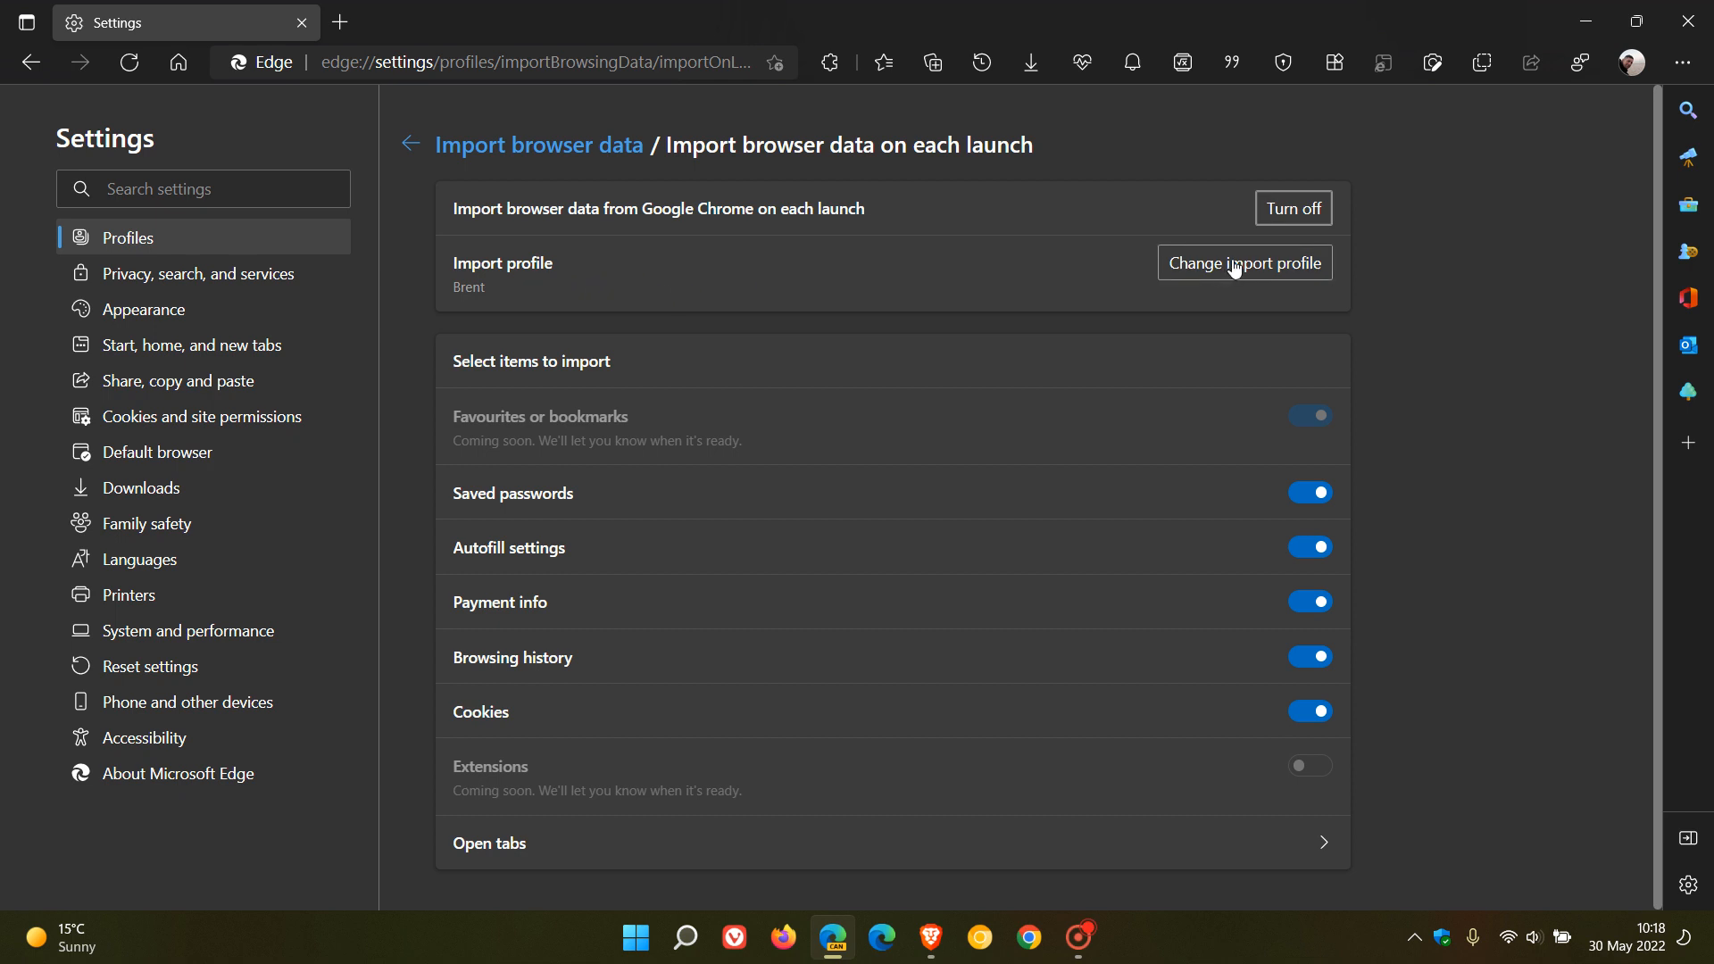
# - Open the Change import profile dialog for the Chrome import source
pyautogui.click(1243, 263)
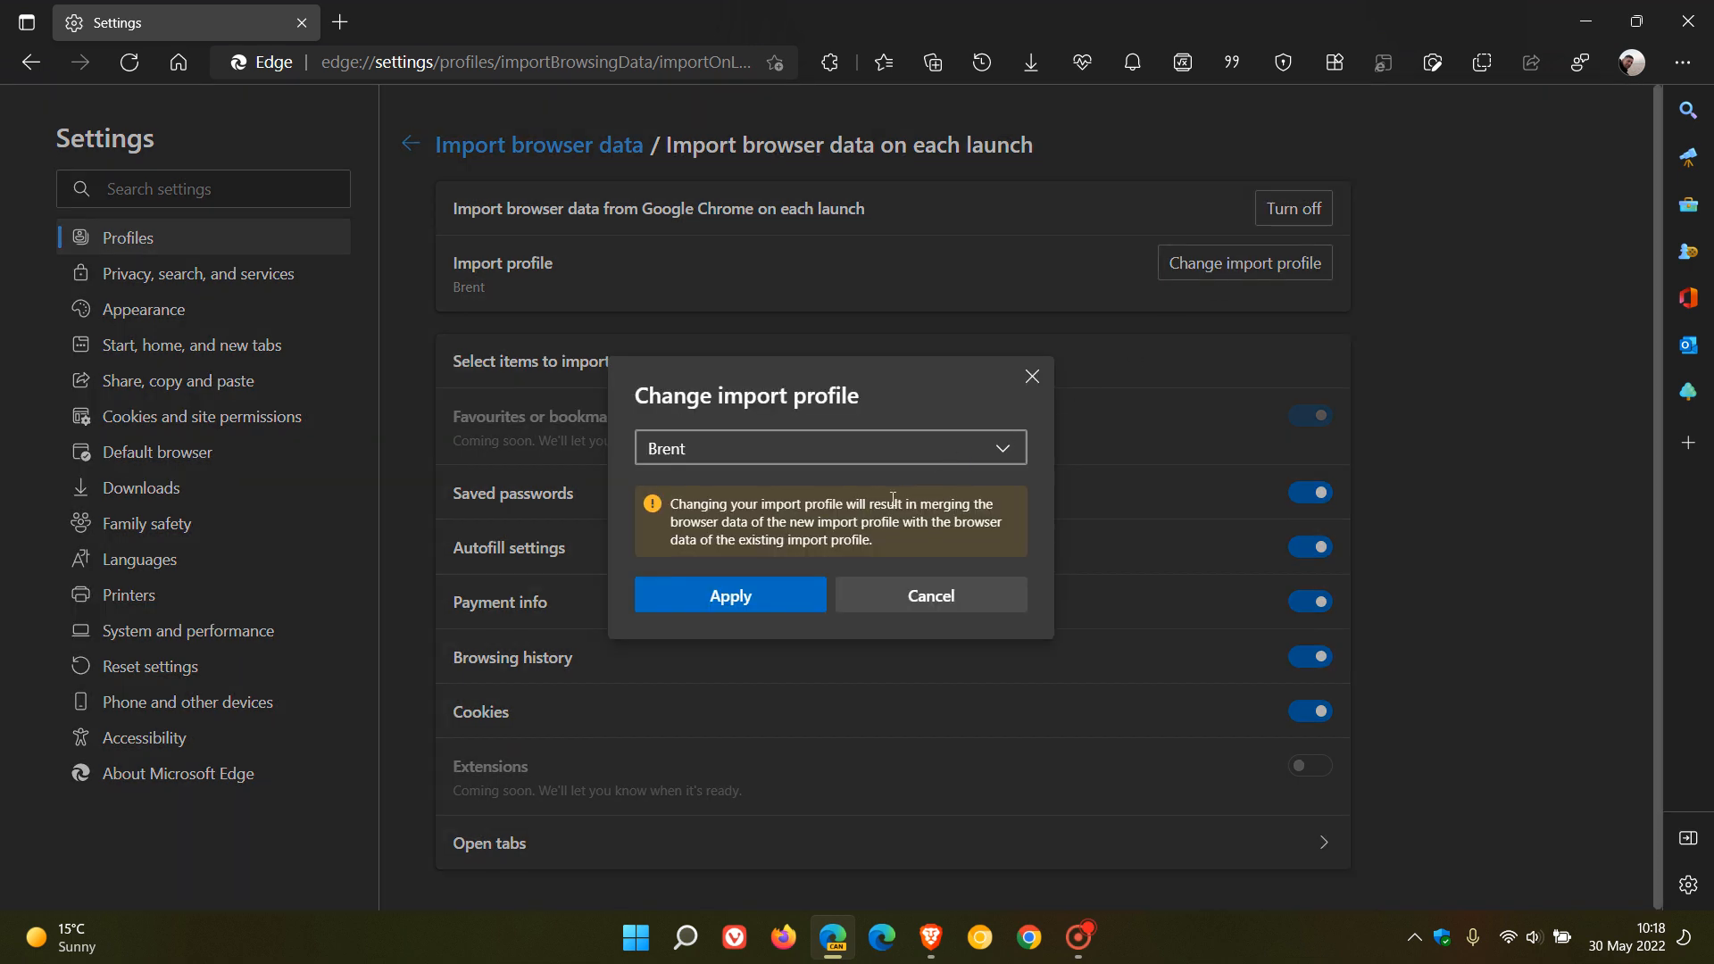
pyautogui.moveTo(901, 412)
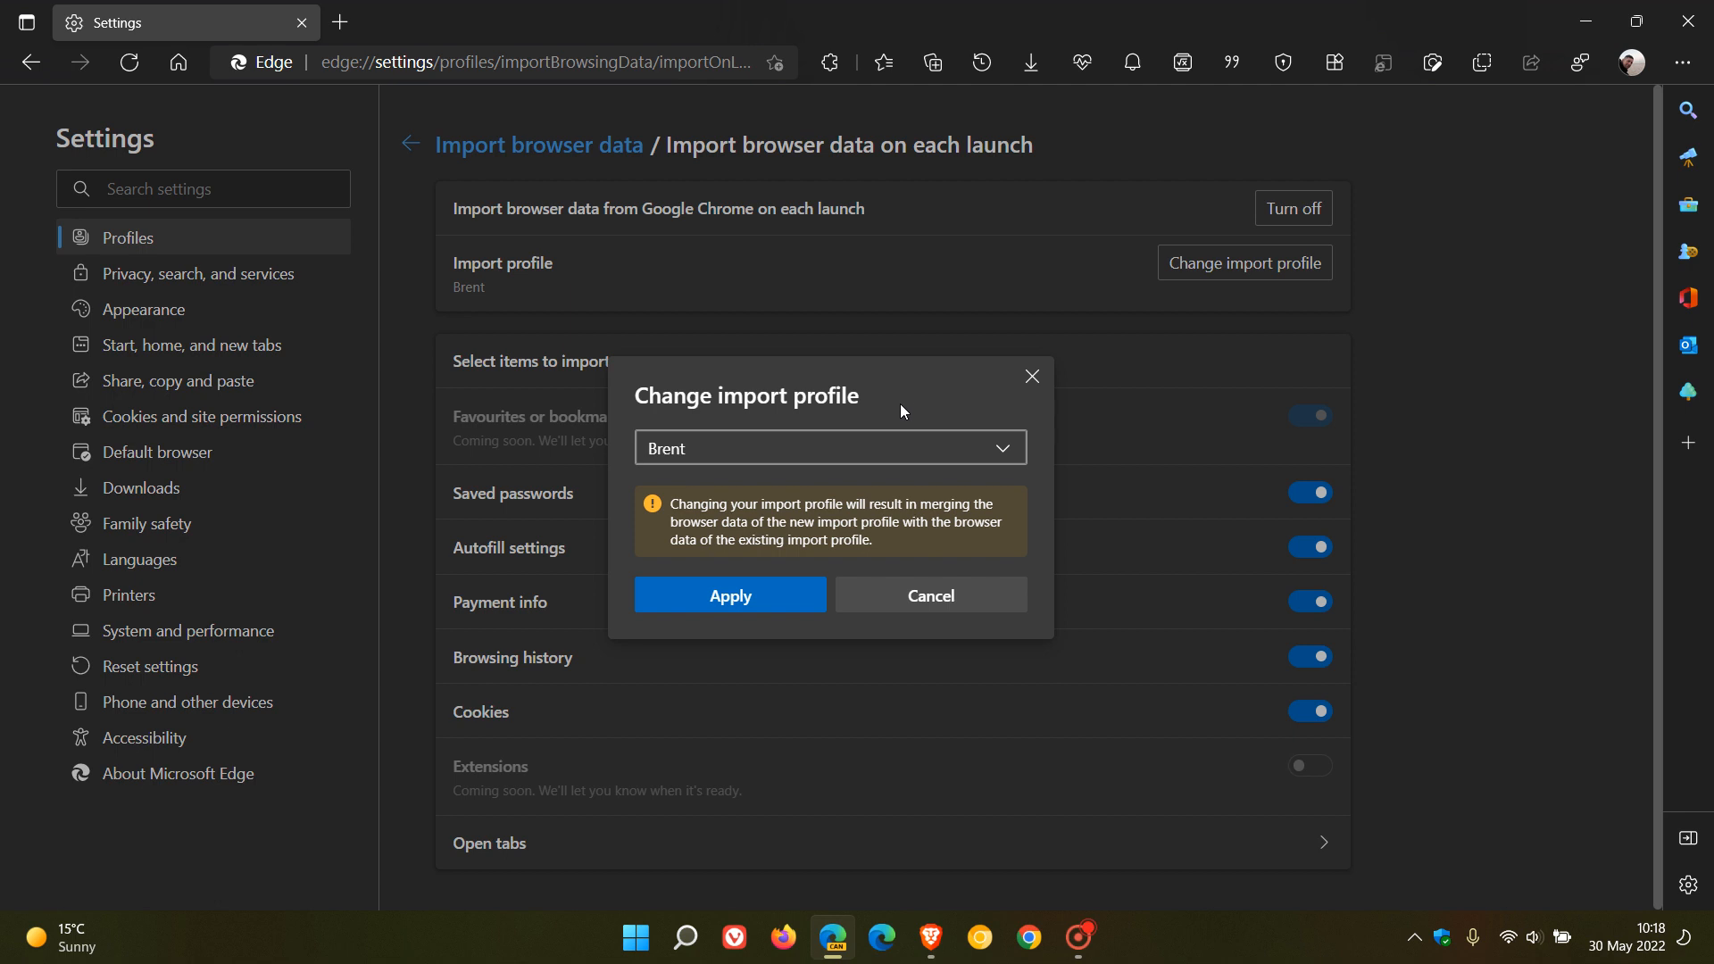
pyautogui.moveTo(787, 515)
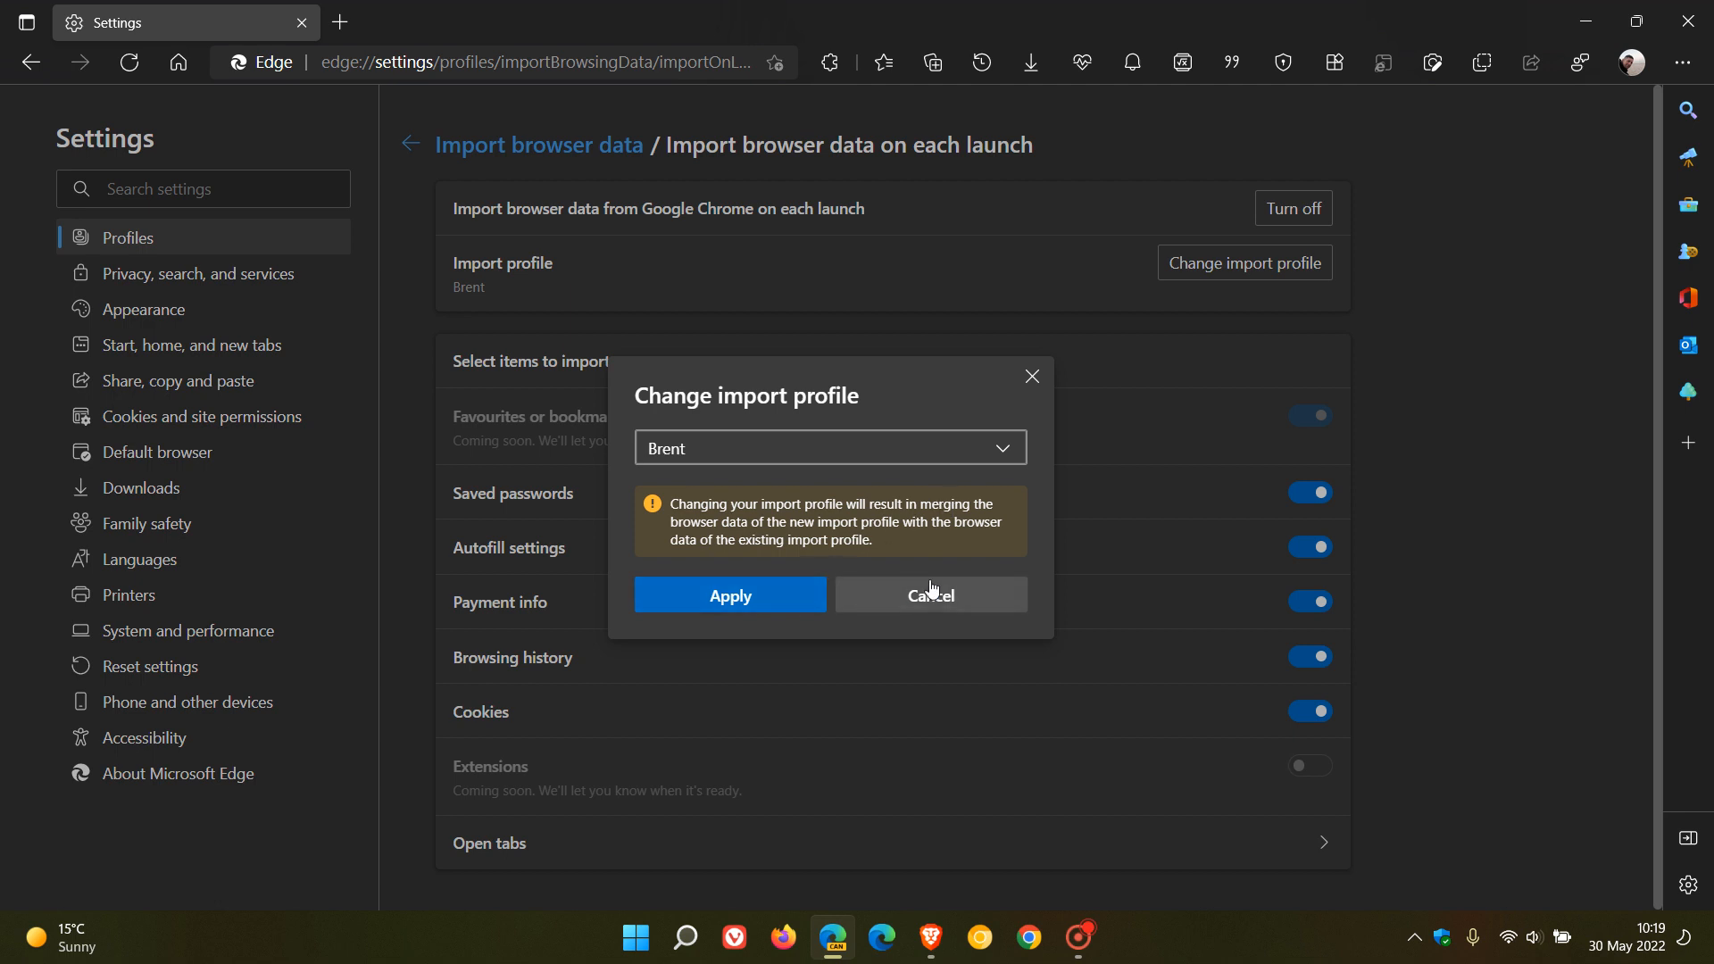
# - Cancel the profile change to keep Brent, then re-enable Payment info and Autofill settings importing
pyautogui.click(929, 595)
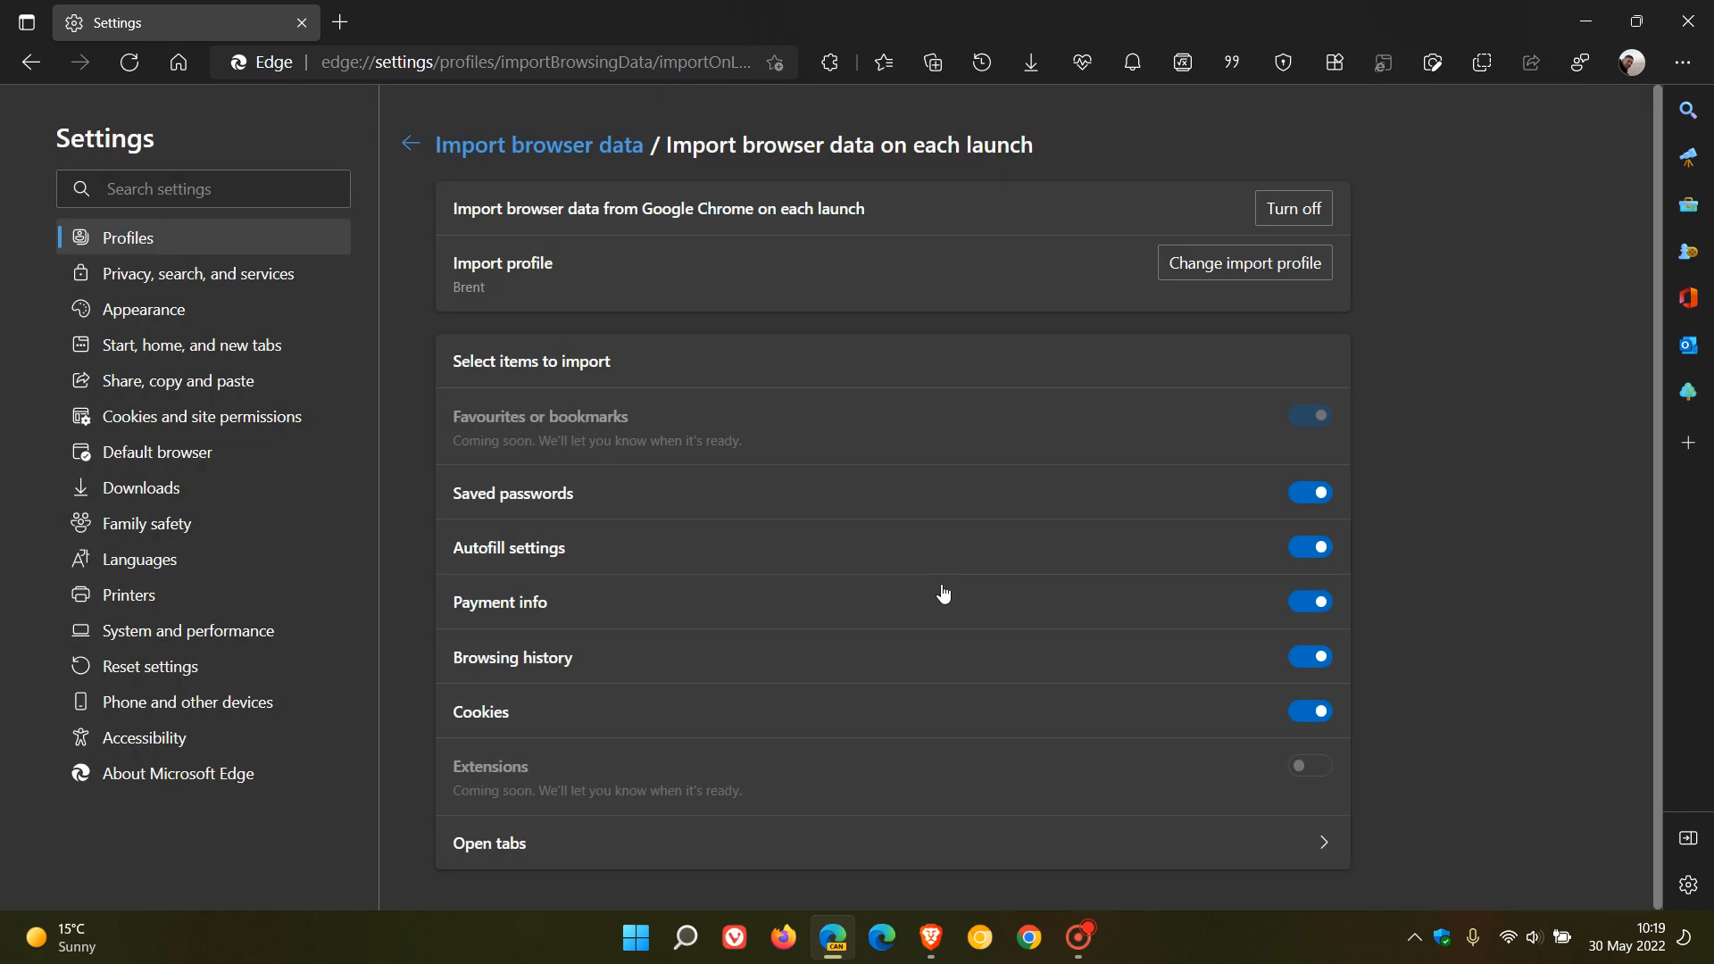
pyautogui.moveTo(628, 415)
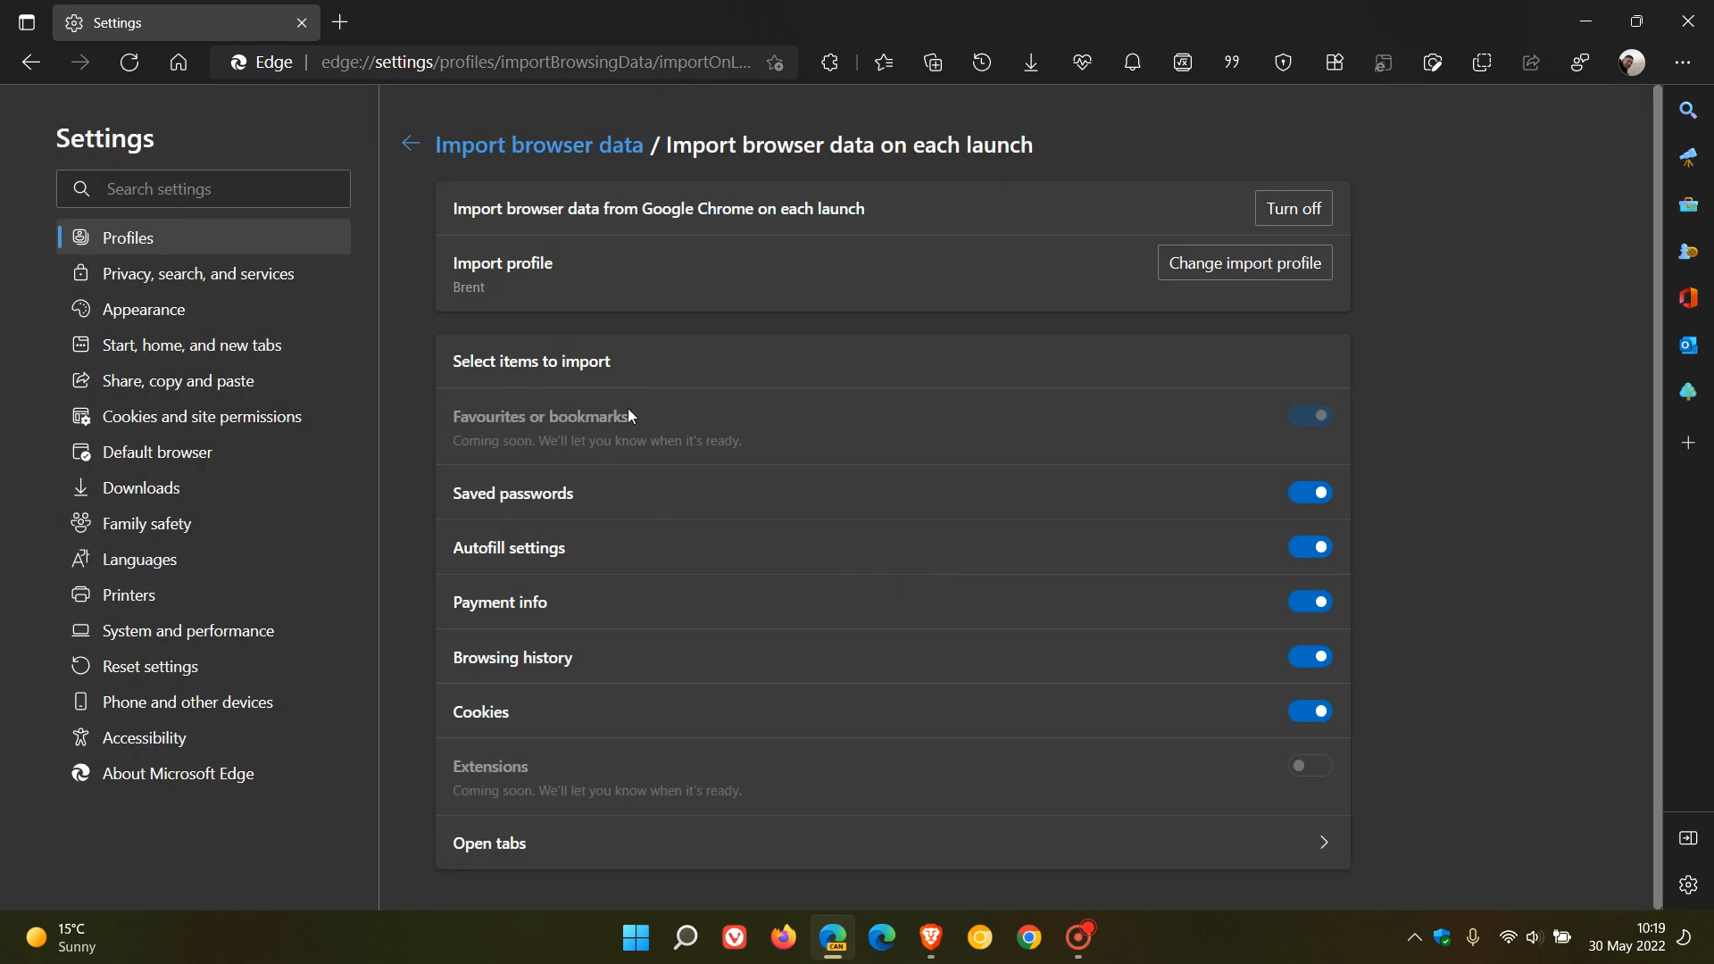
pyautogui.moveTo(534, 435)
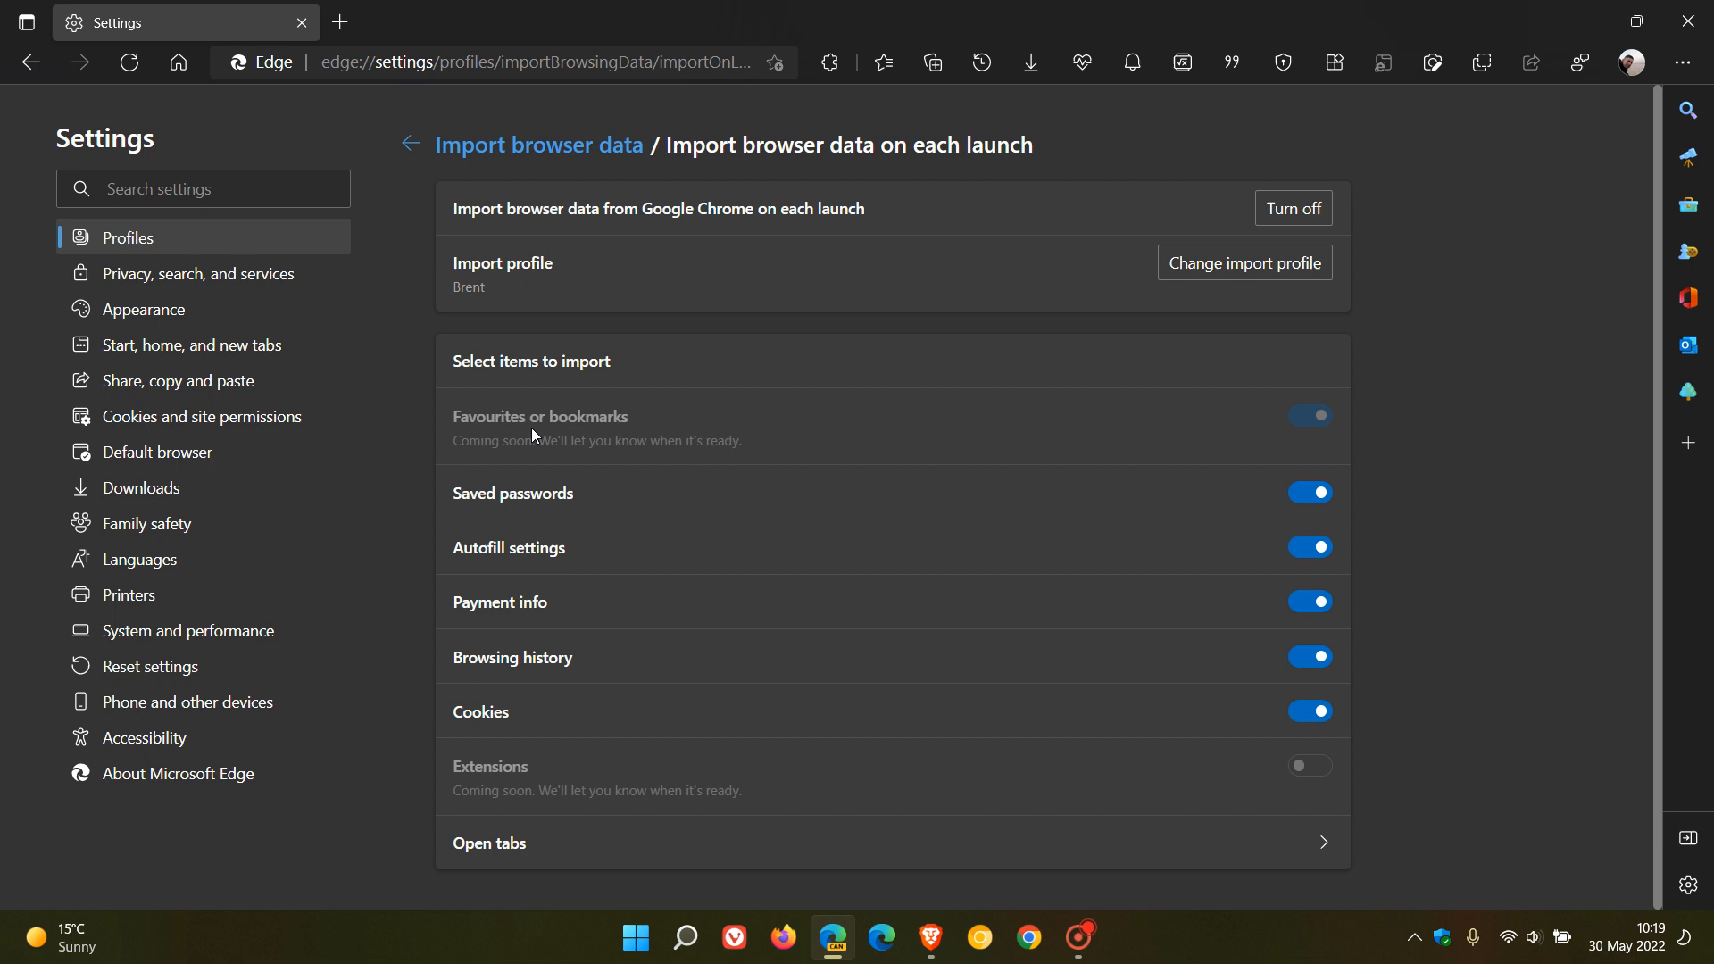
pyautogui.moveTo(1143, 399)
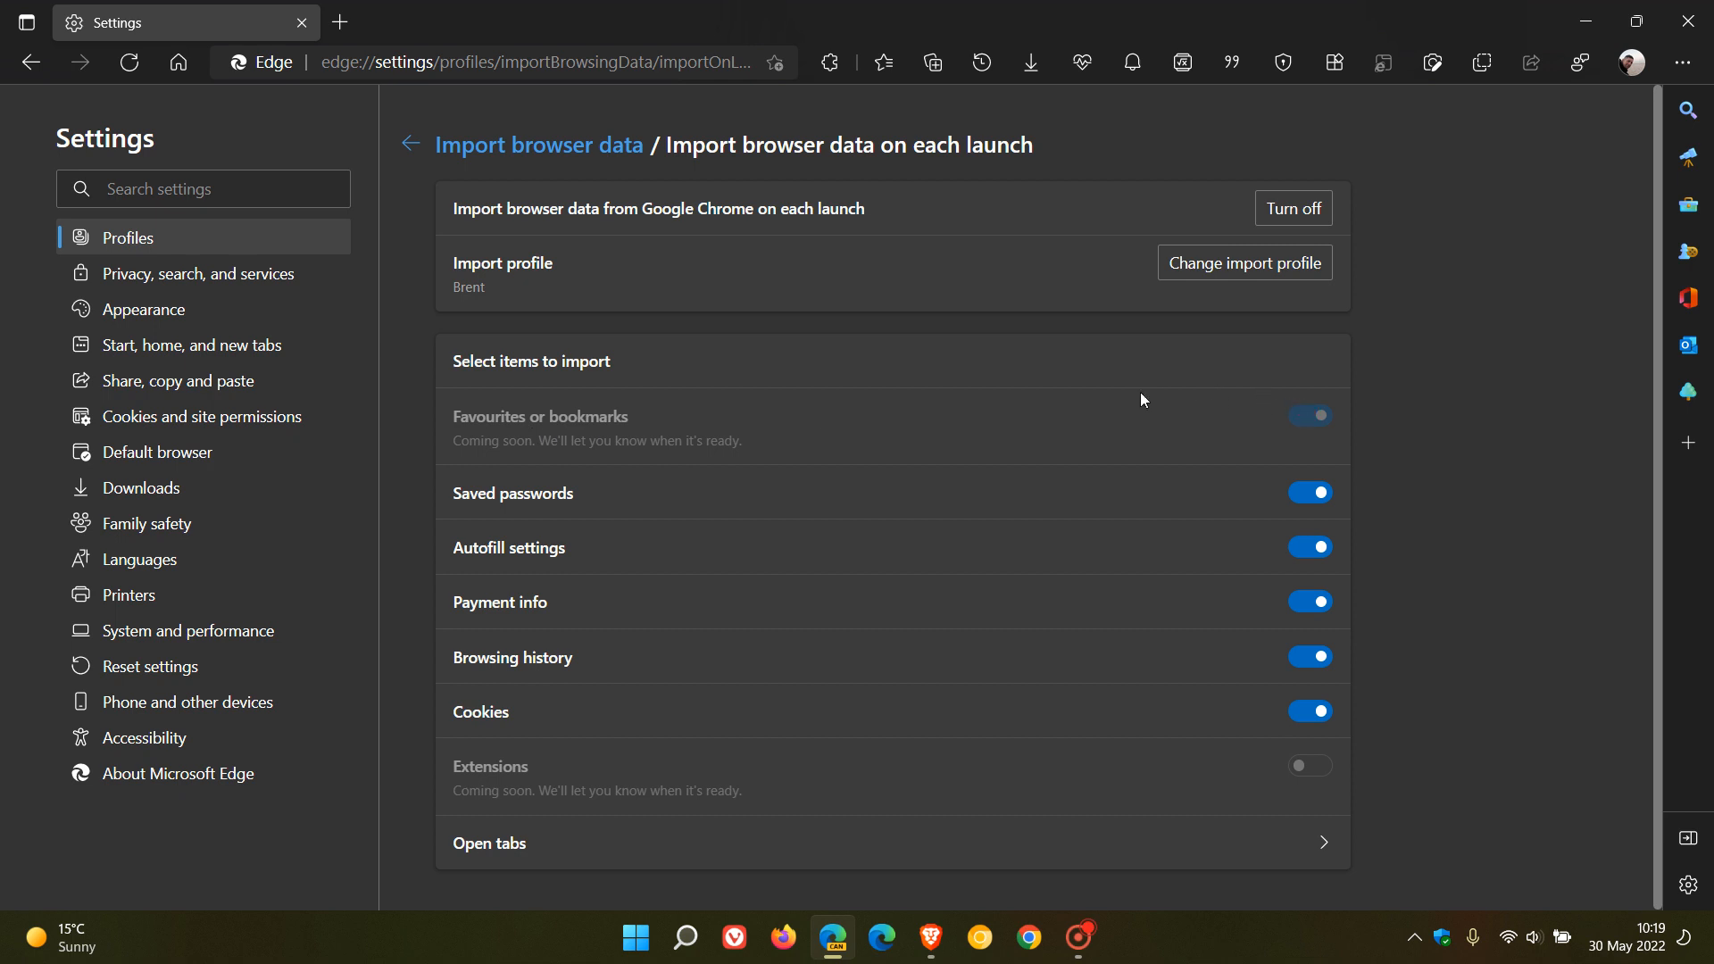
pyautogui.moveTo(588, 510)
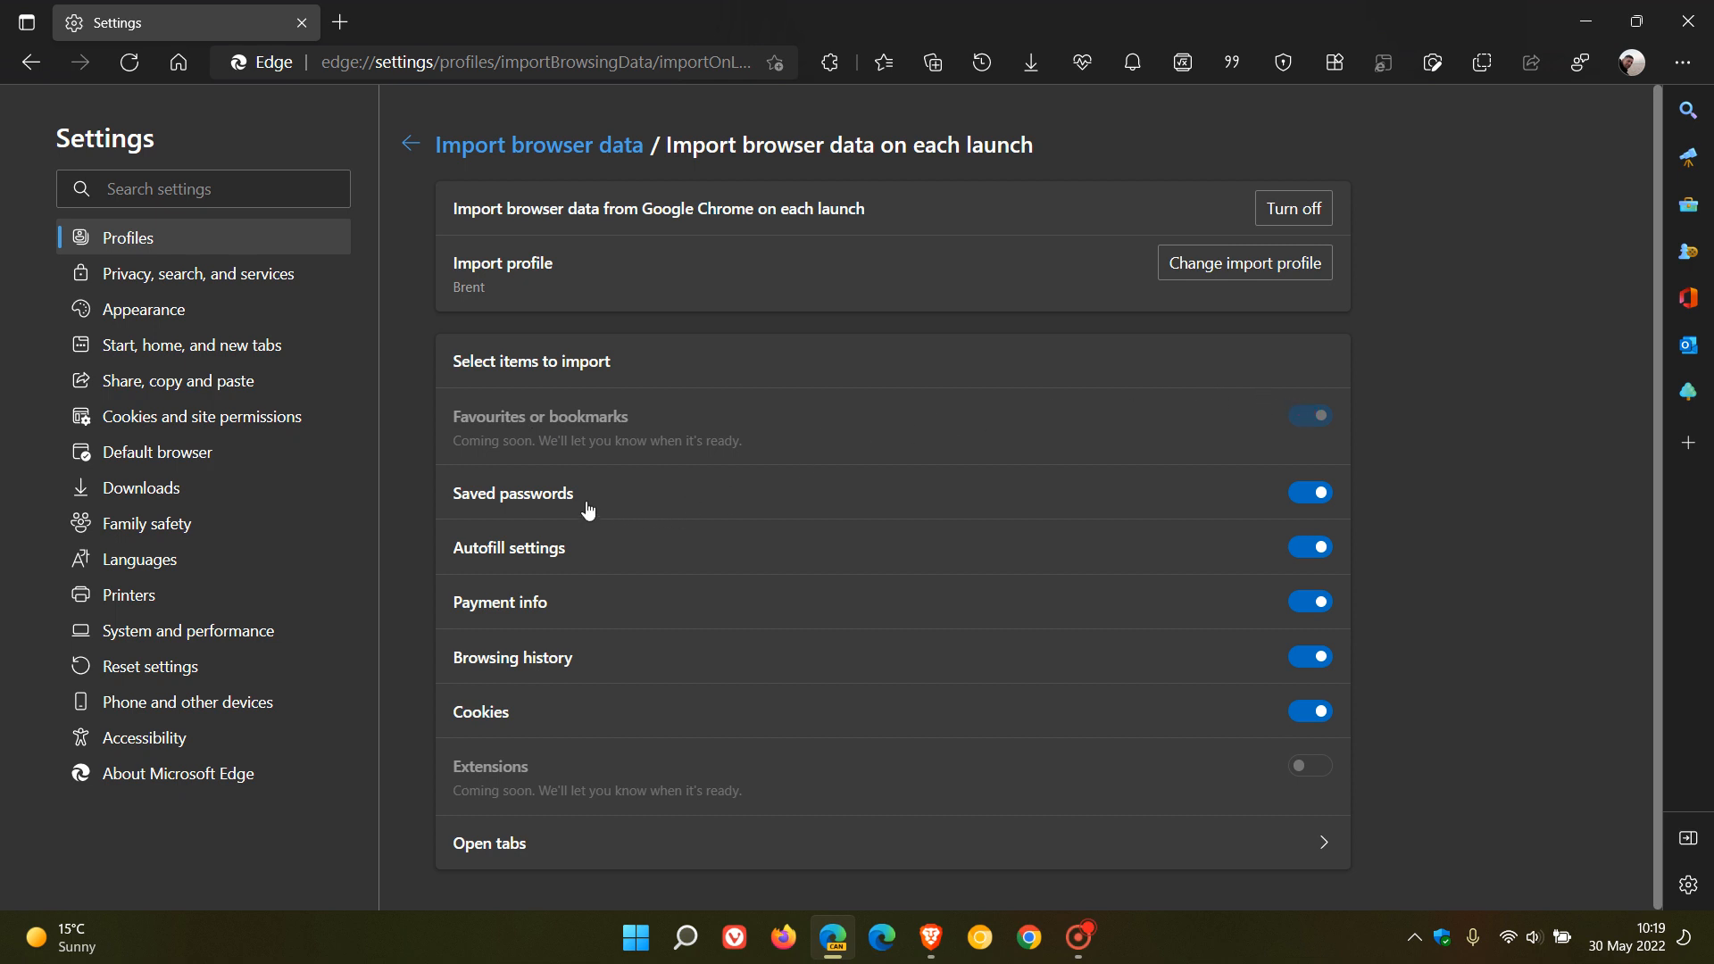
pyautogui.moveTo(588, 560)
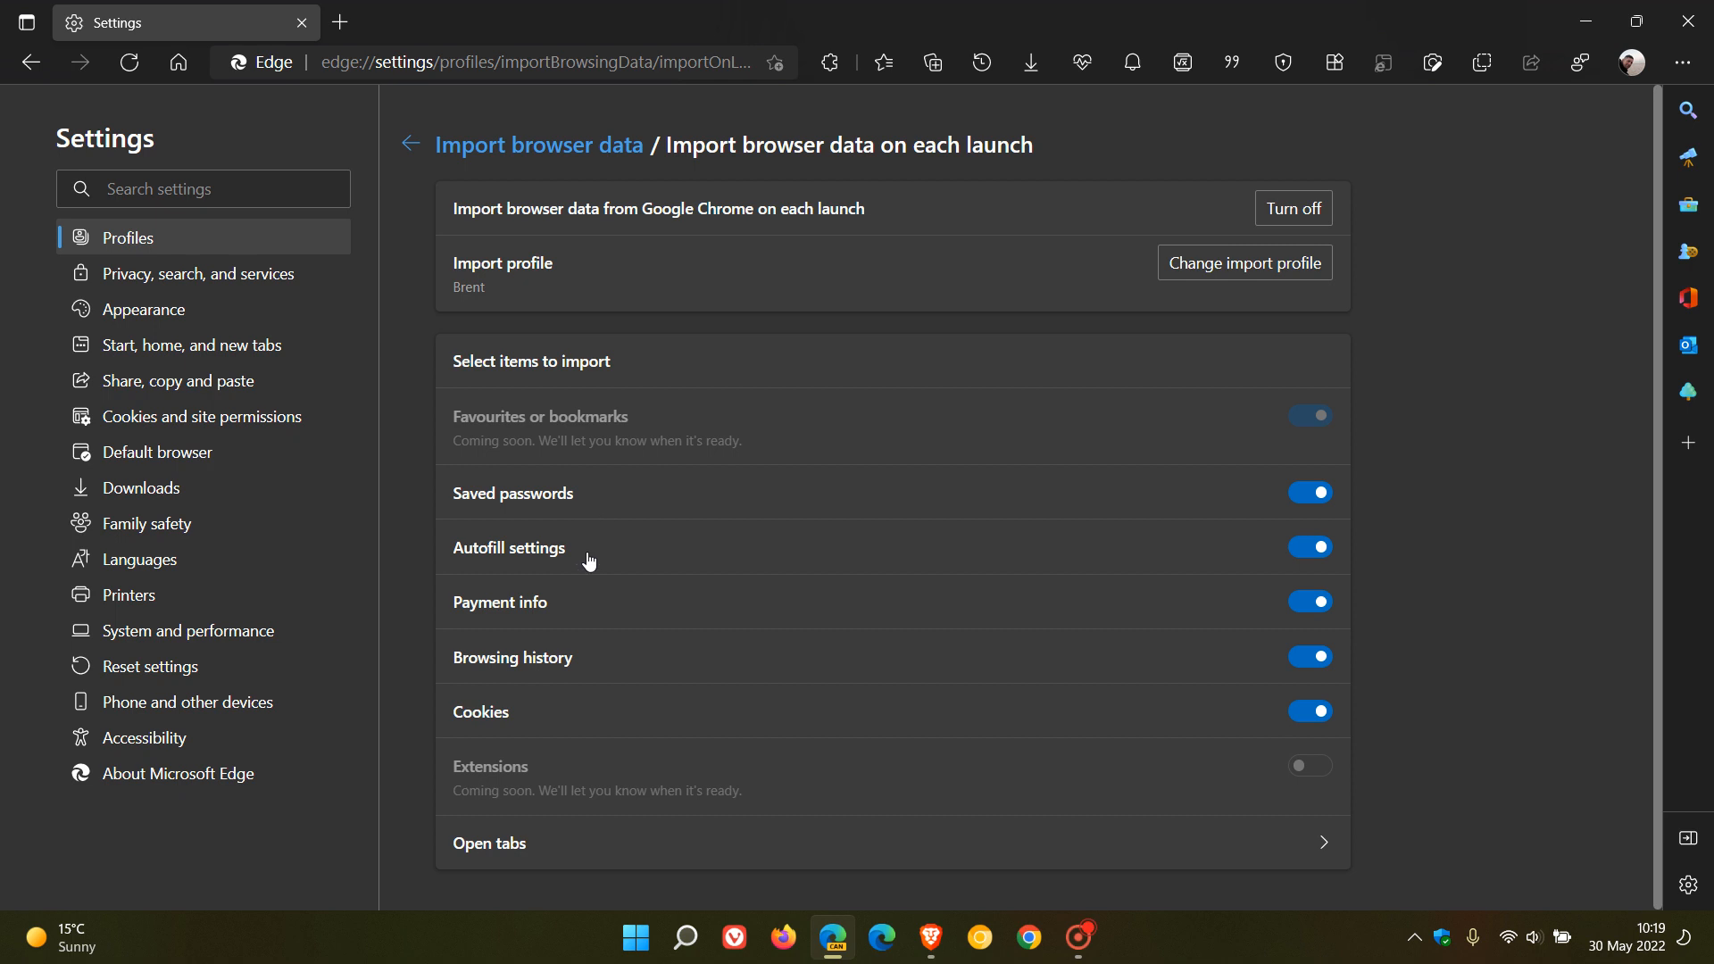
pyautogui.moveTo(612, 671)
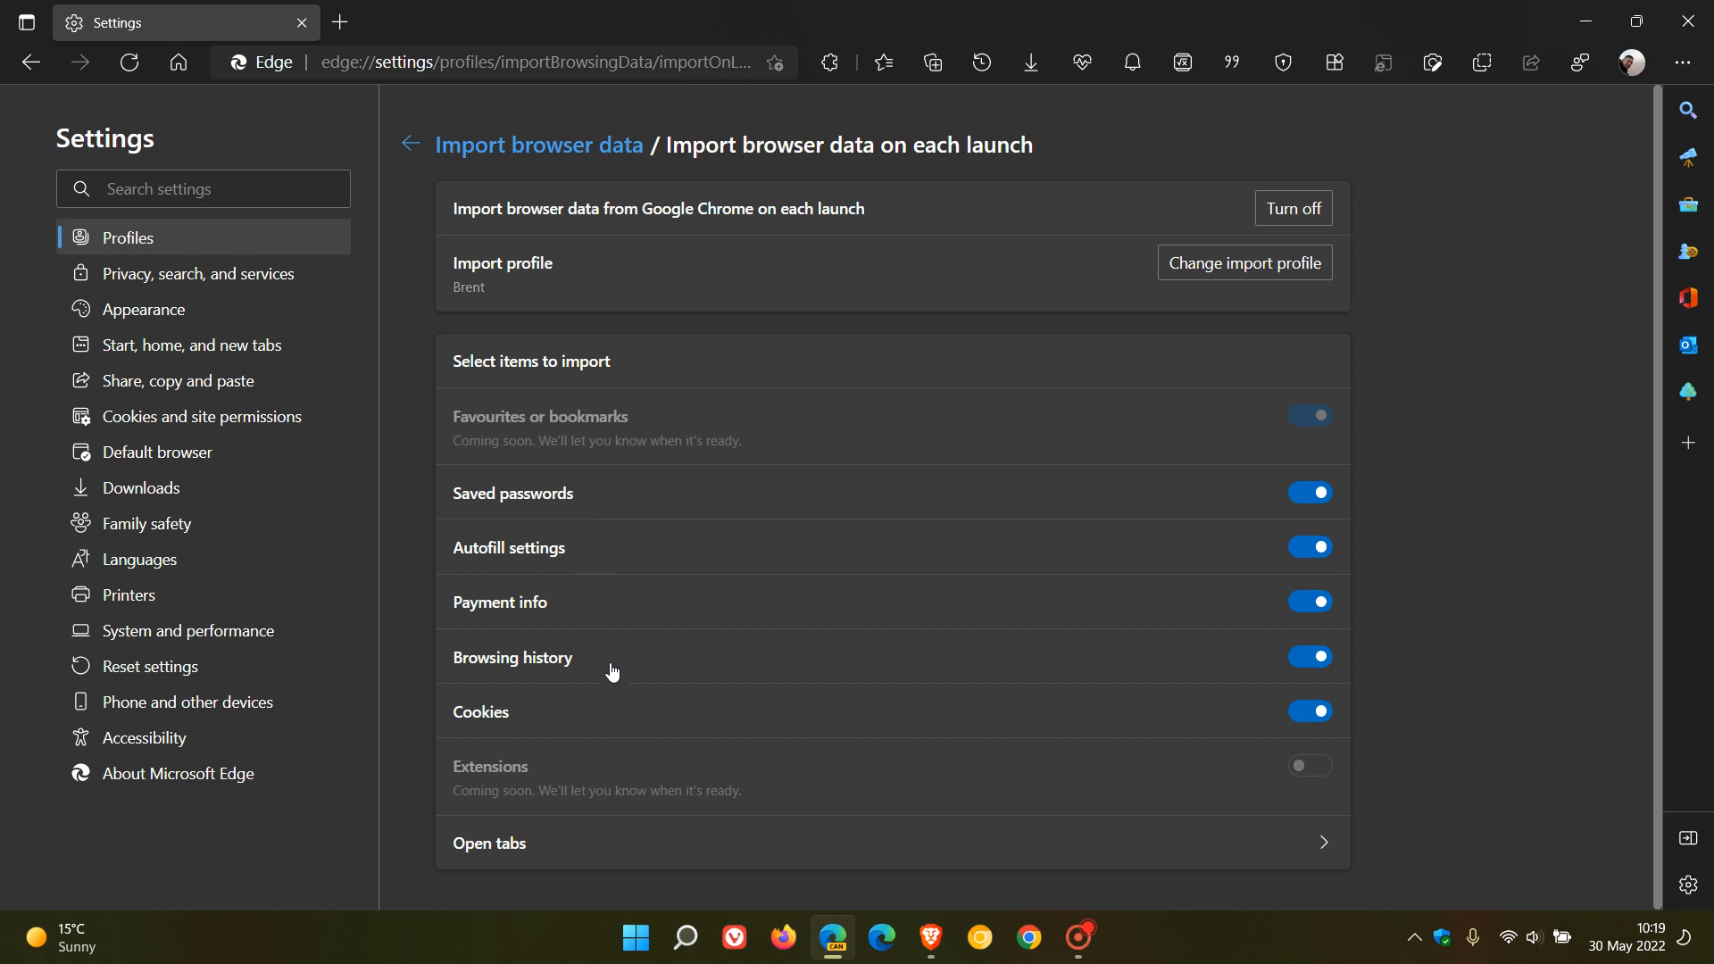
pyautogui.moveTo(1301, 557)
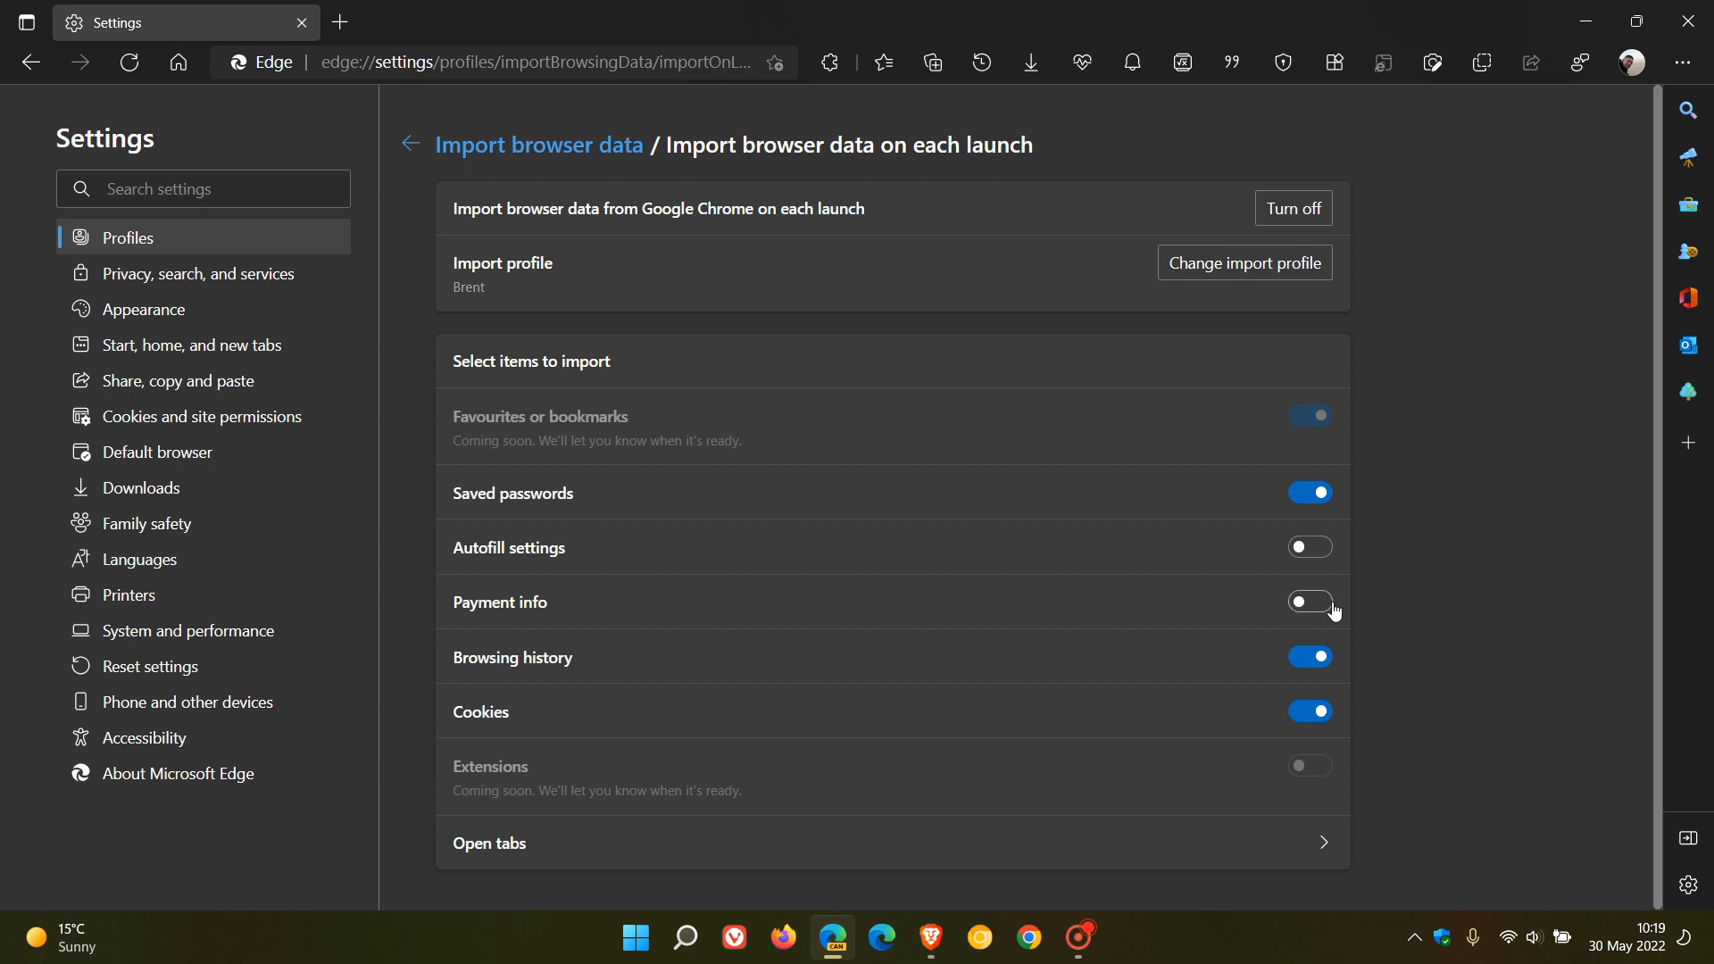
pyautogui.click(1308, 601)
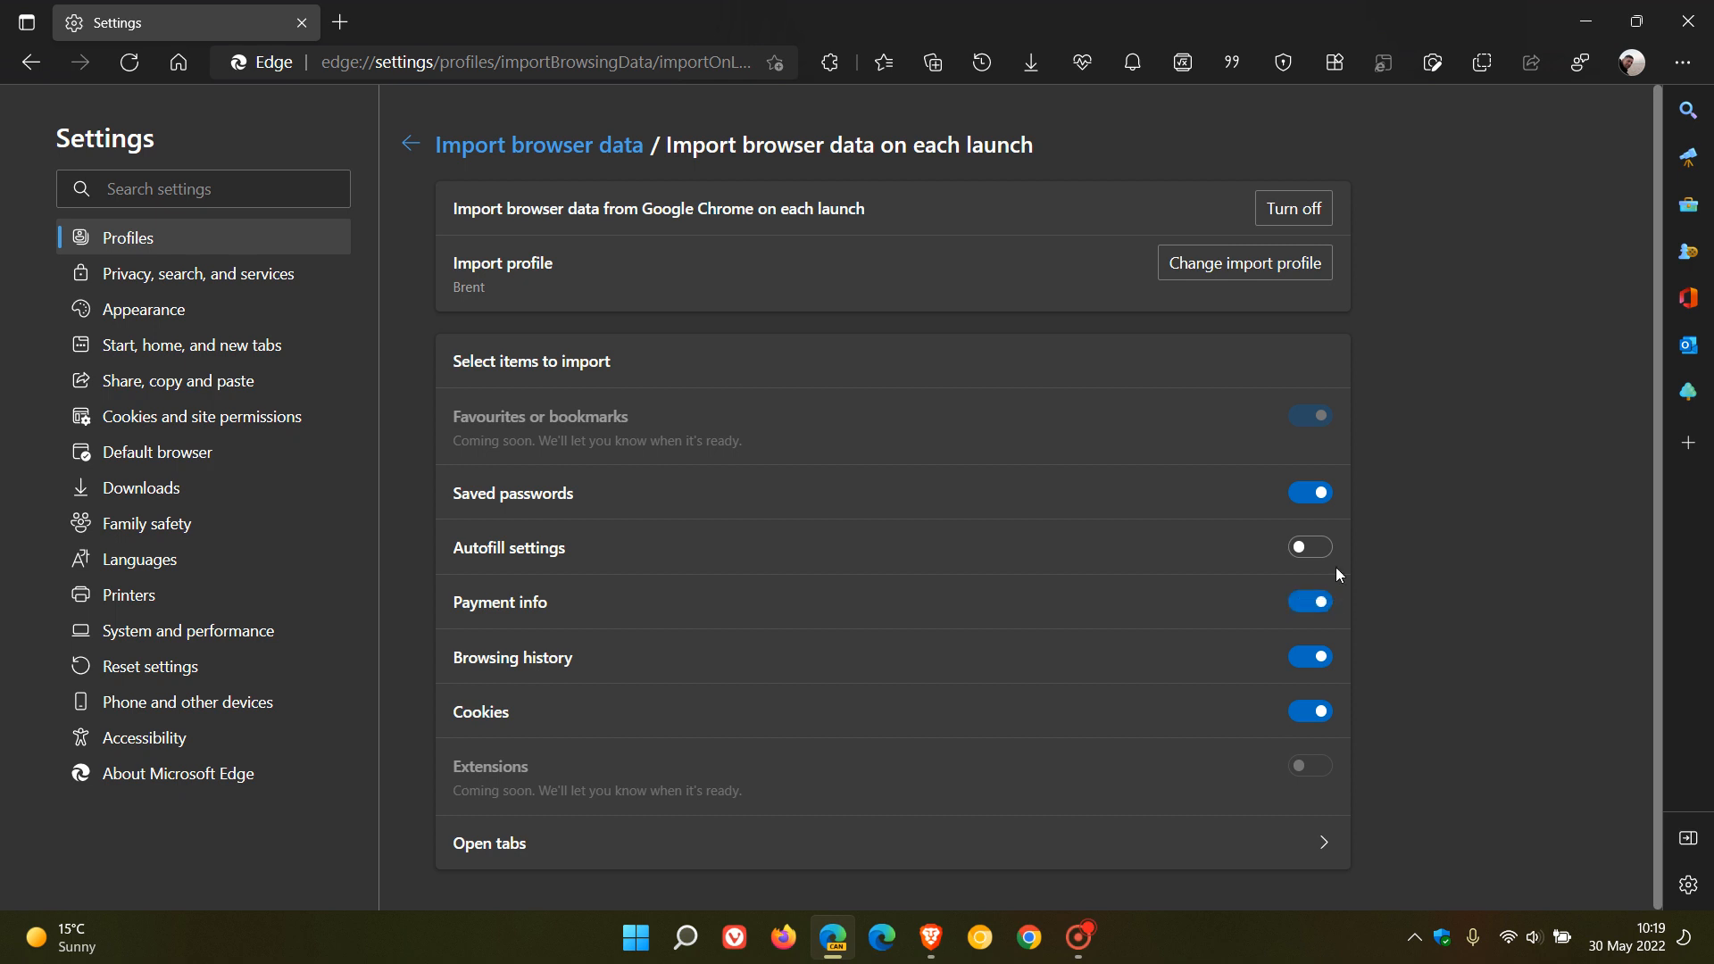
pyautogui.click(1308, 547)
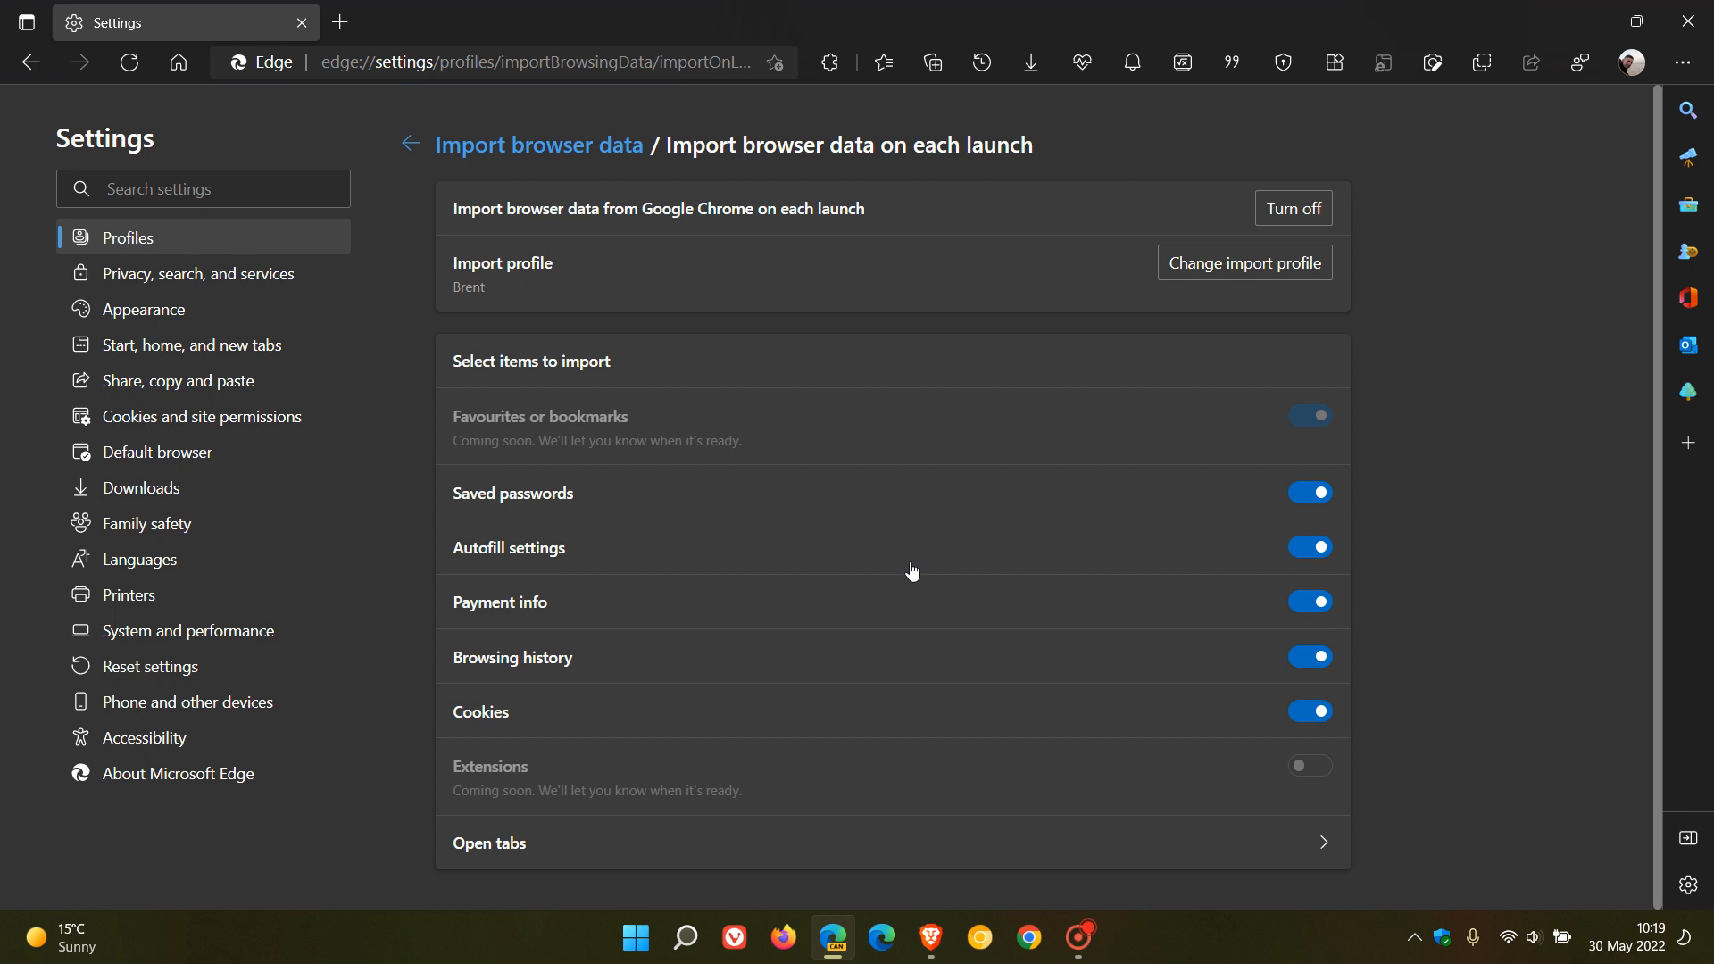
pyautogui.moveTo(501, 807)
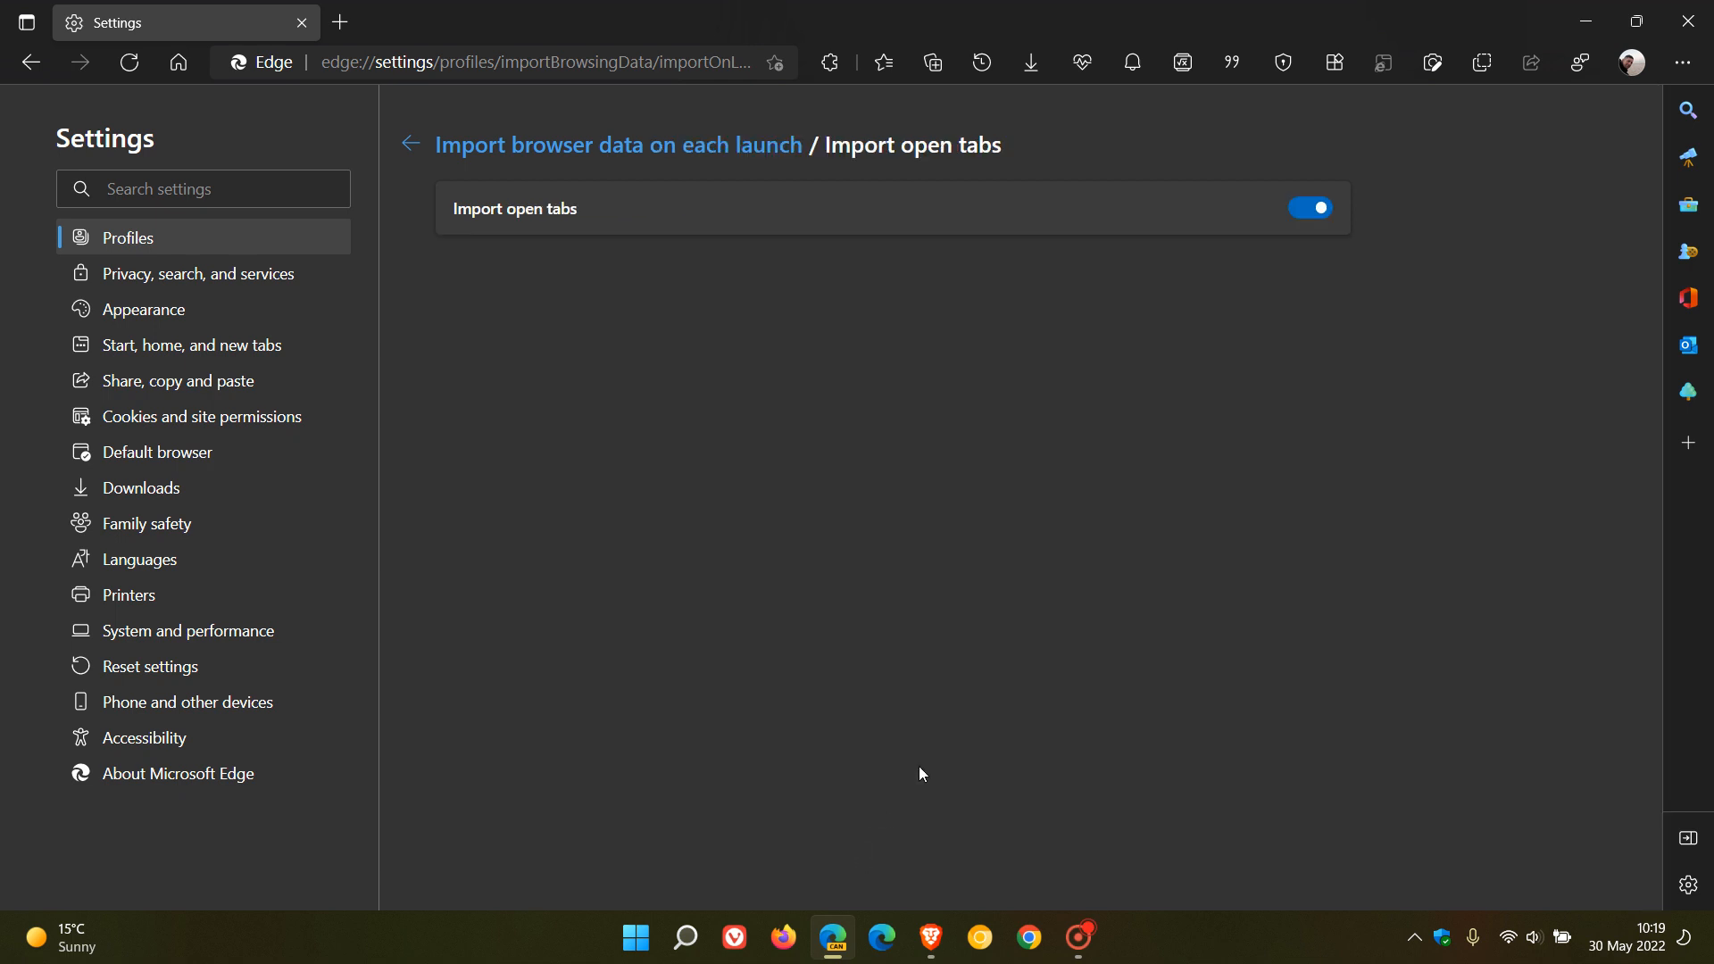
pyautogui.moveTo(677, 321)
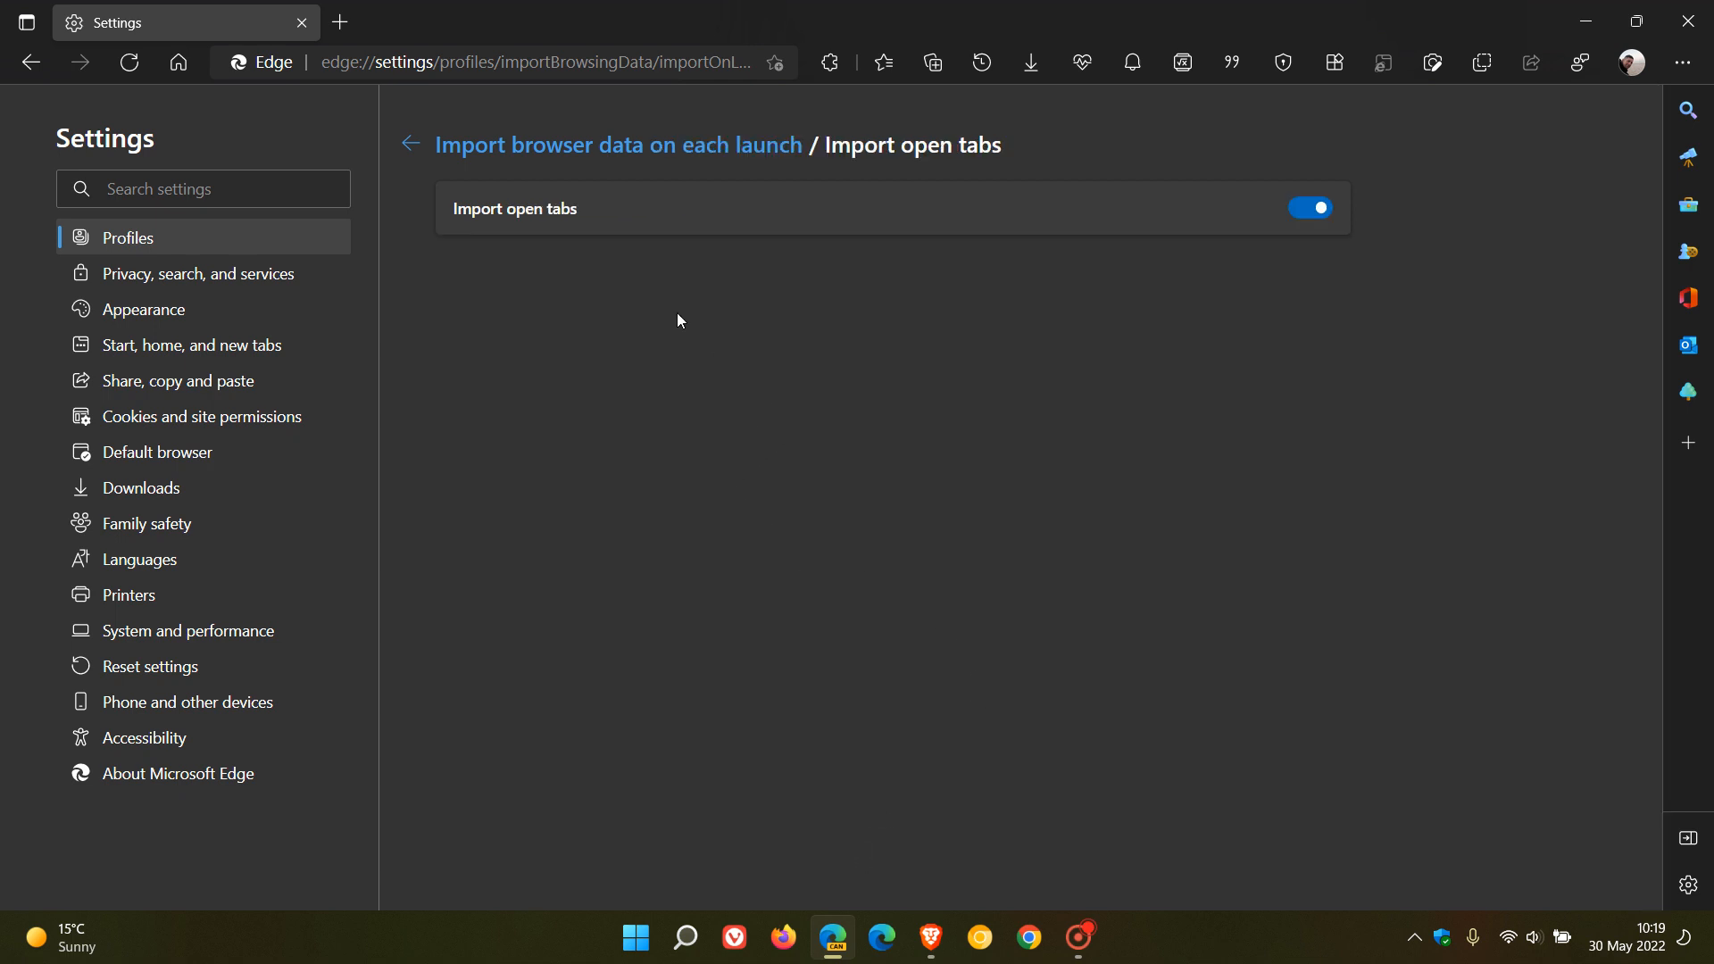
pyautogui.moveTo(1178, 339)
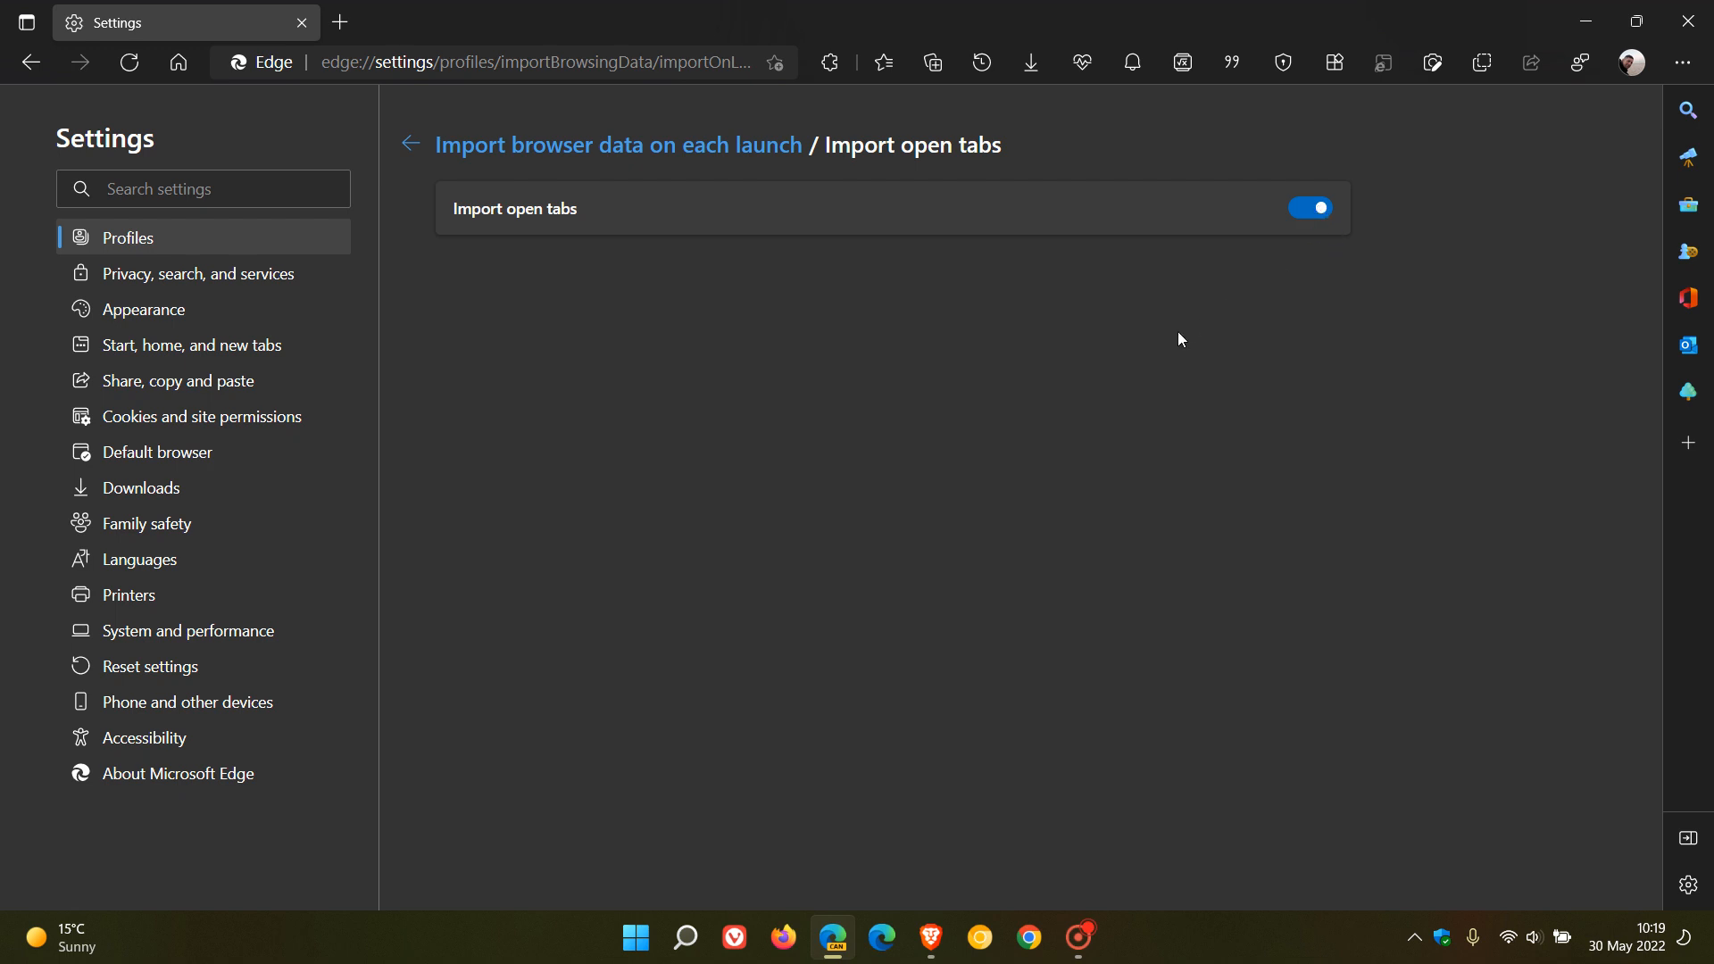
pyautogui.moveTo(410, 145)
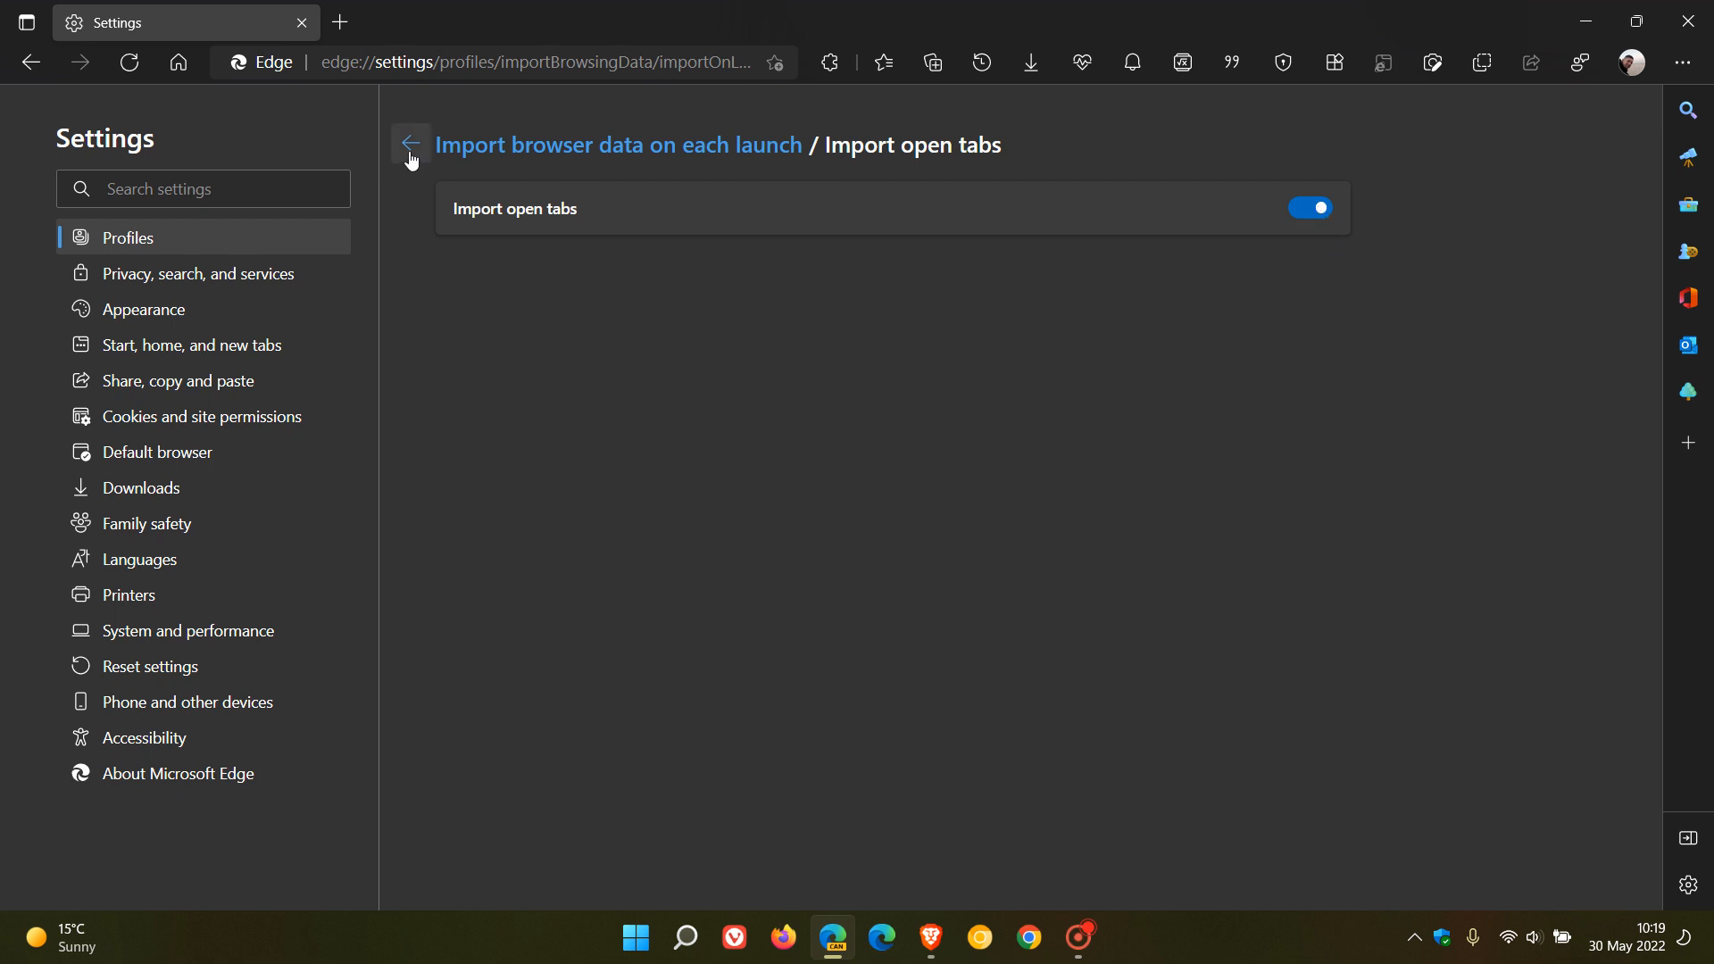
pyautogui.click(409, 145)
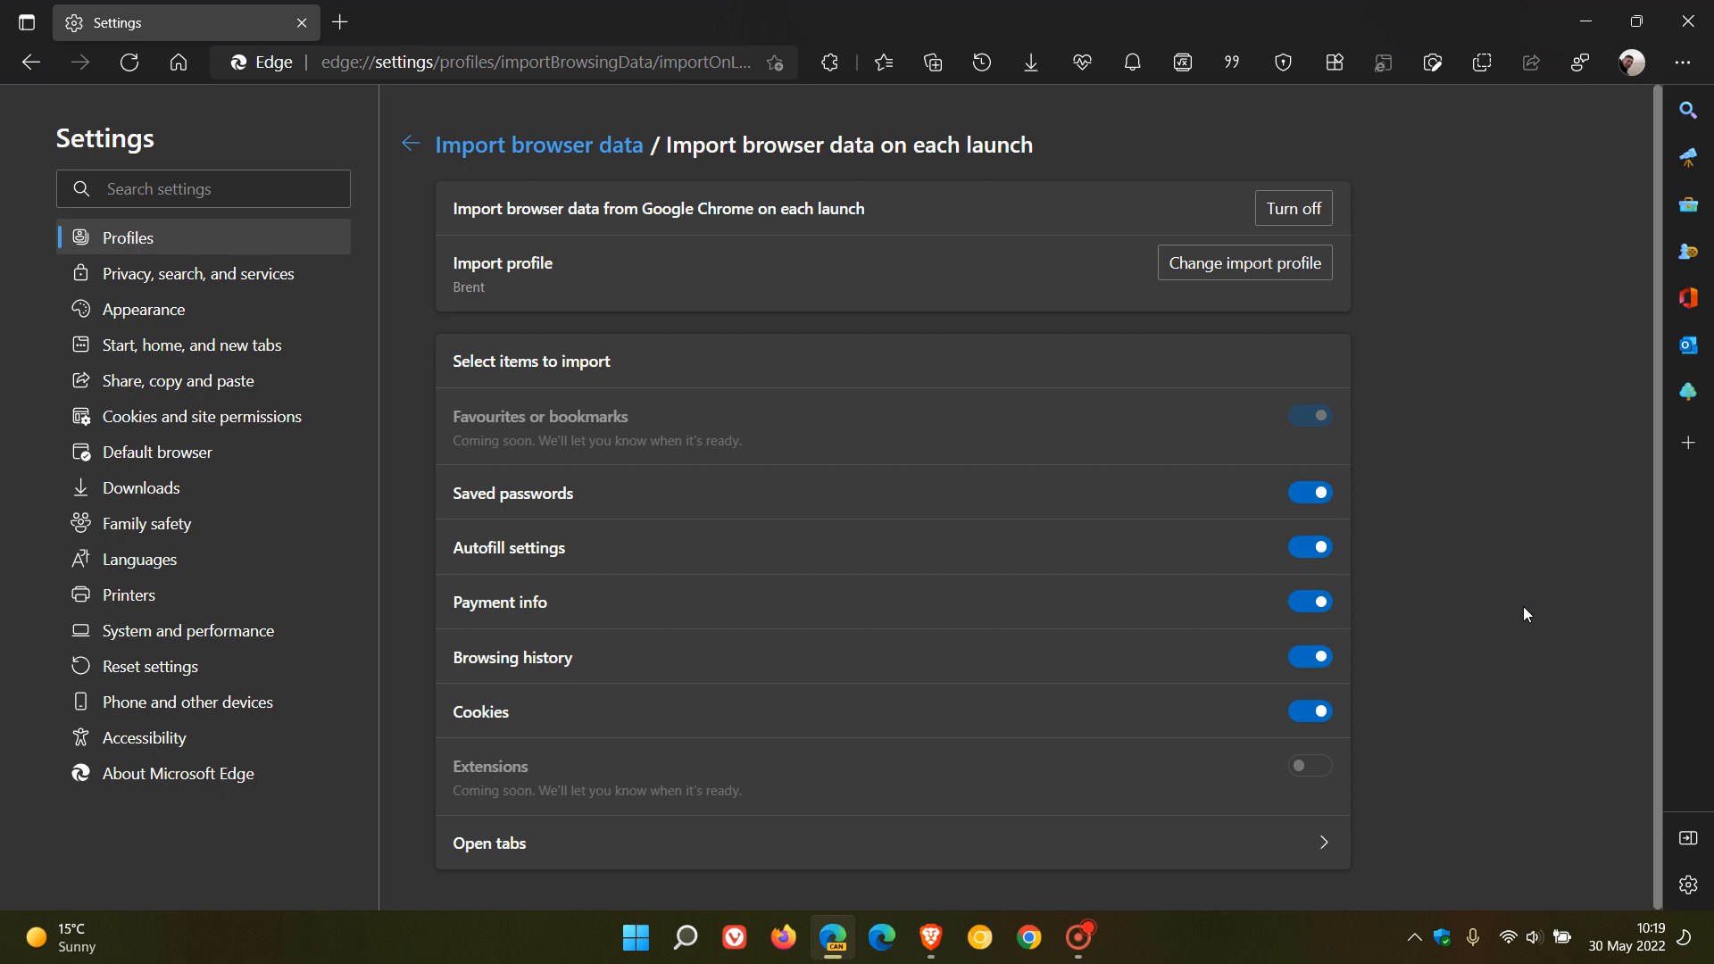
pyautogui.moveTo(410, 142)
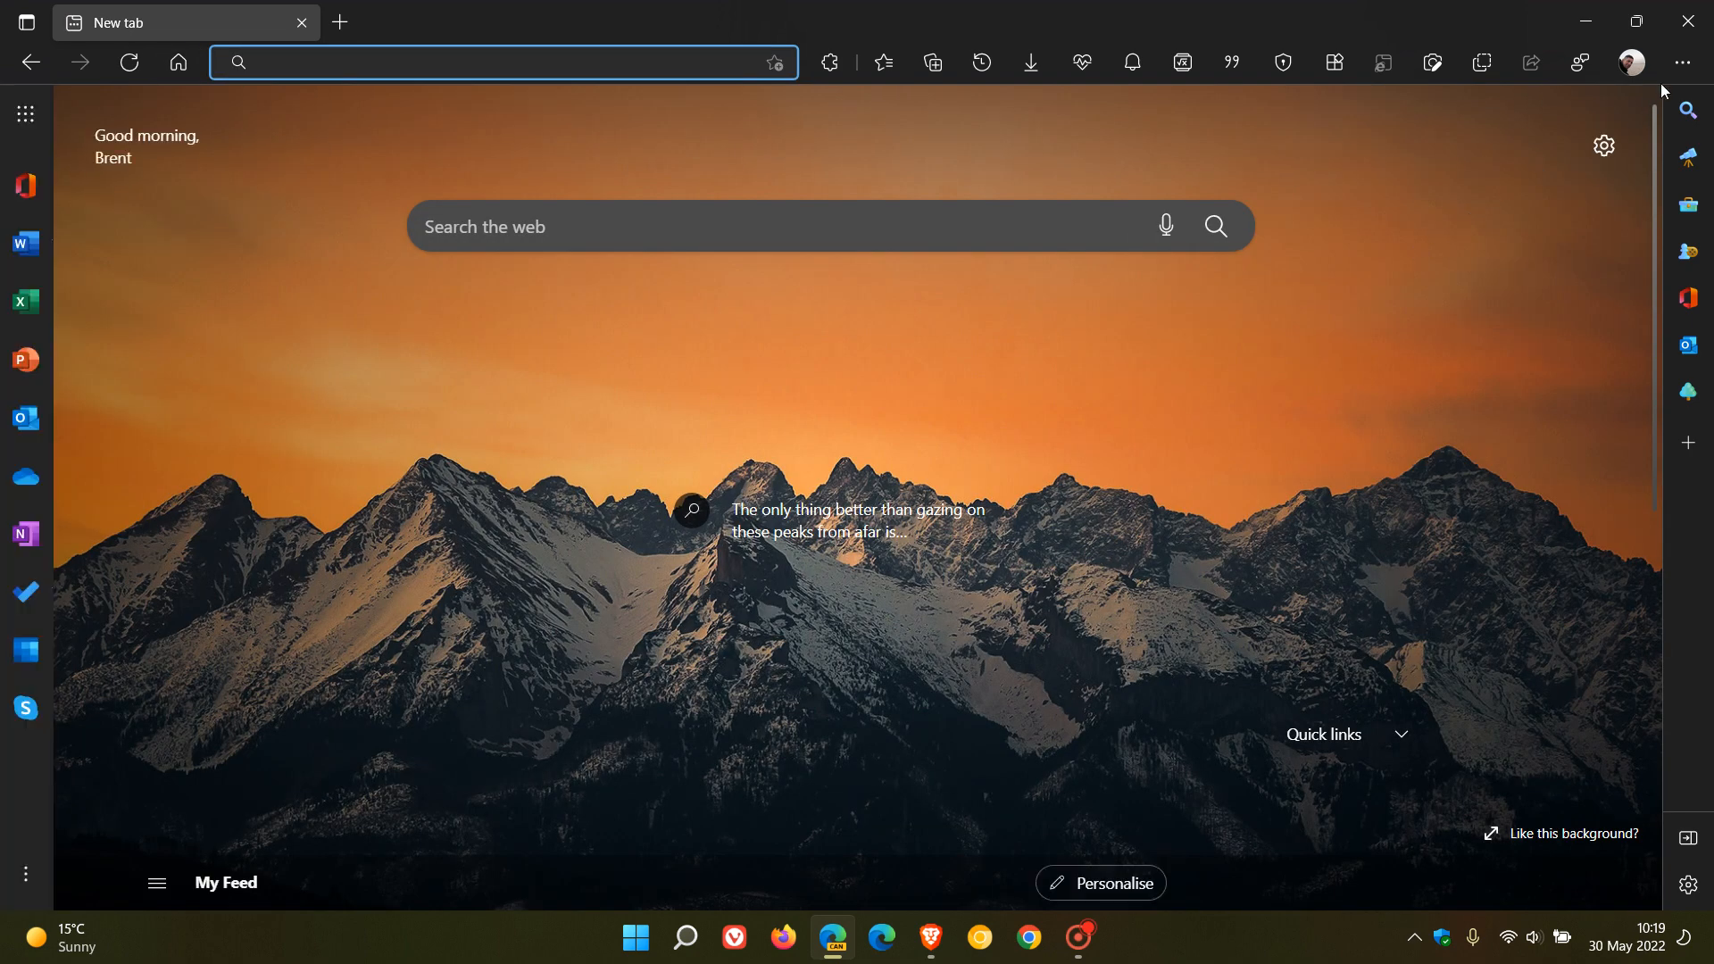
# - Relaunch Edge Canary, view the imported BrenTech YouTube tab, then return to the new tab
pyautogui.click(1686, 21)
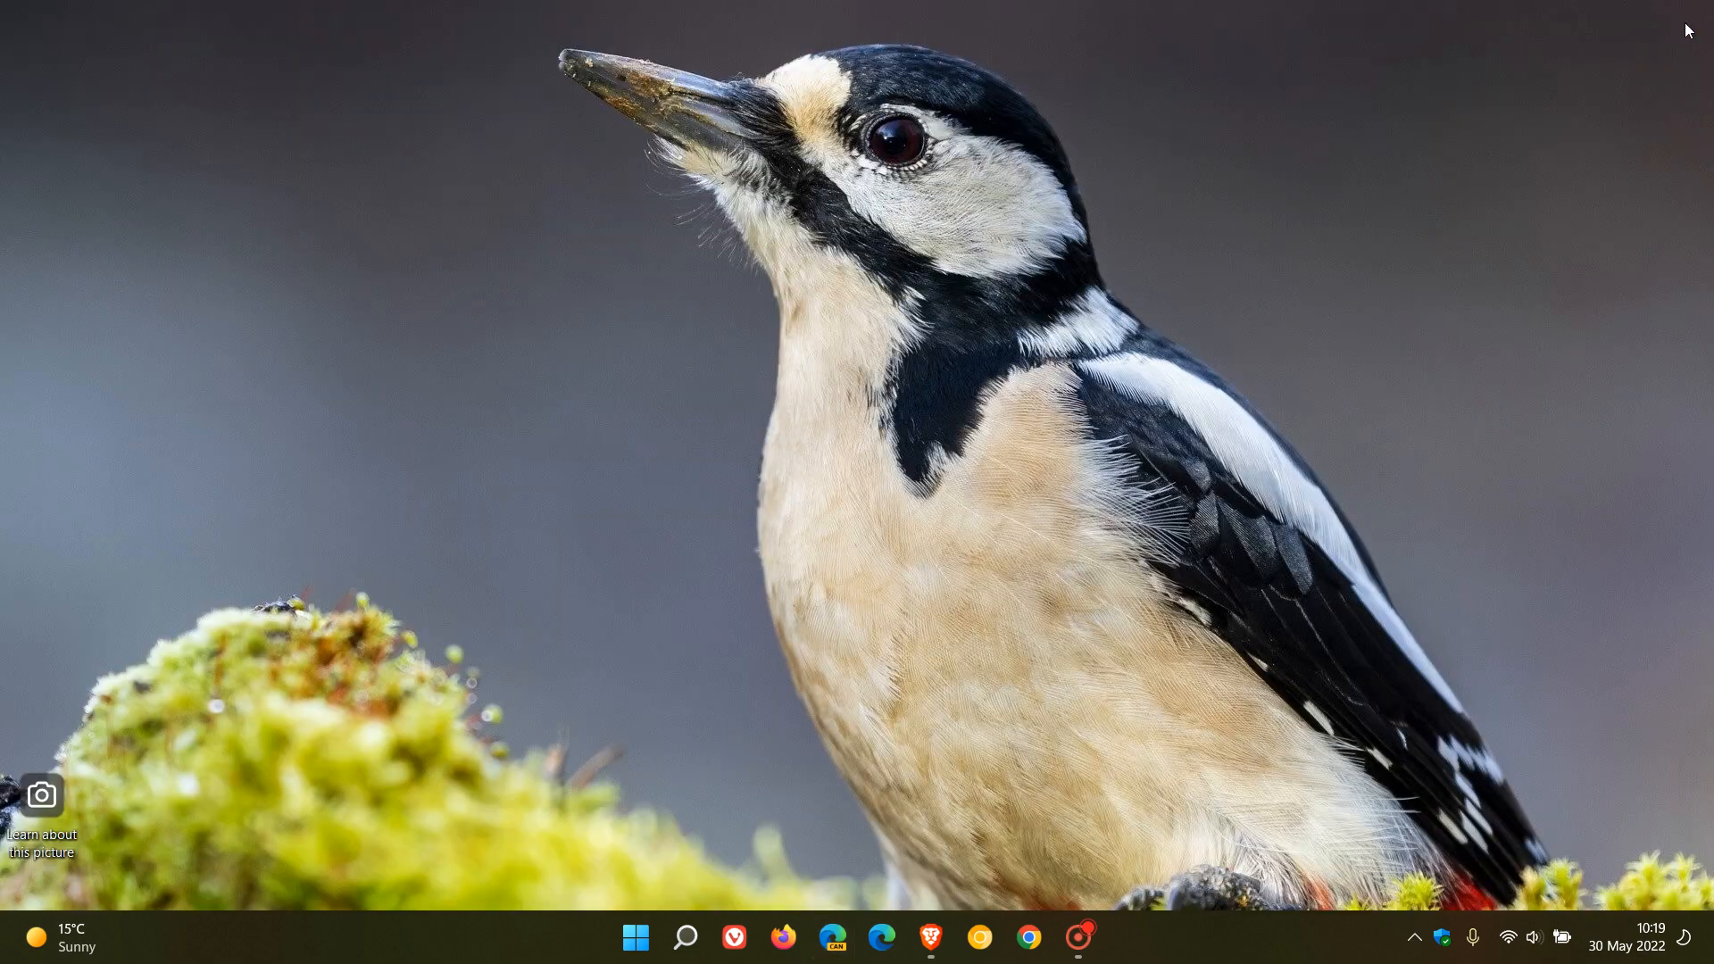
pyautogui.moveTo(833, 939)
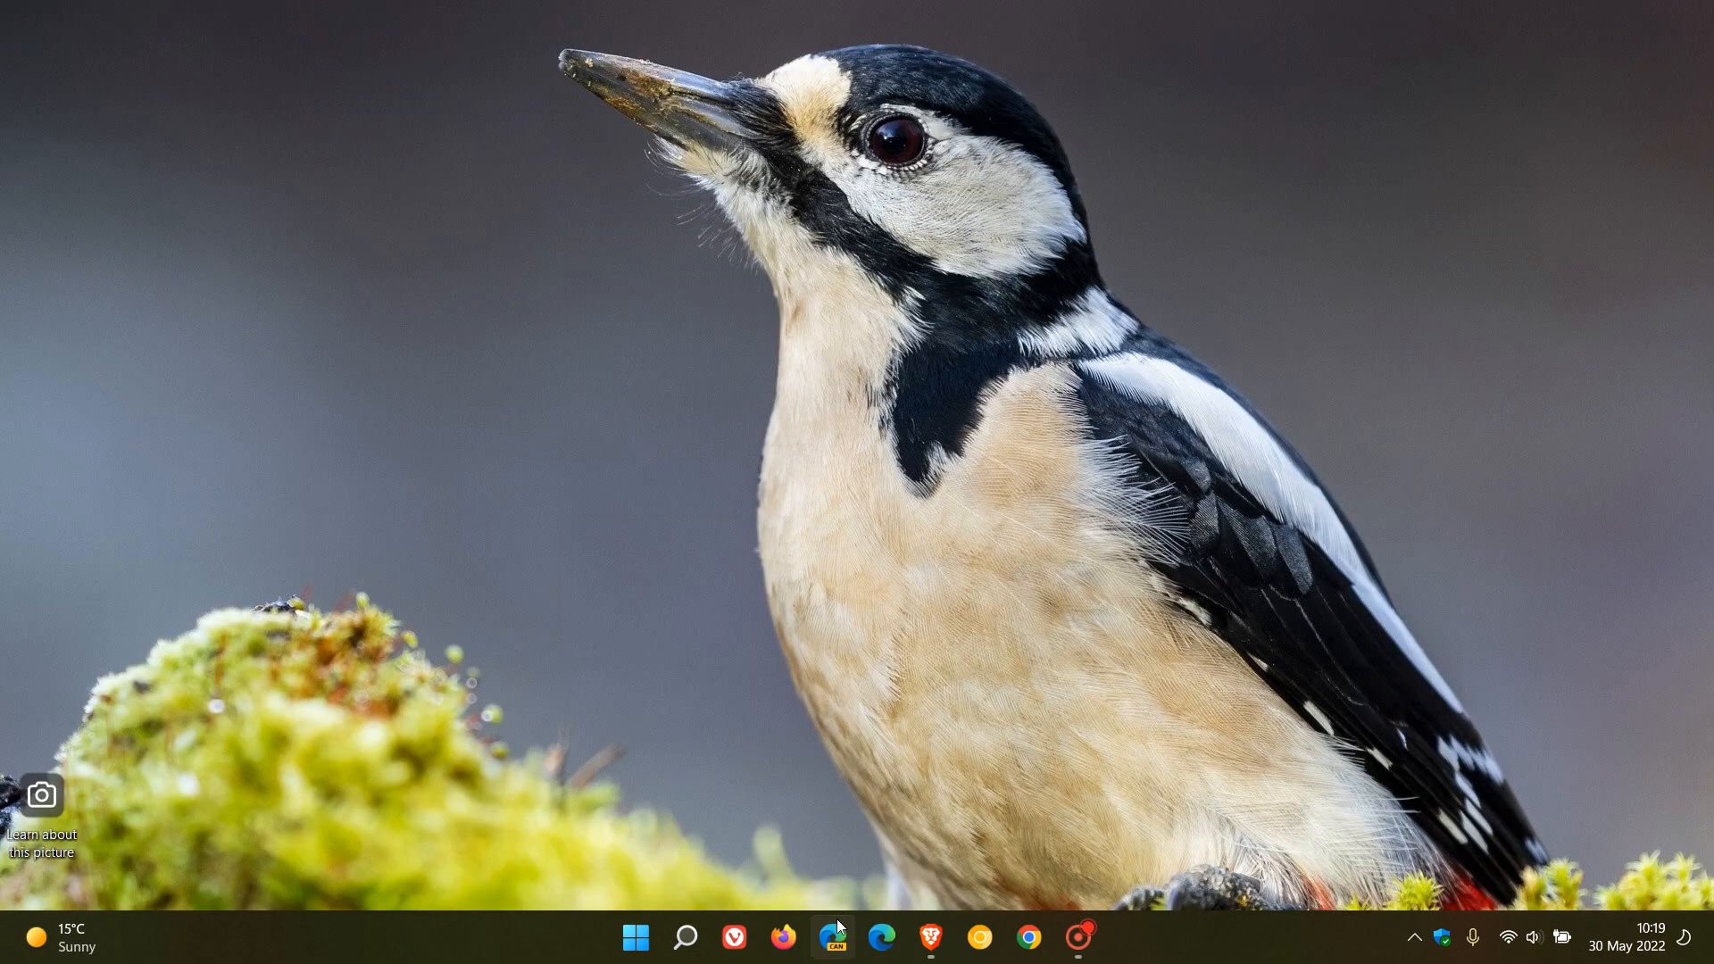
pyautogui.click(833, 938)
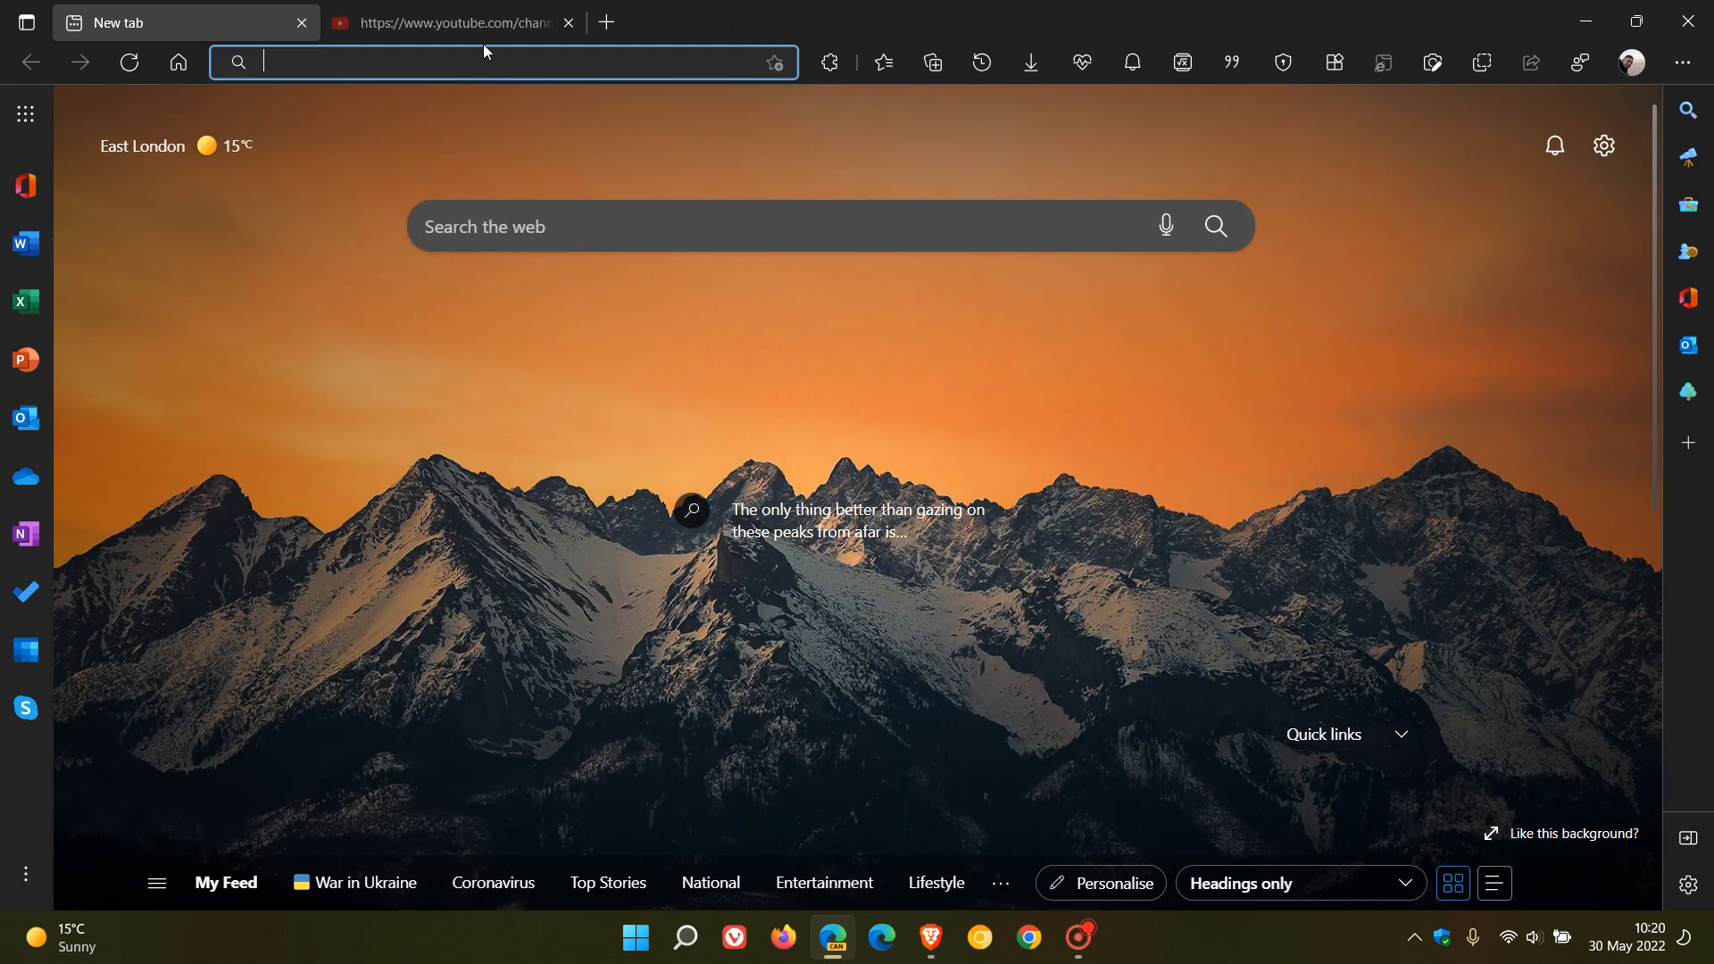
pyautogui.click(437, 22)
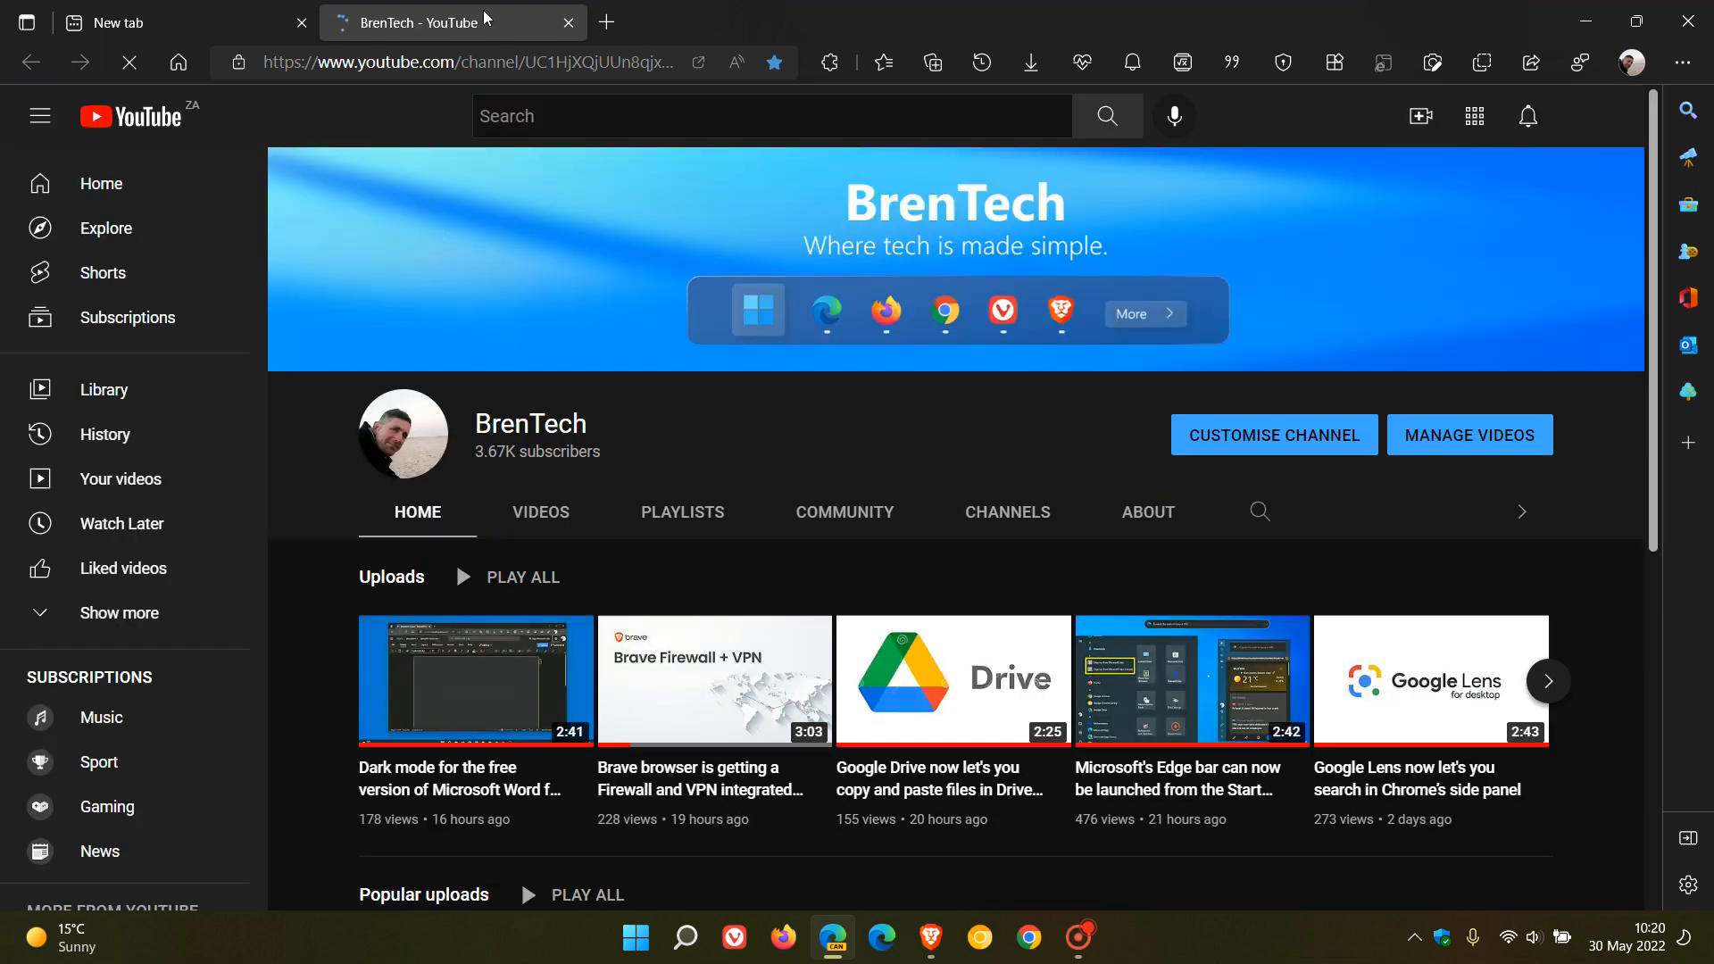
pyautogui.click(165, 21)
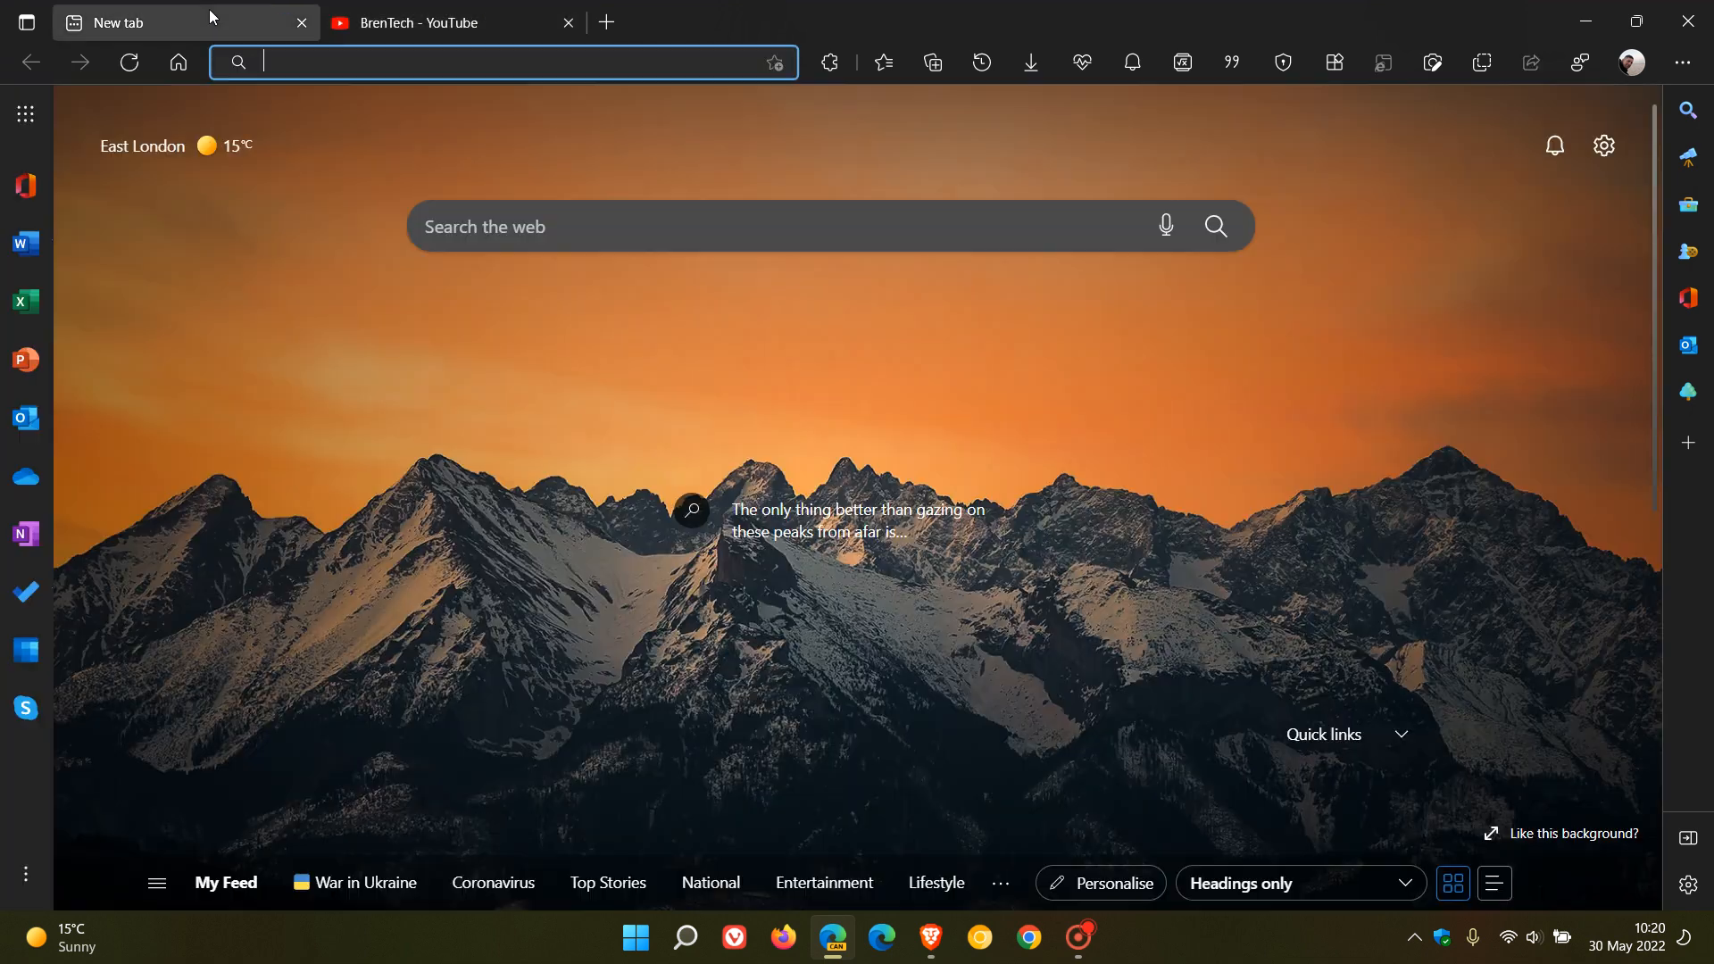
pyautogui.moveTo(1630, 63)
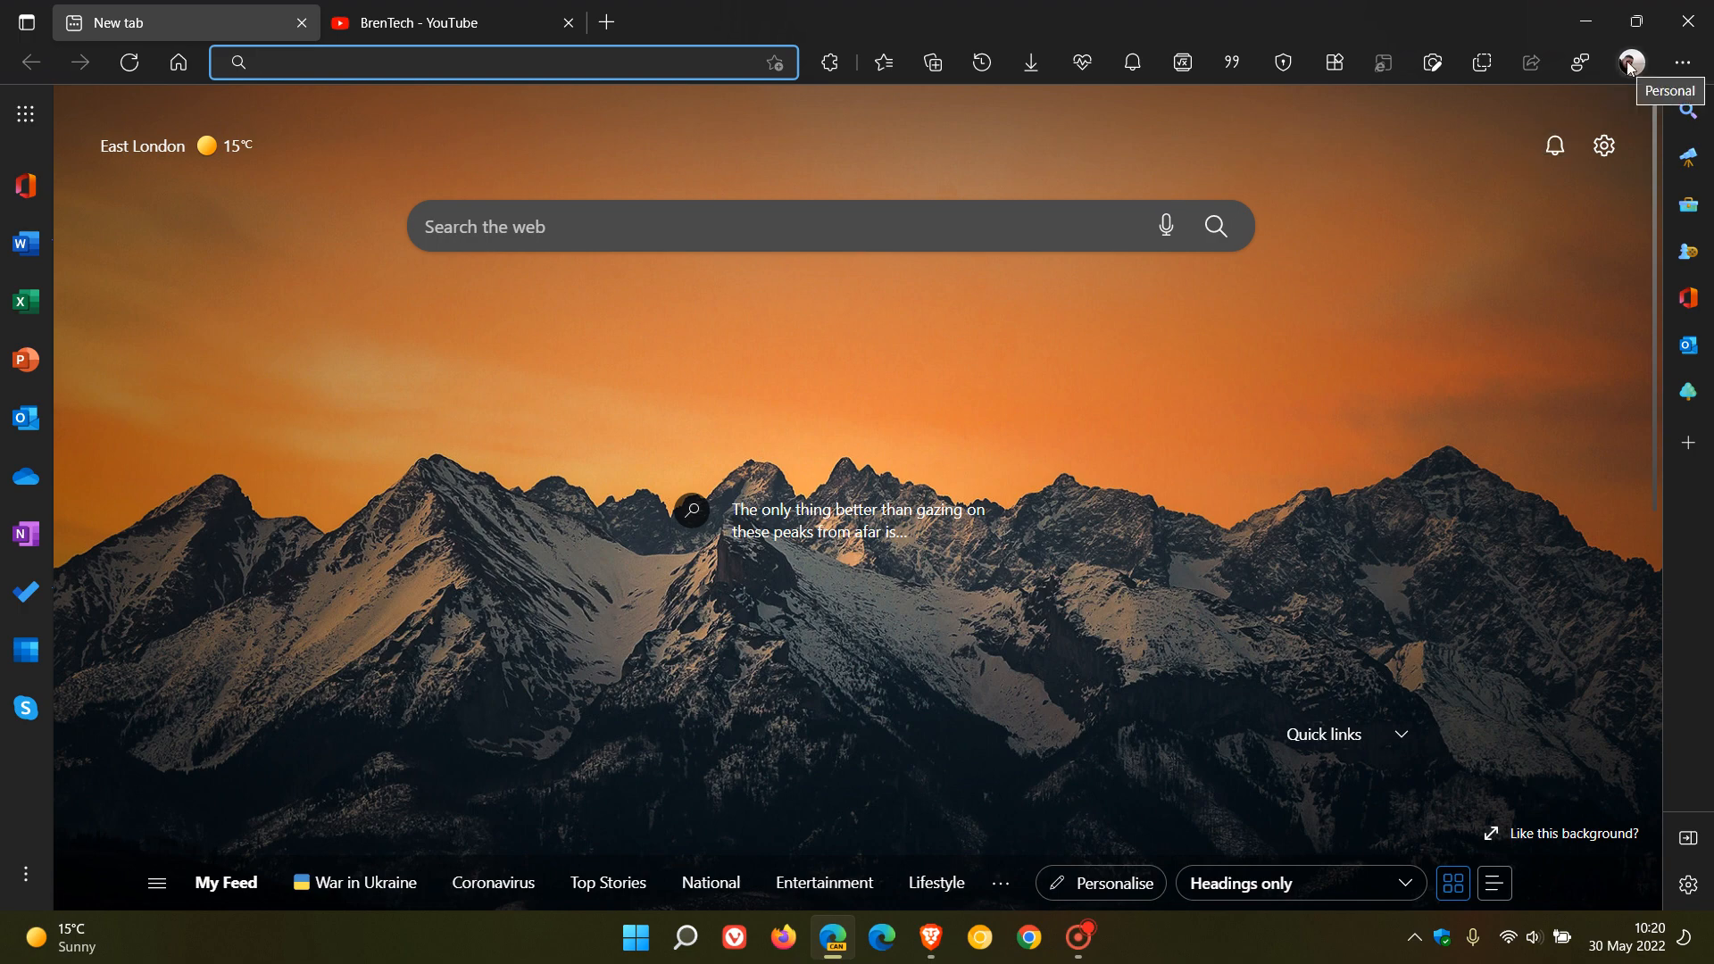
# - Reopen Import browser data from profile settings and return to the Chrome on-each-launch page
pyautogui.click(1629, 62)
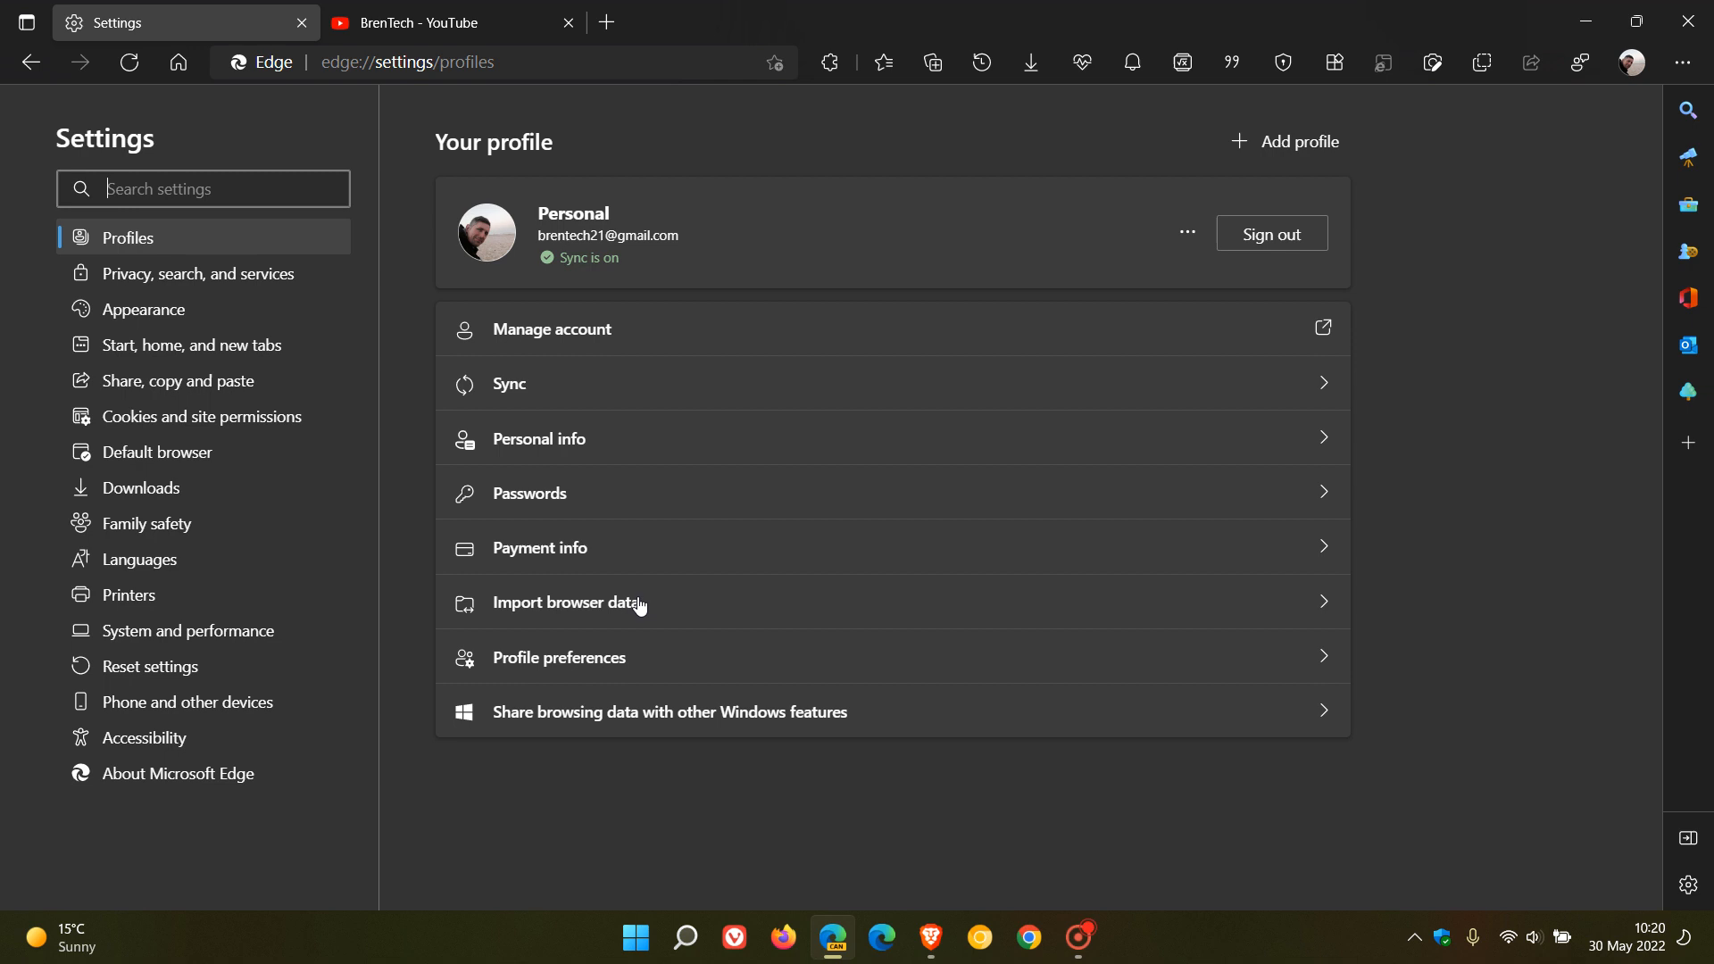
pyautogui.click(564, 603)
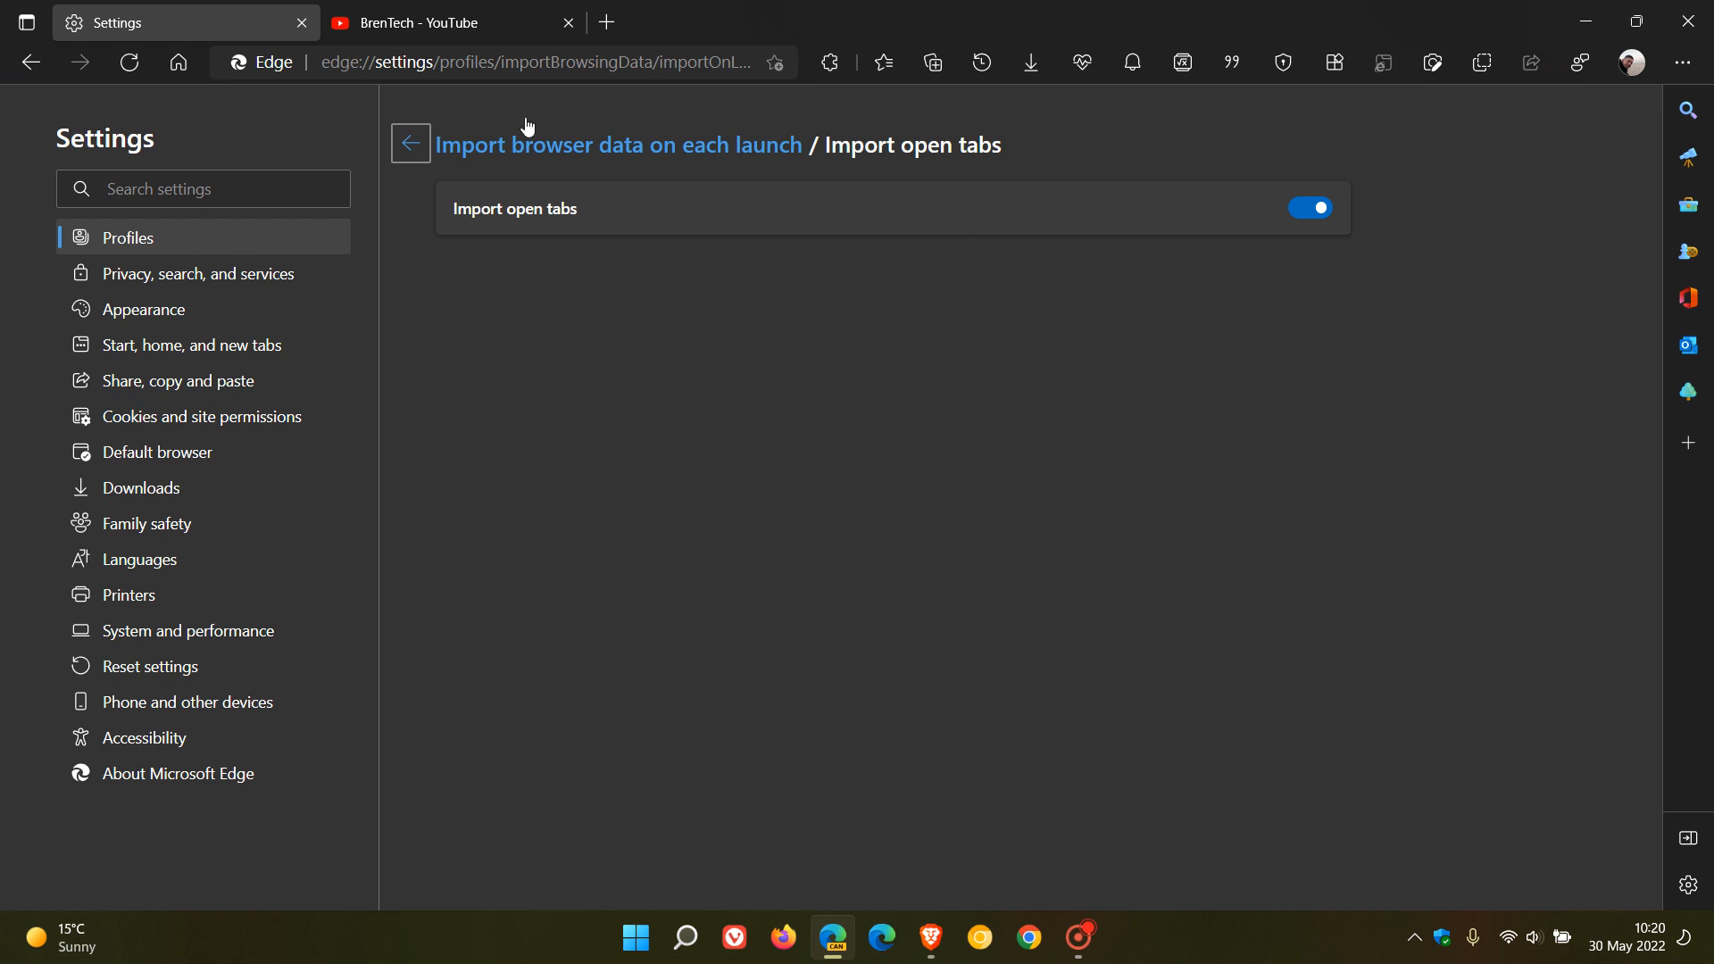
pyautogui.moveTo(639, 462)
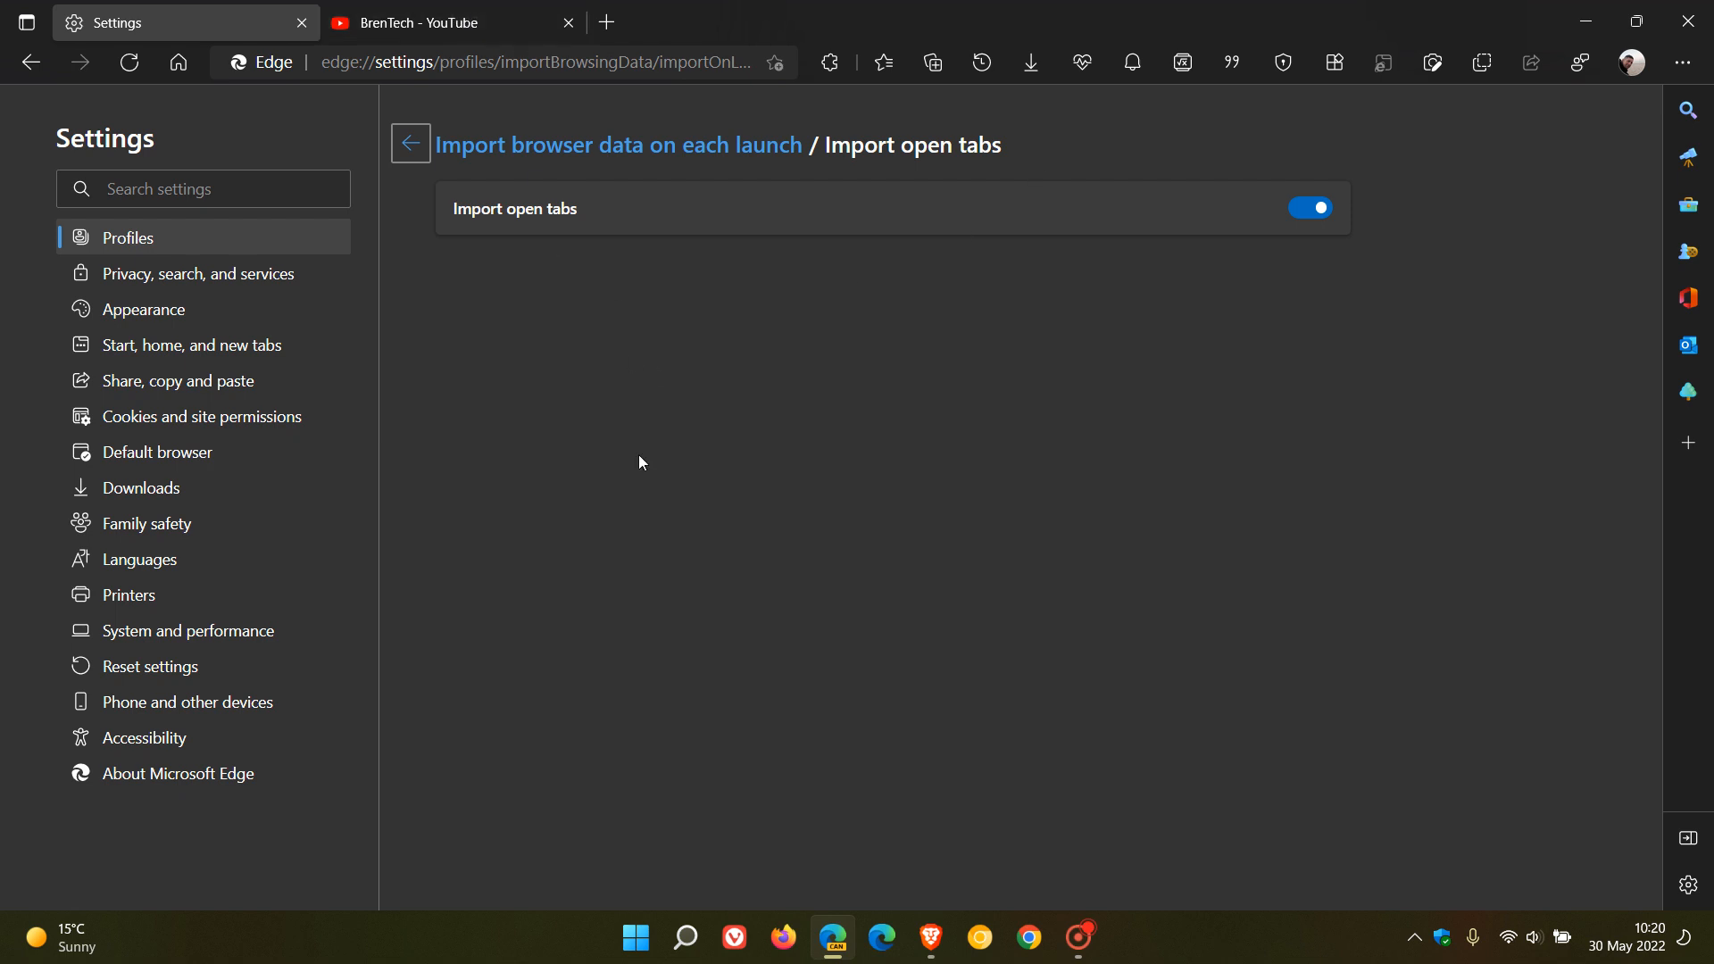
pyautogui.moveTo(409, 143)
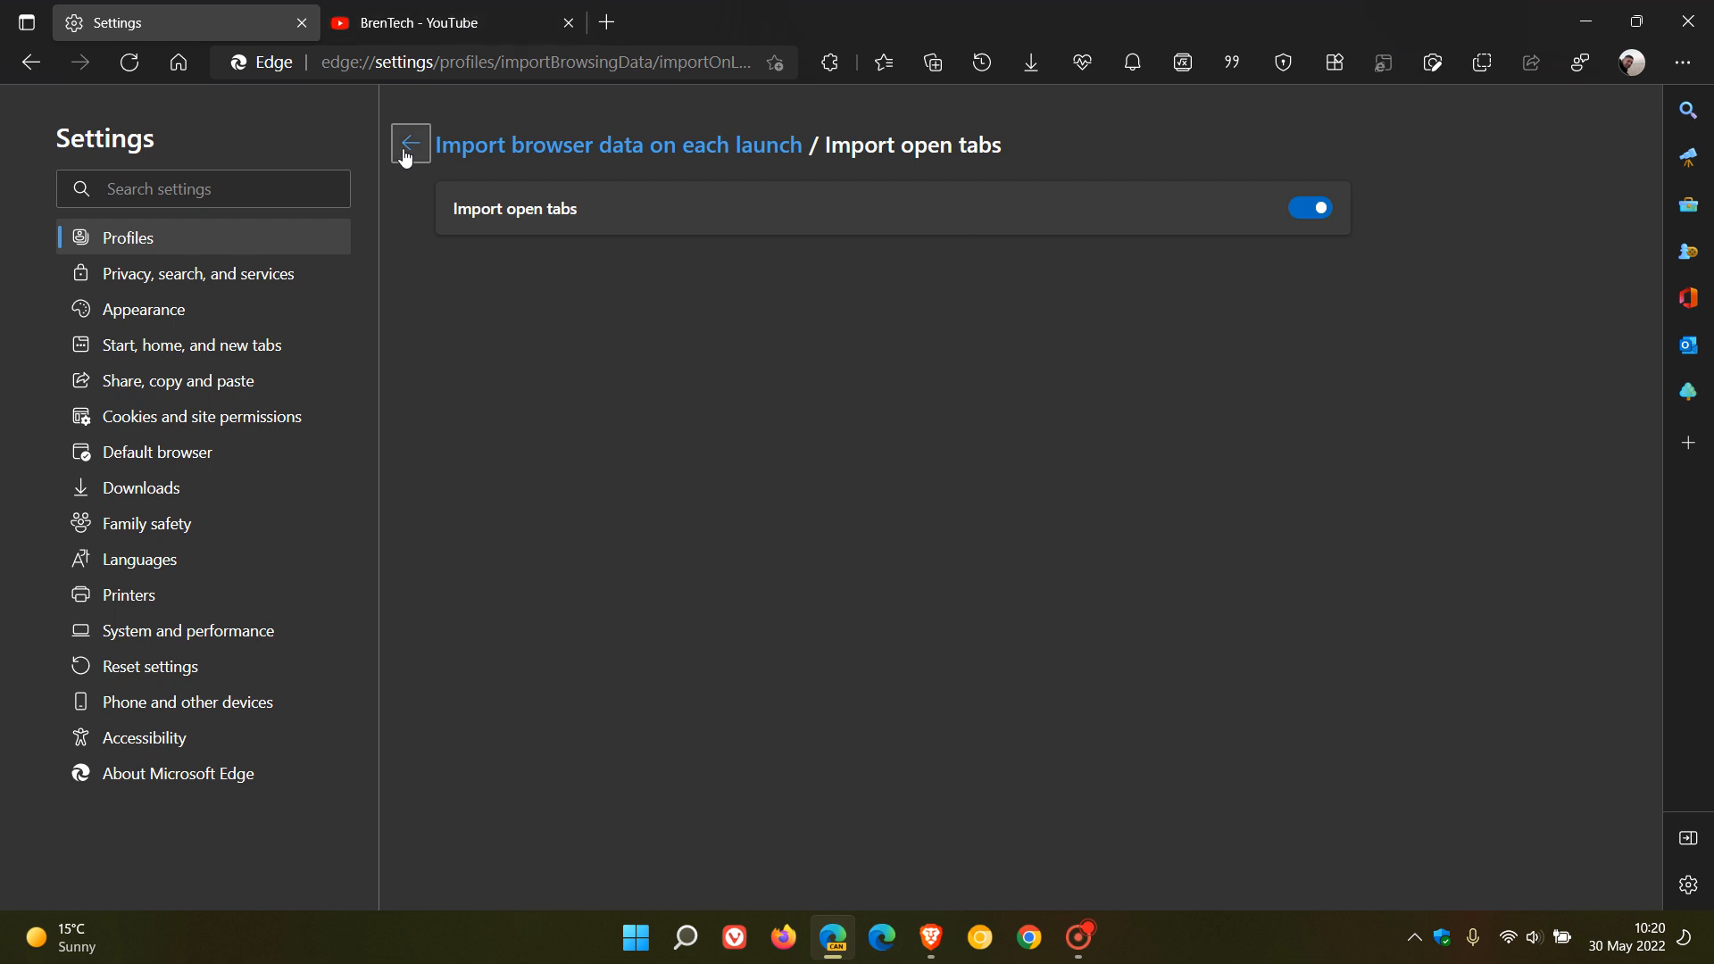
pyautogui.click(410, 142)
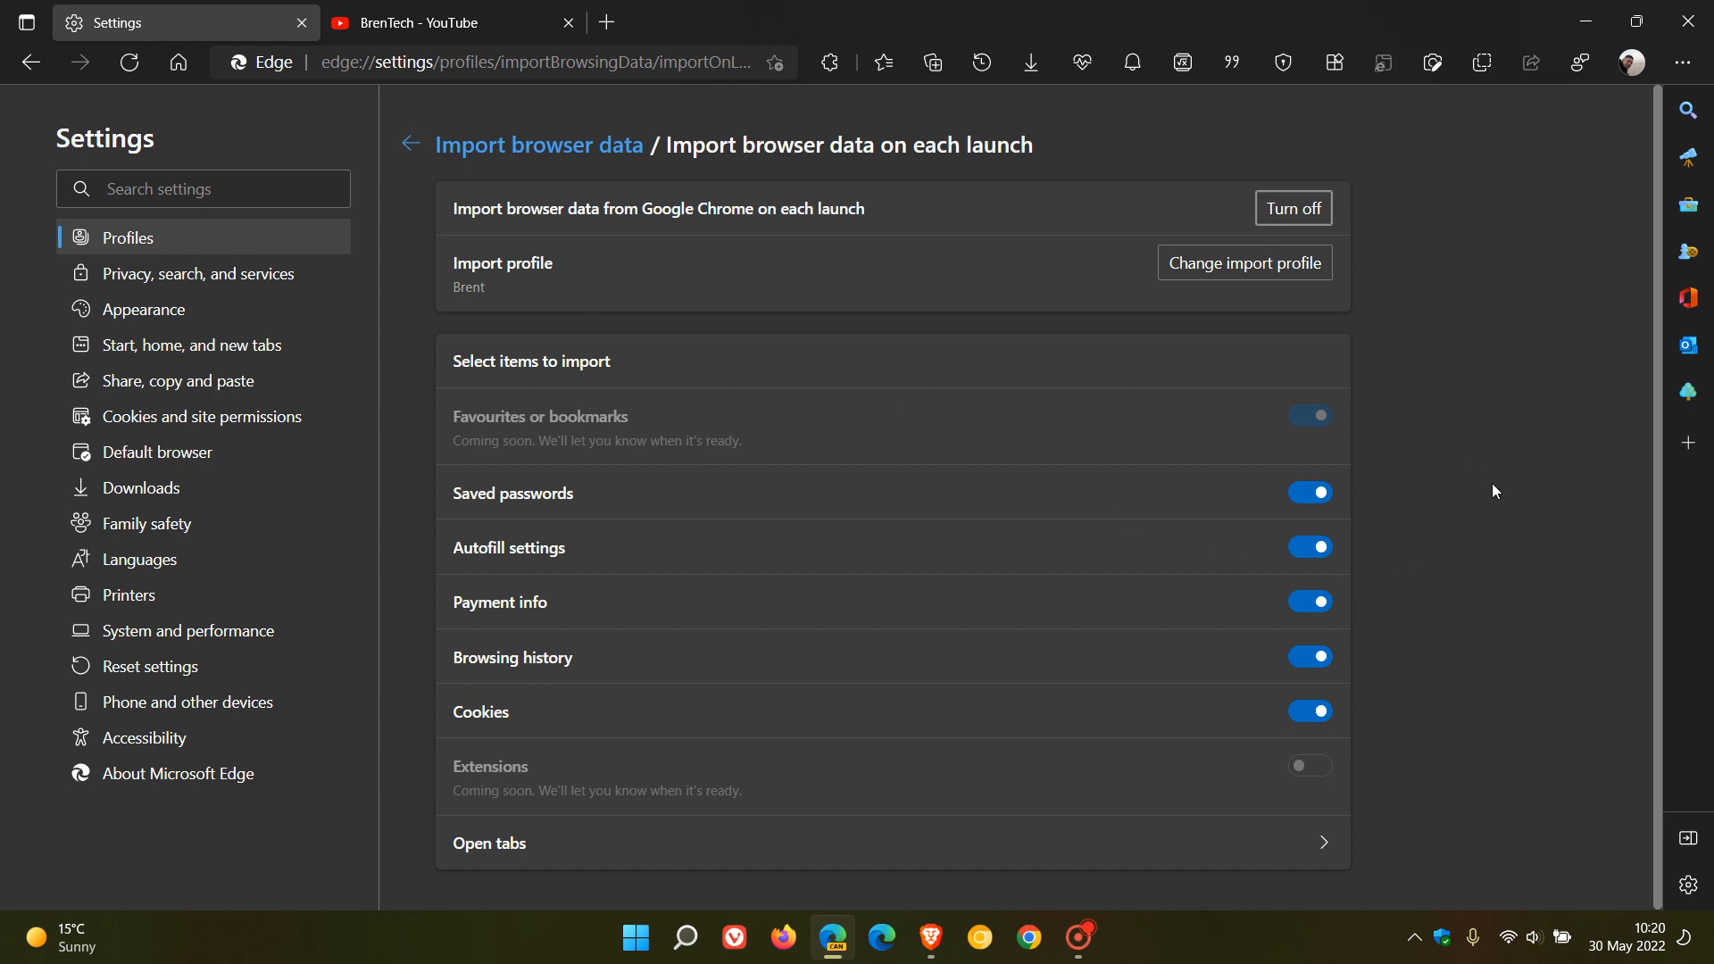
pyautogui.moveTo(1476, 607)
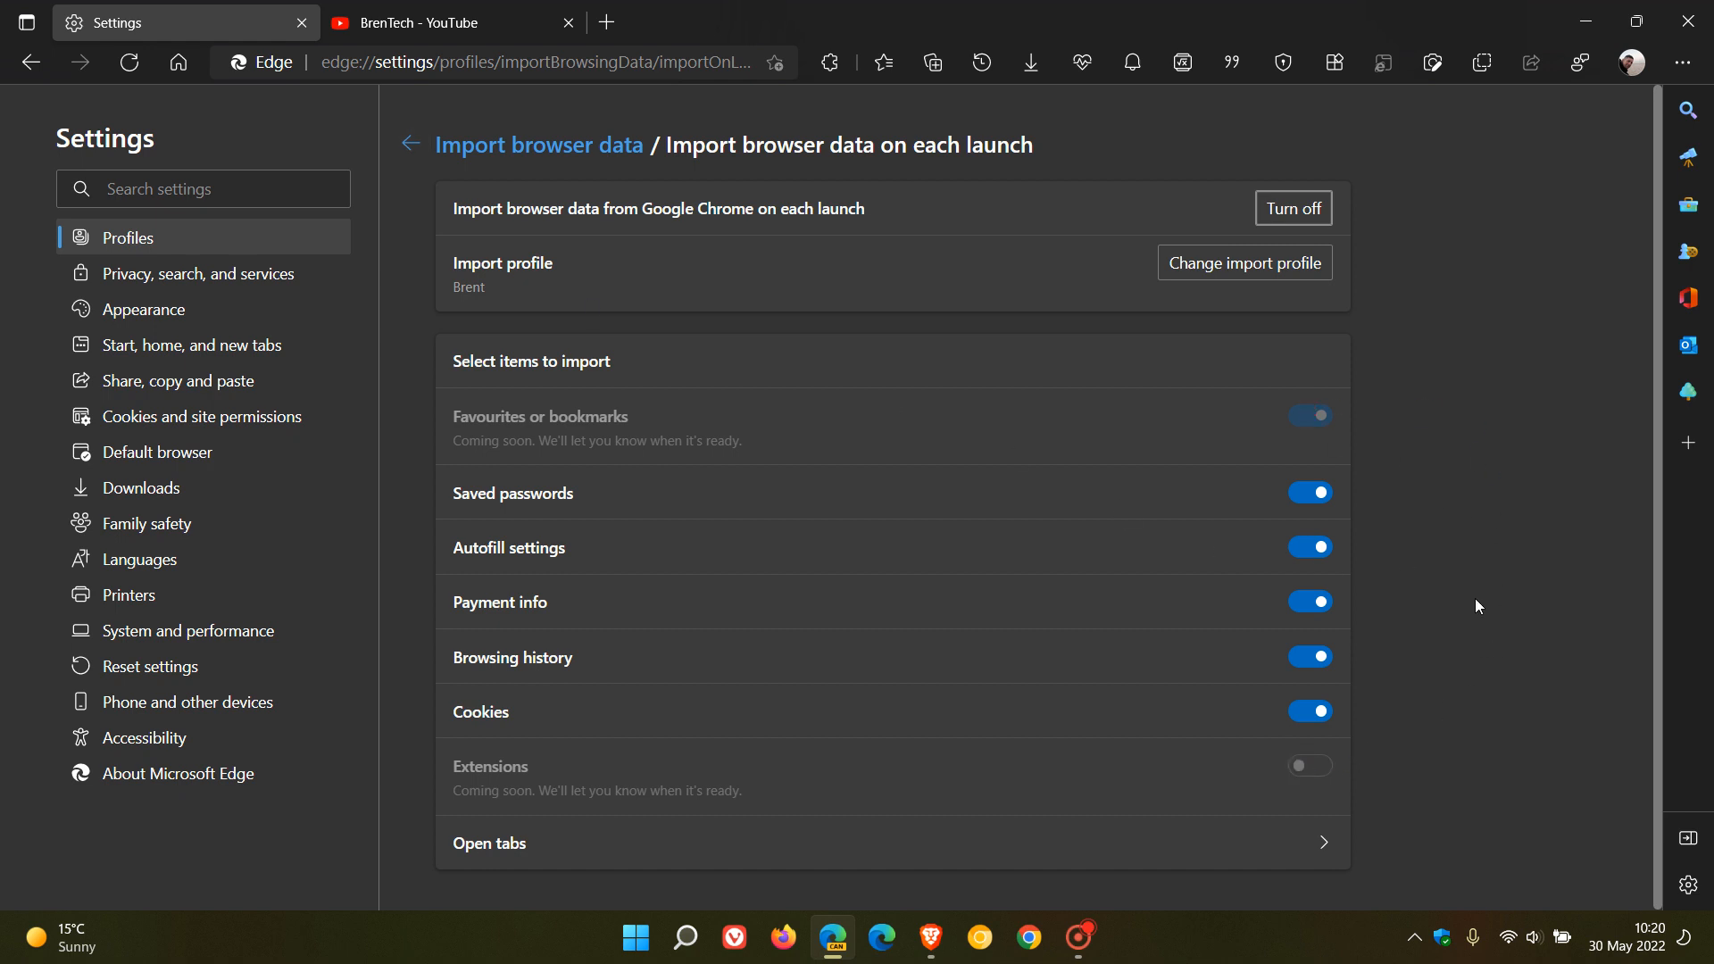
pyautogui.moveTo(1483, 389)
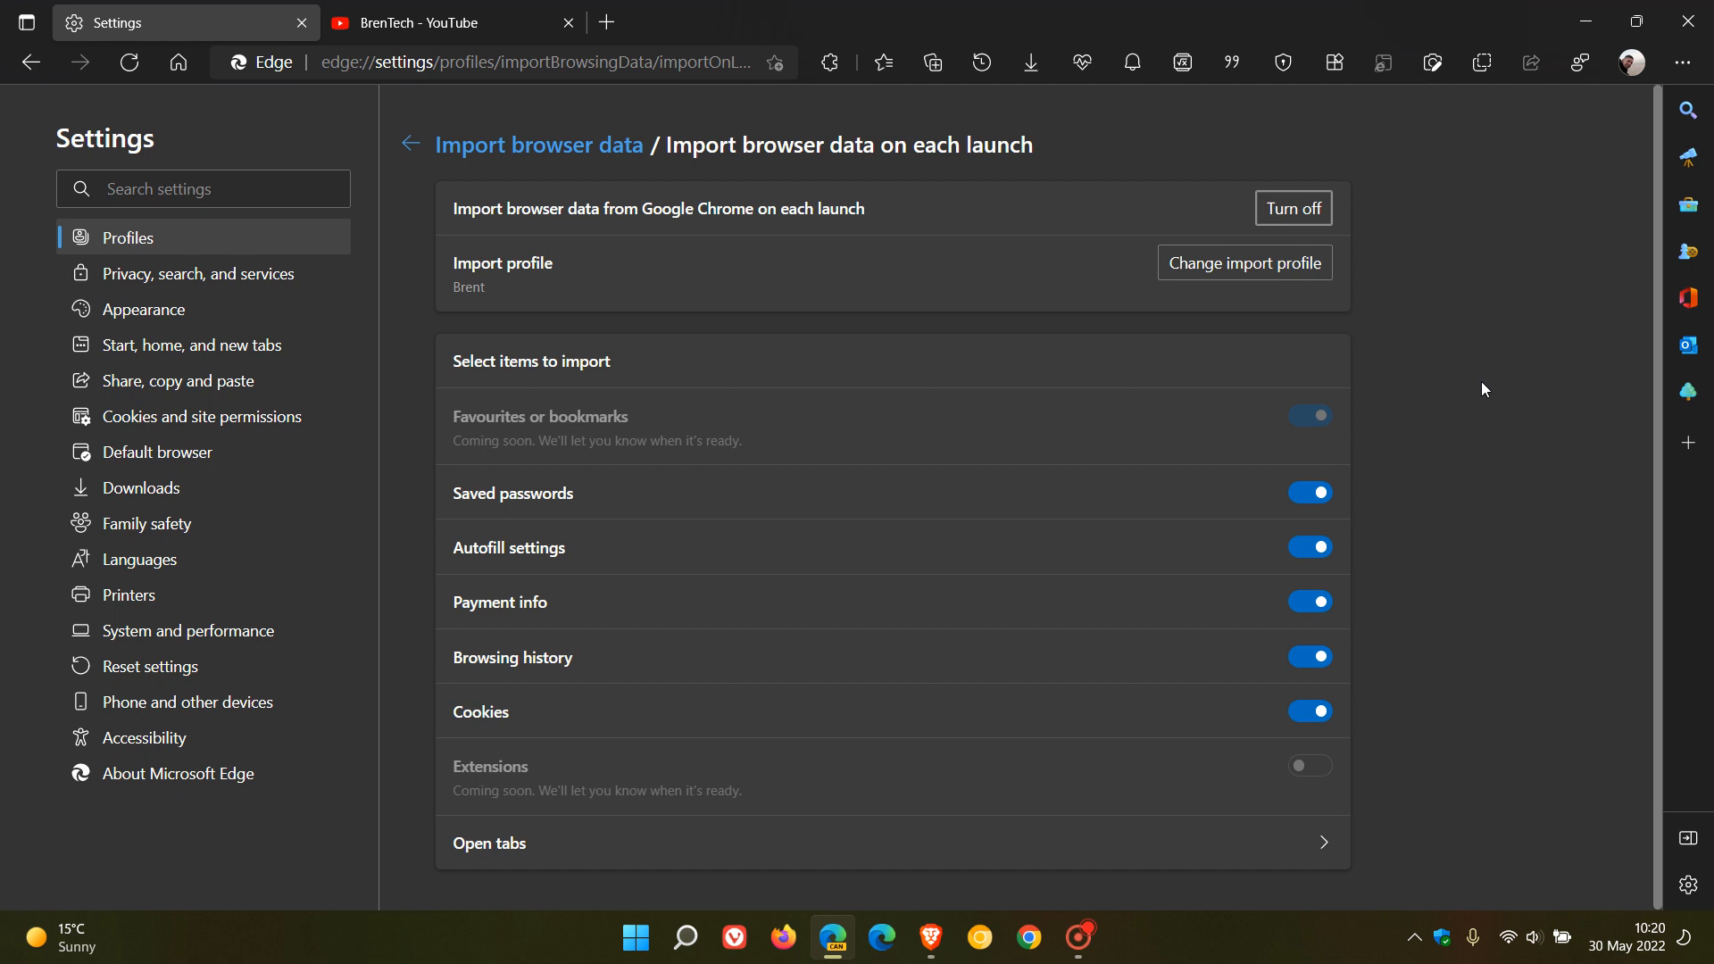
pyautogui.moveTo(1499, 411)
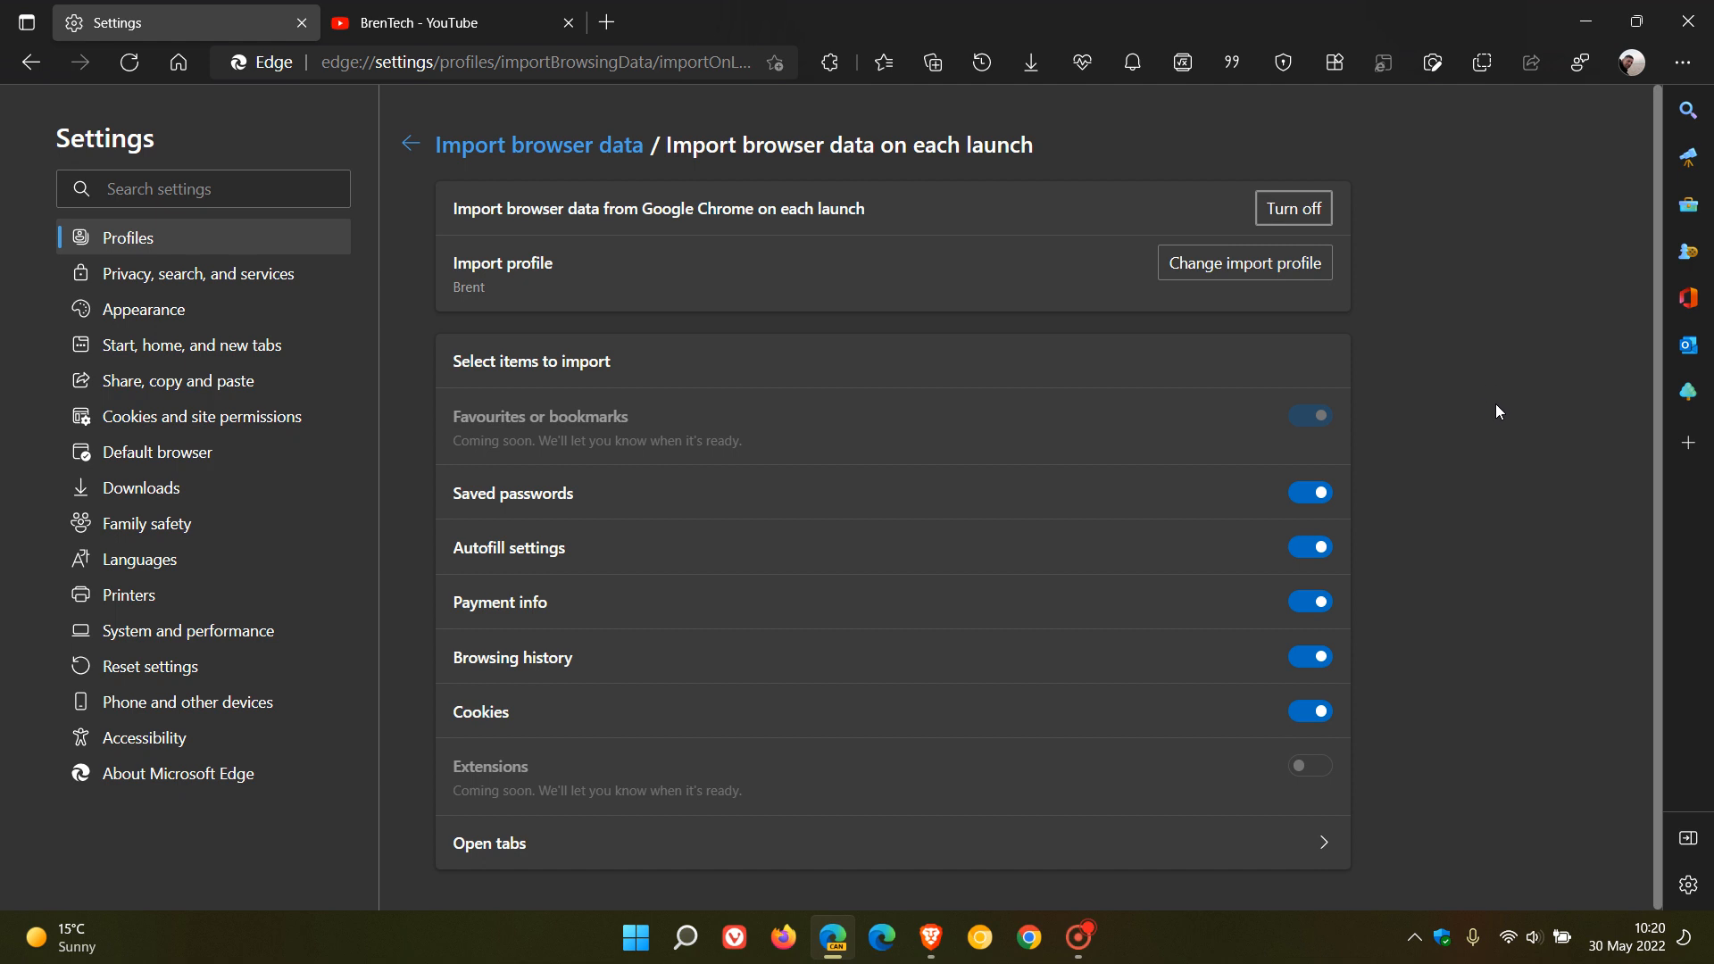
pyautogui.moveTo(433, 166)
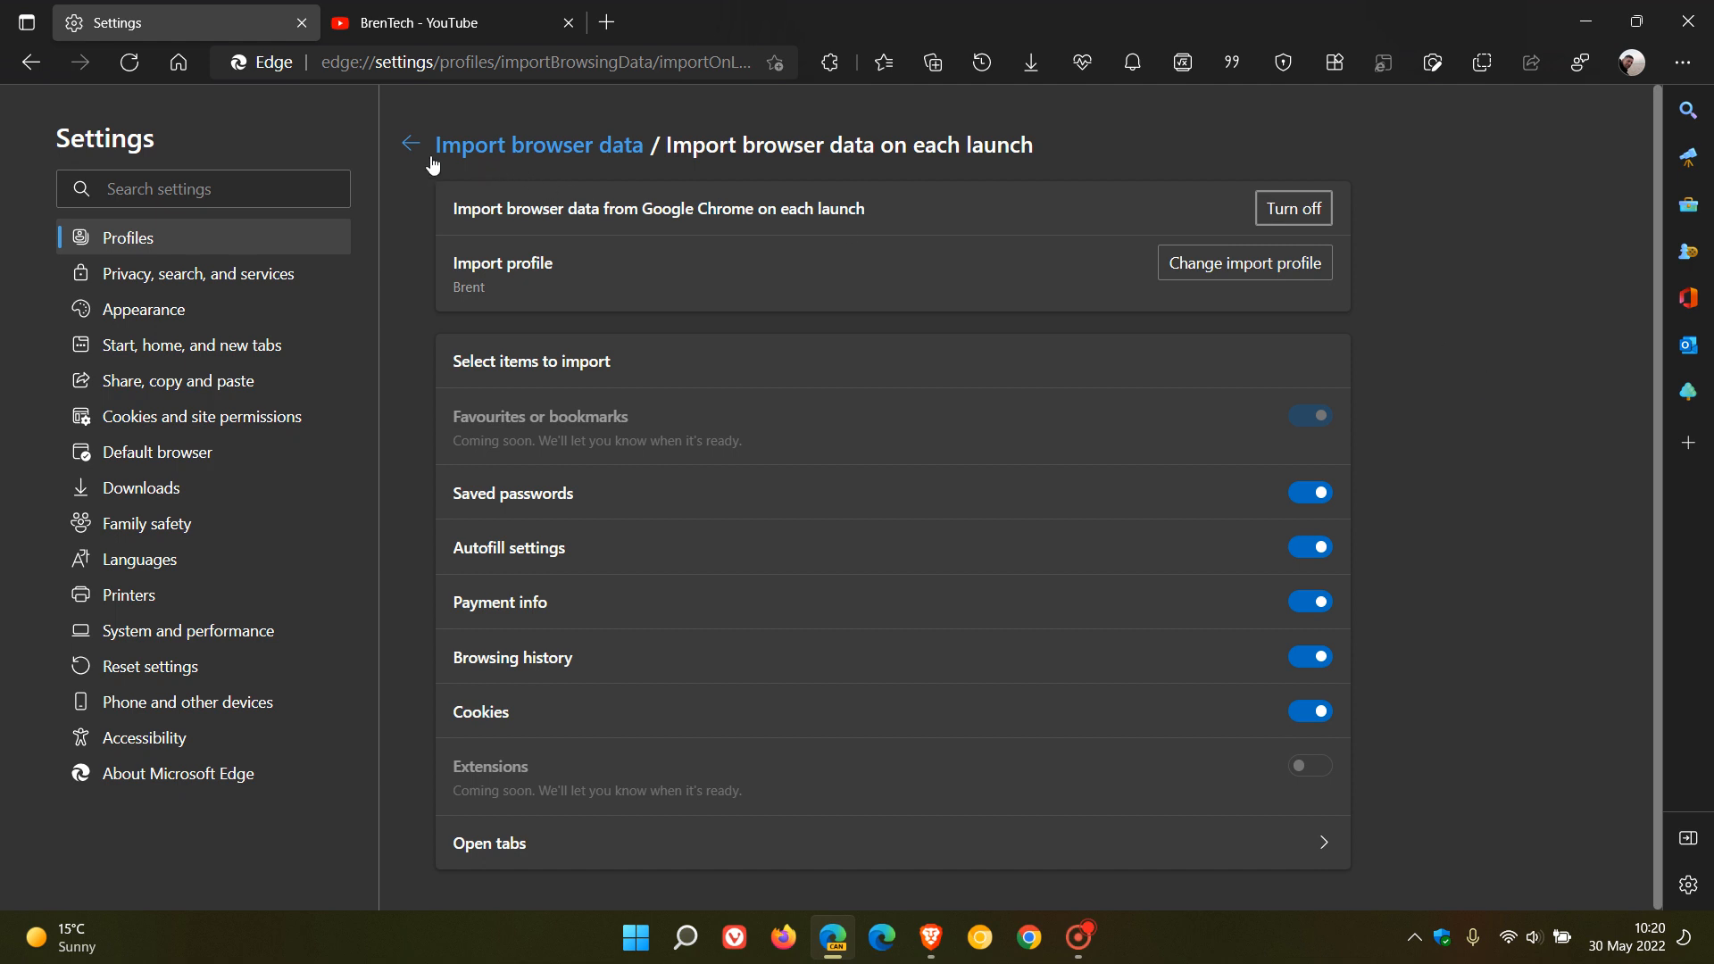
# - Go back to the Import browser data overview, then start loading the start page
pyautogui.click(411, 143)
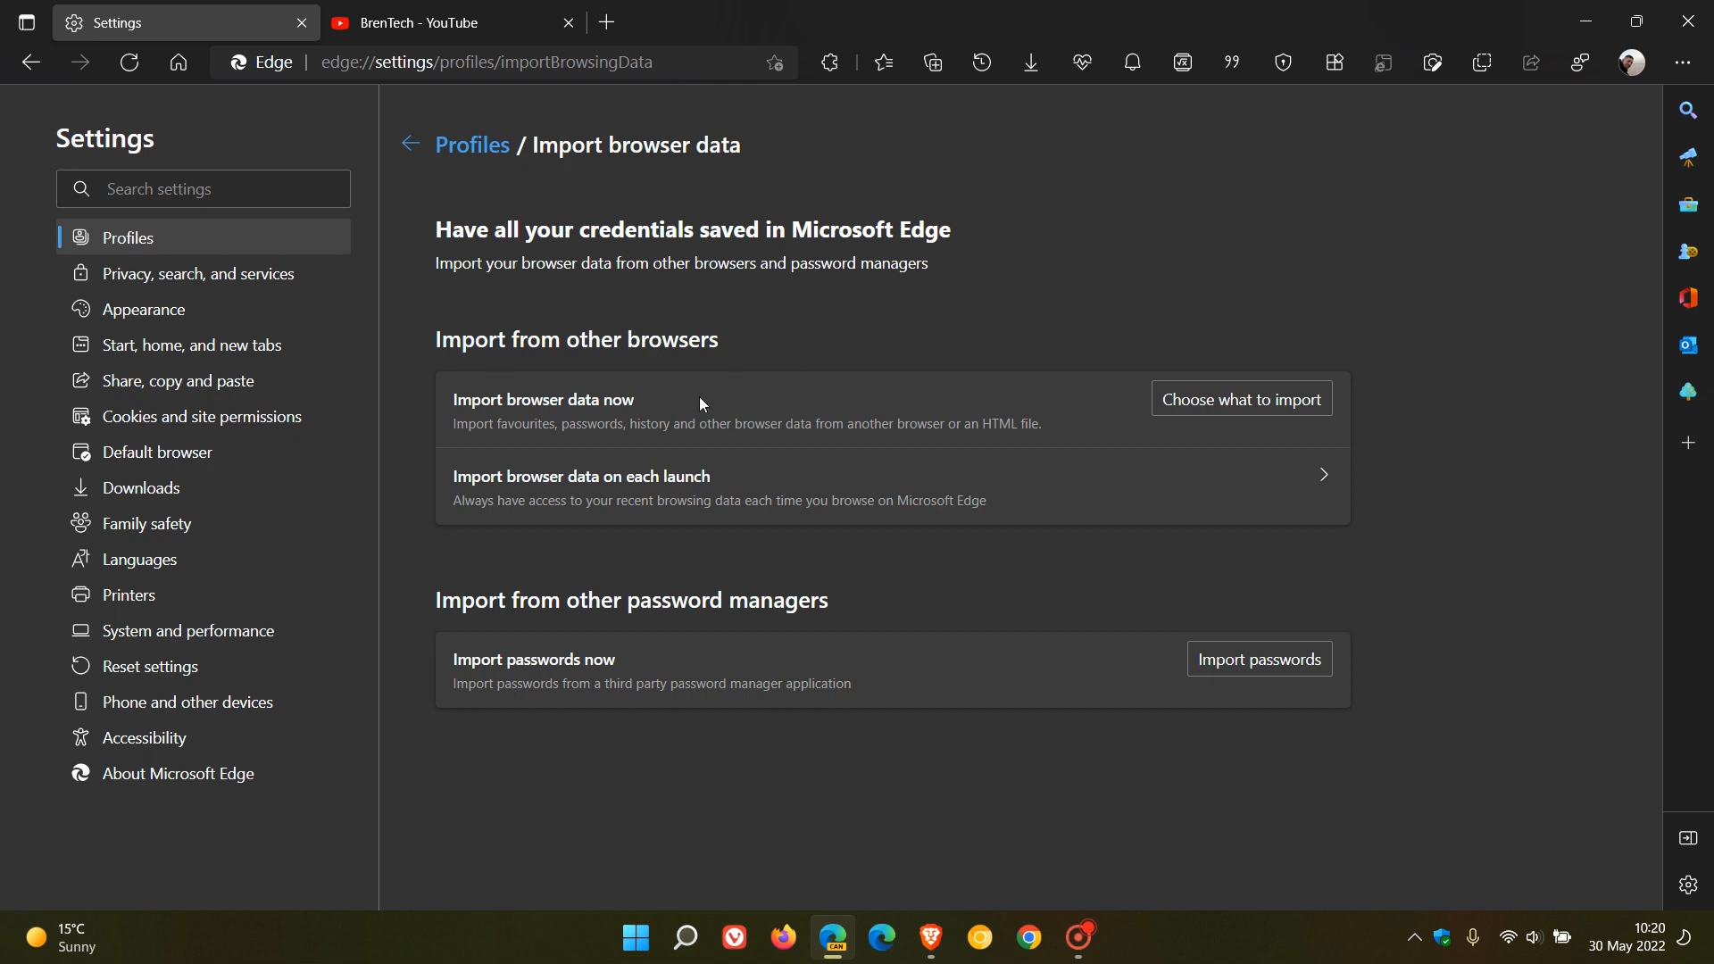
pyautogui.moveTo(669, 492)
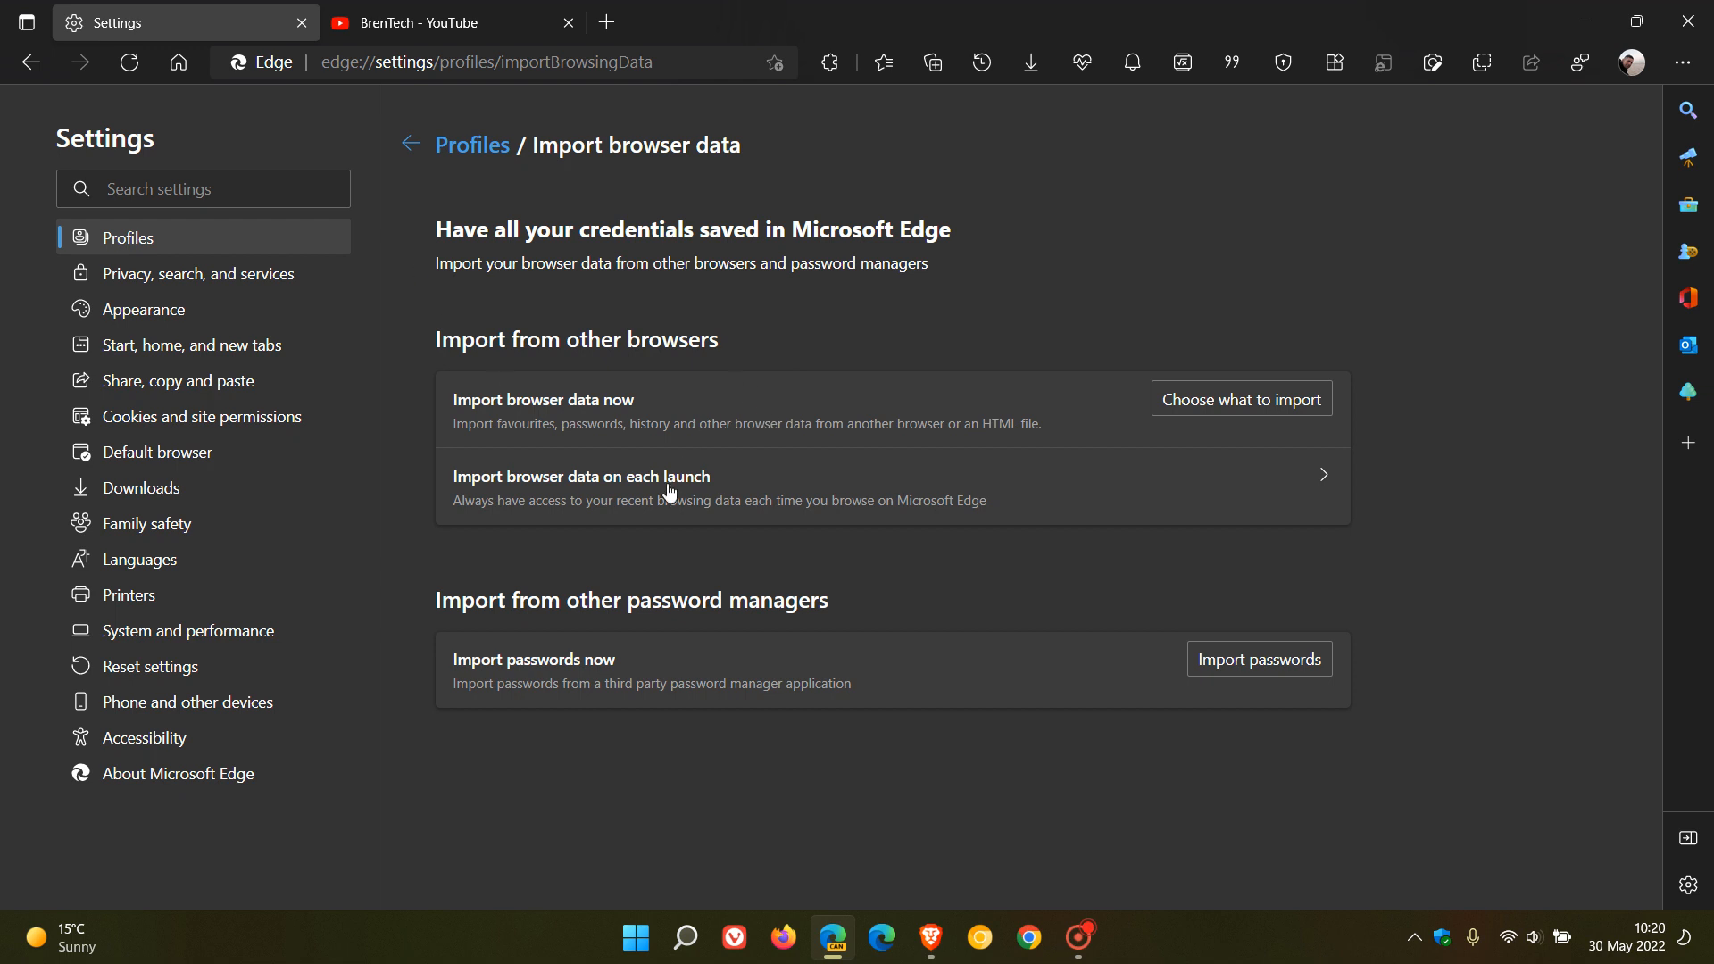
pyautogui.moveTo(683, 489)
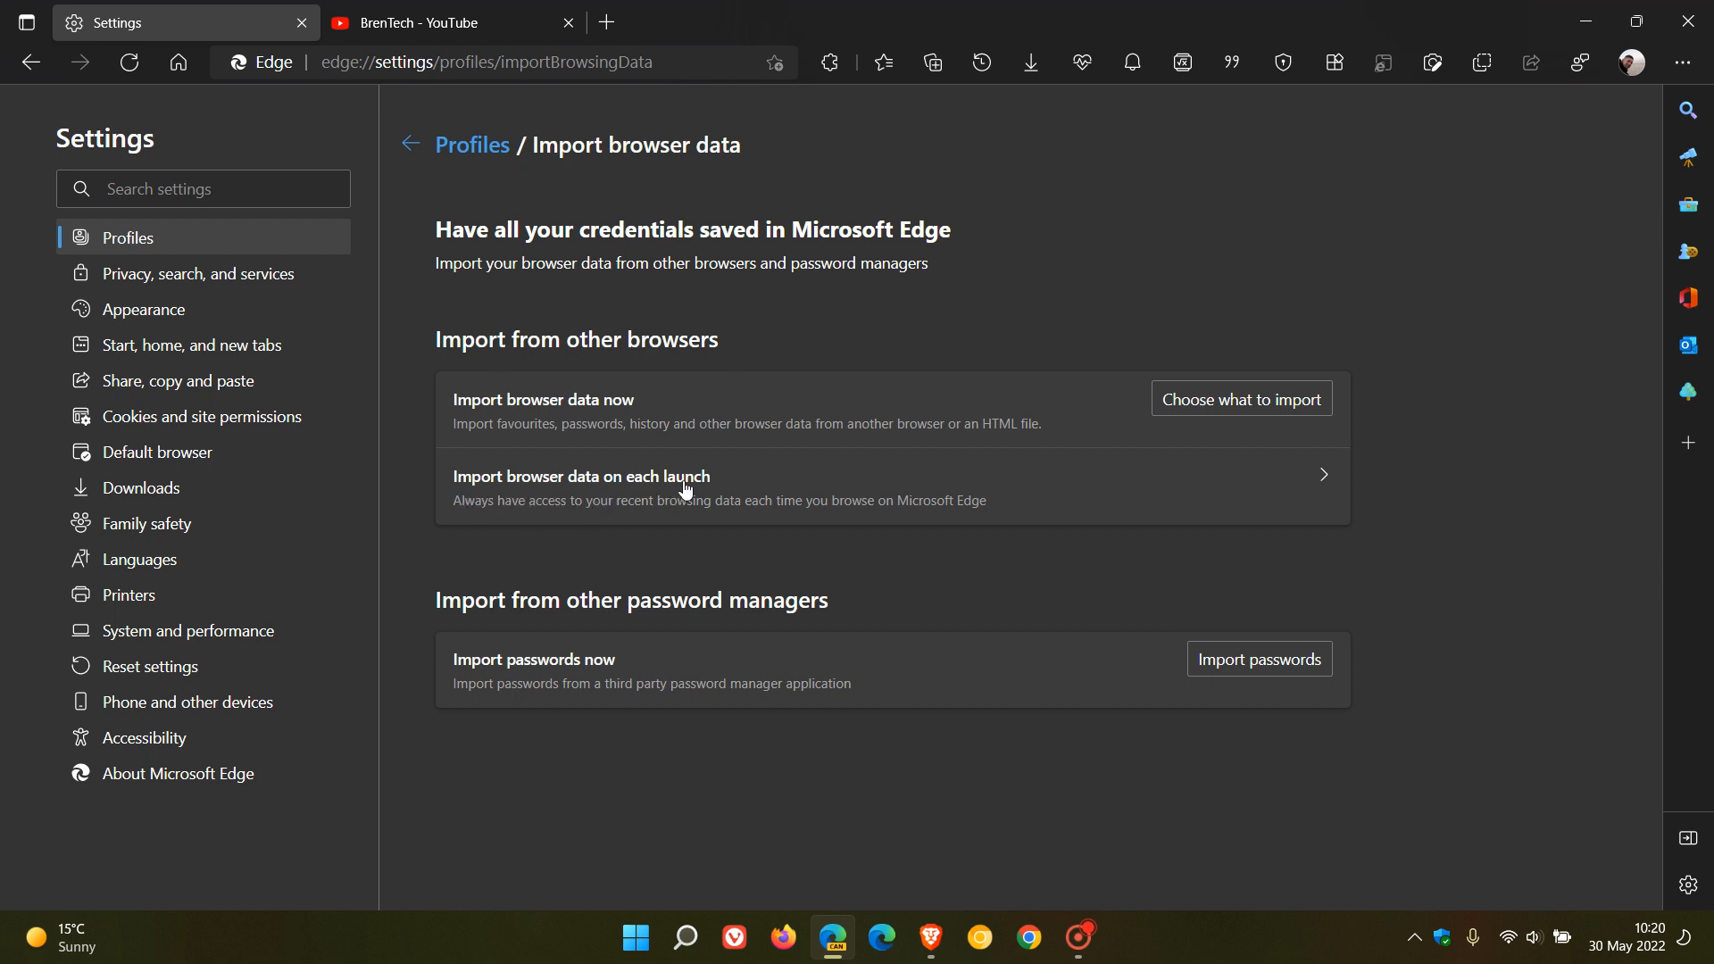
pyautogui.moveTo(637, 484)
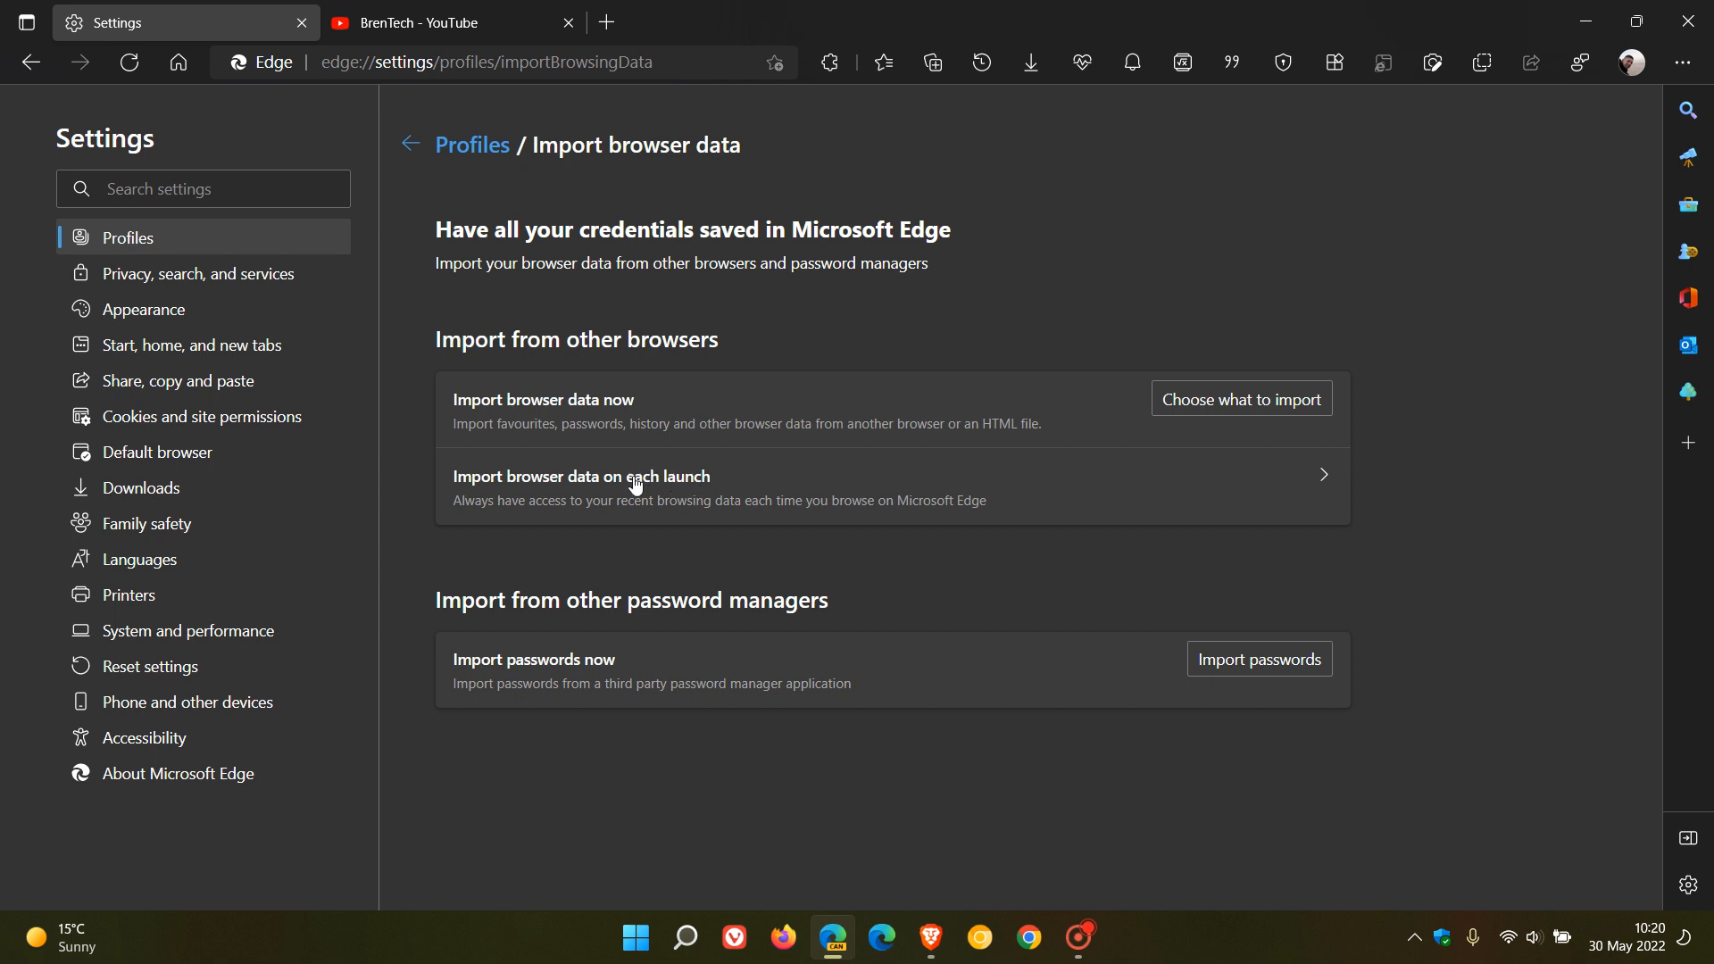
pyautogui.moveTo(607, 482)
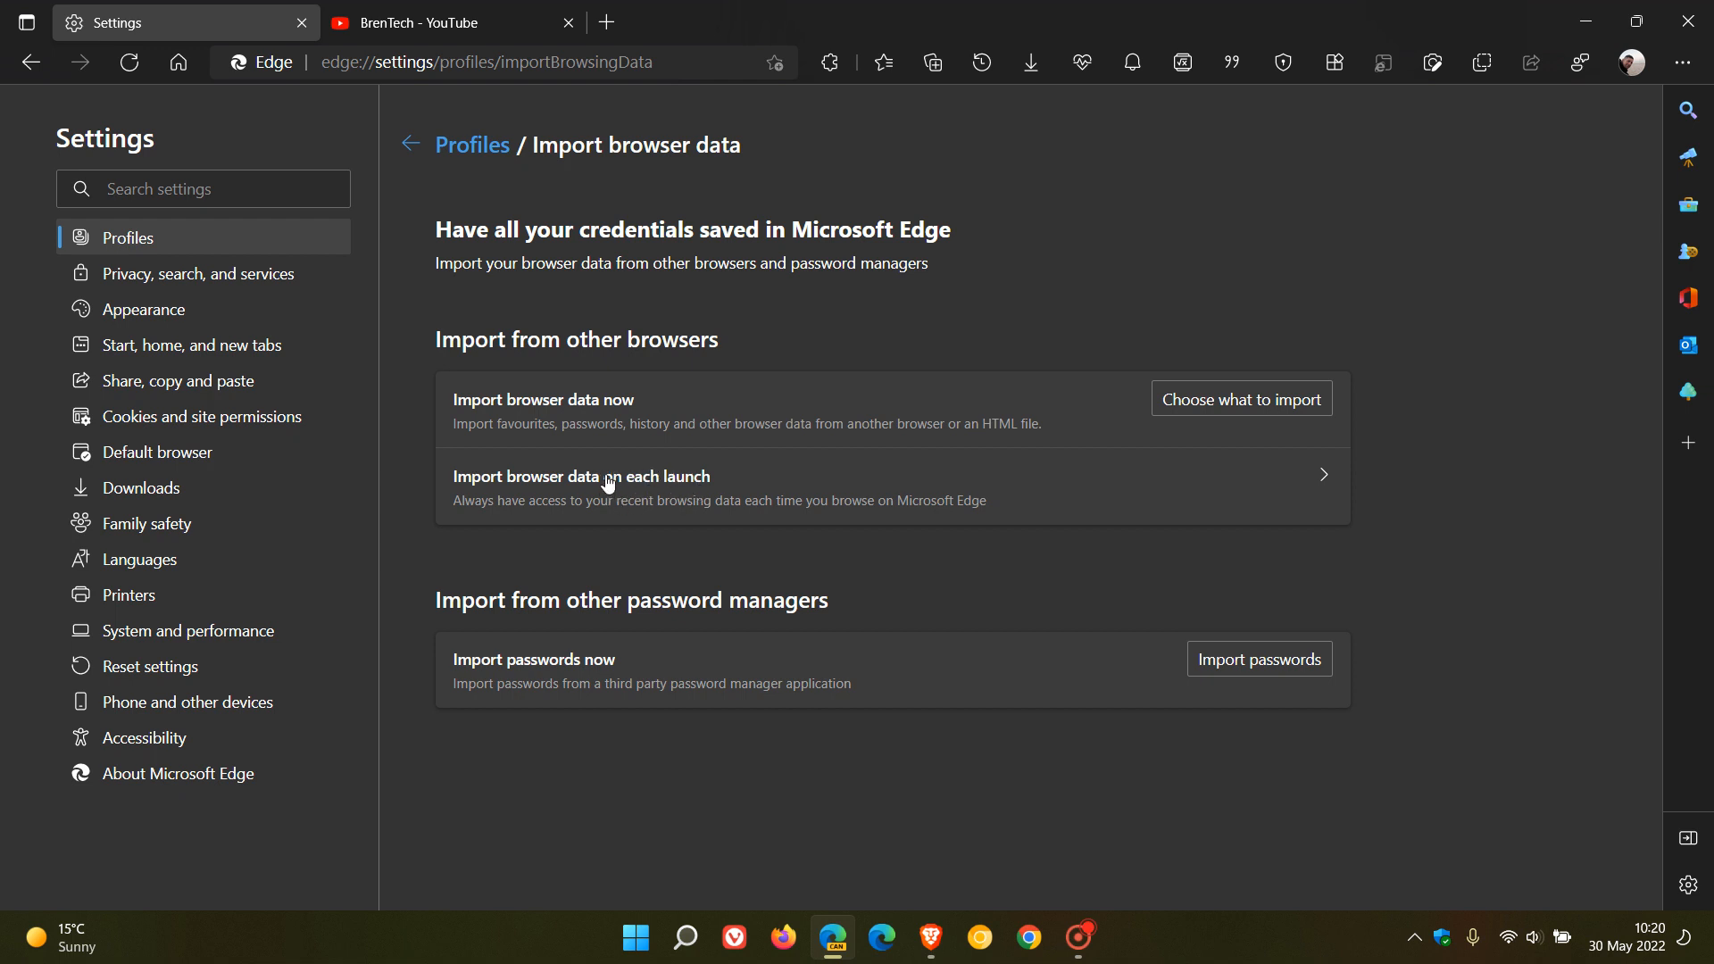
pyautogui.click(178, 62)
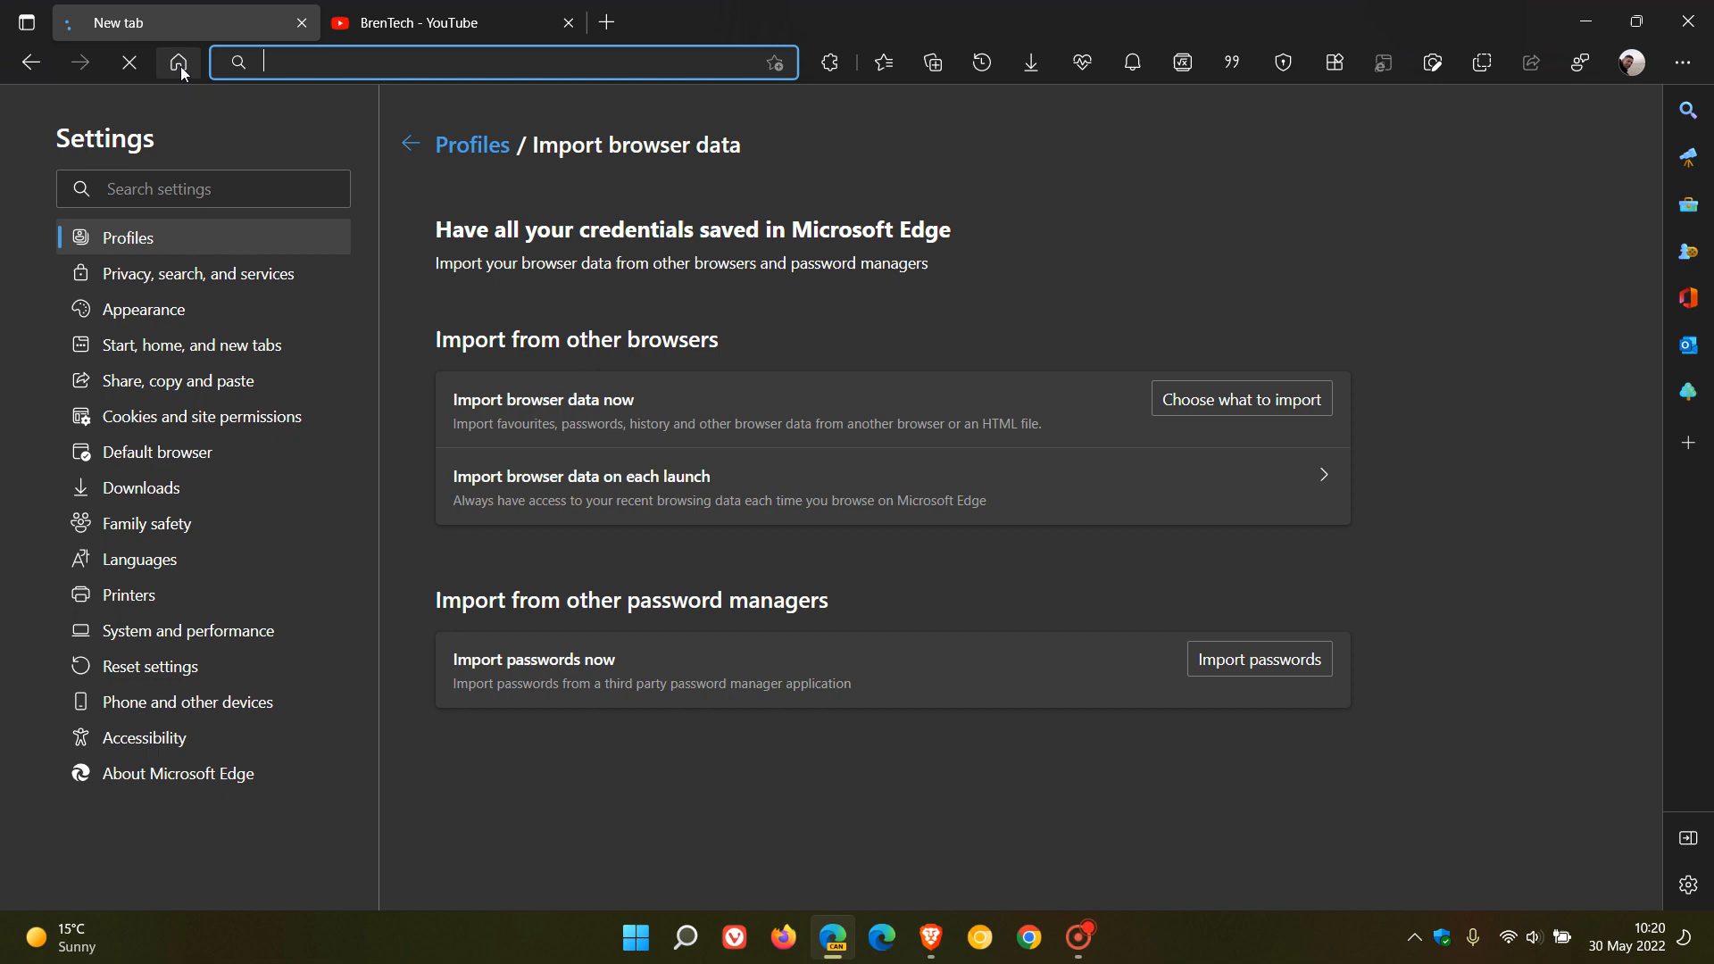
# - Load the new tab start page with the toolbar Home button
pyautogui.click(177, 62)
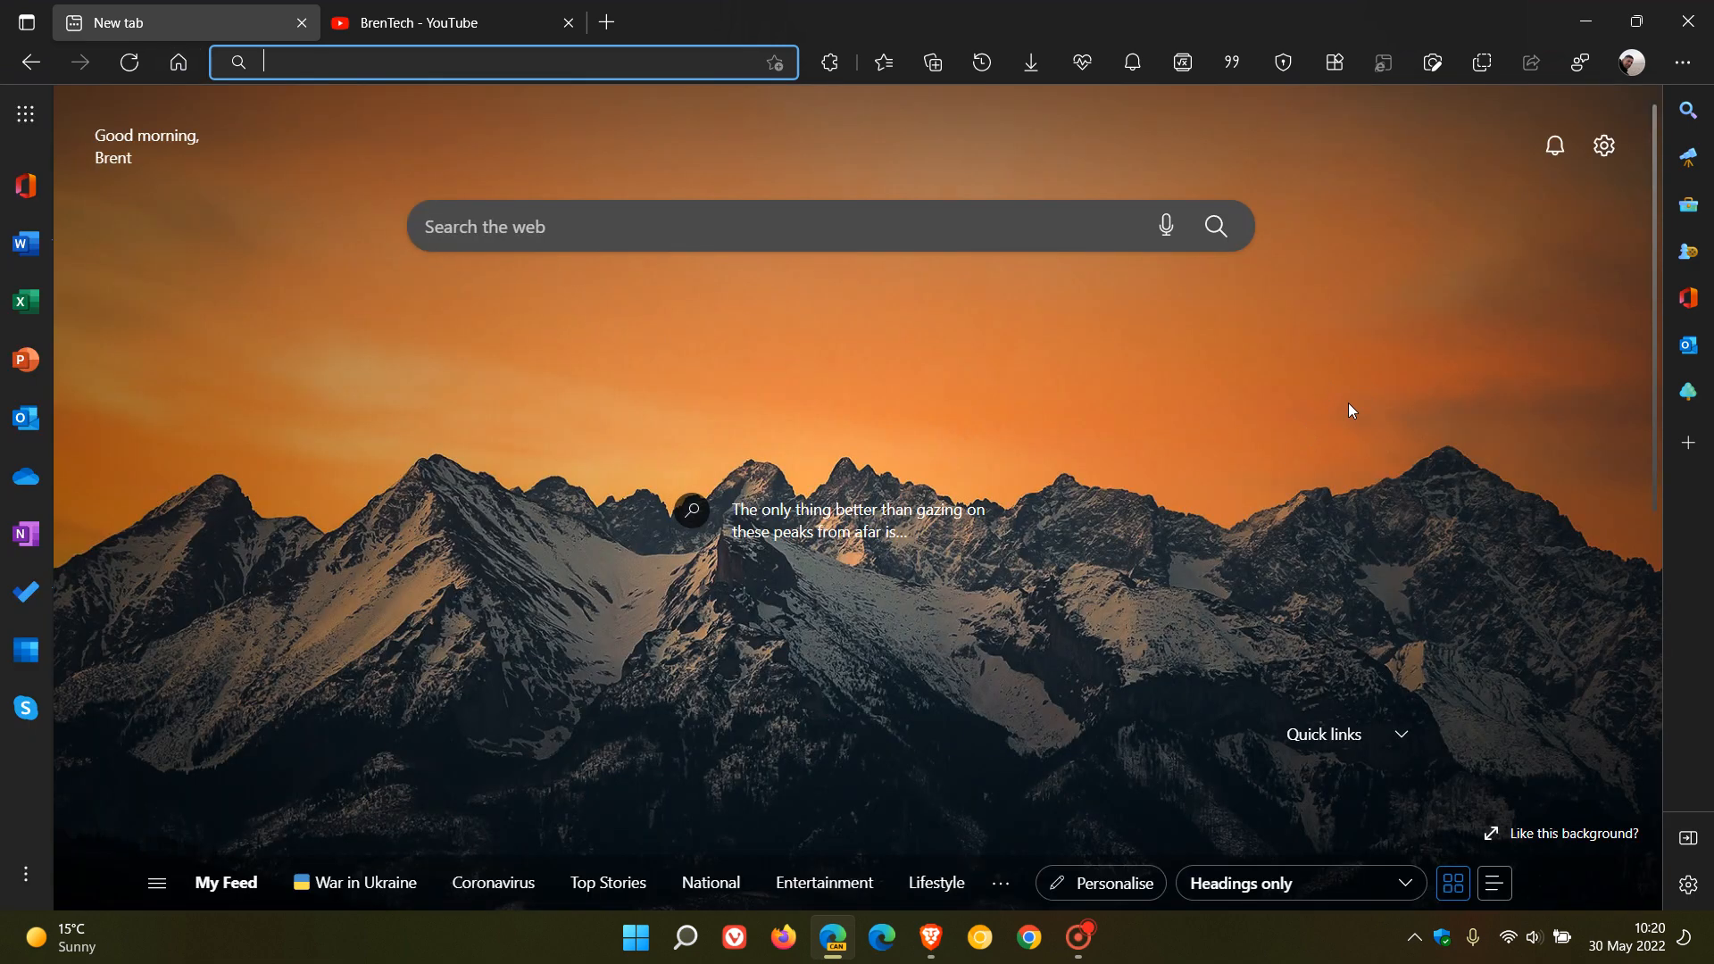
pyautogui.moveTo(1456, 381)
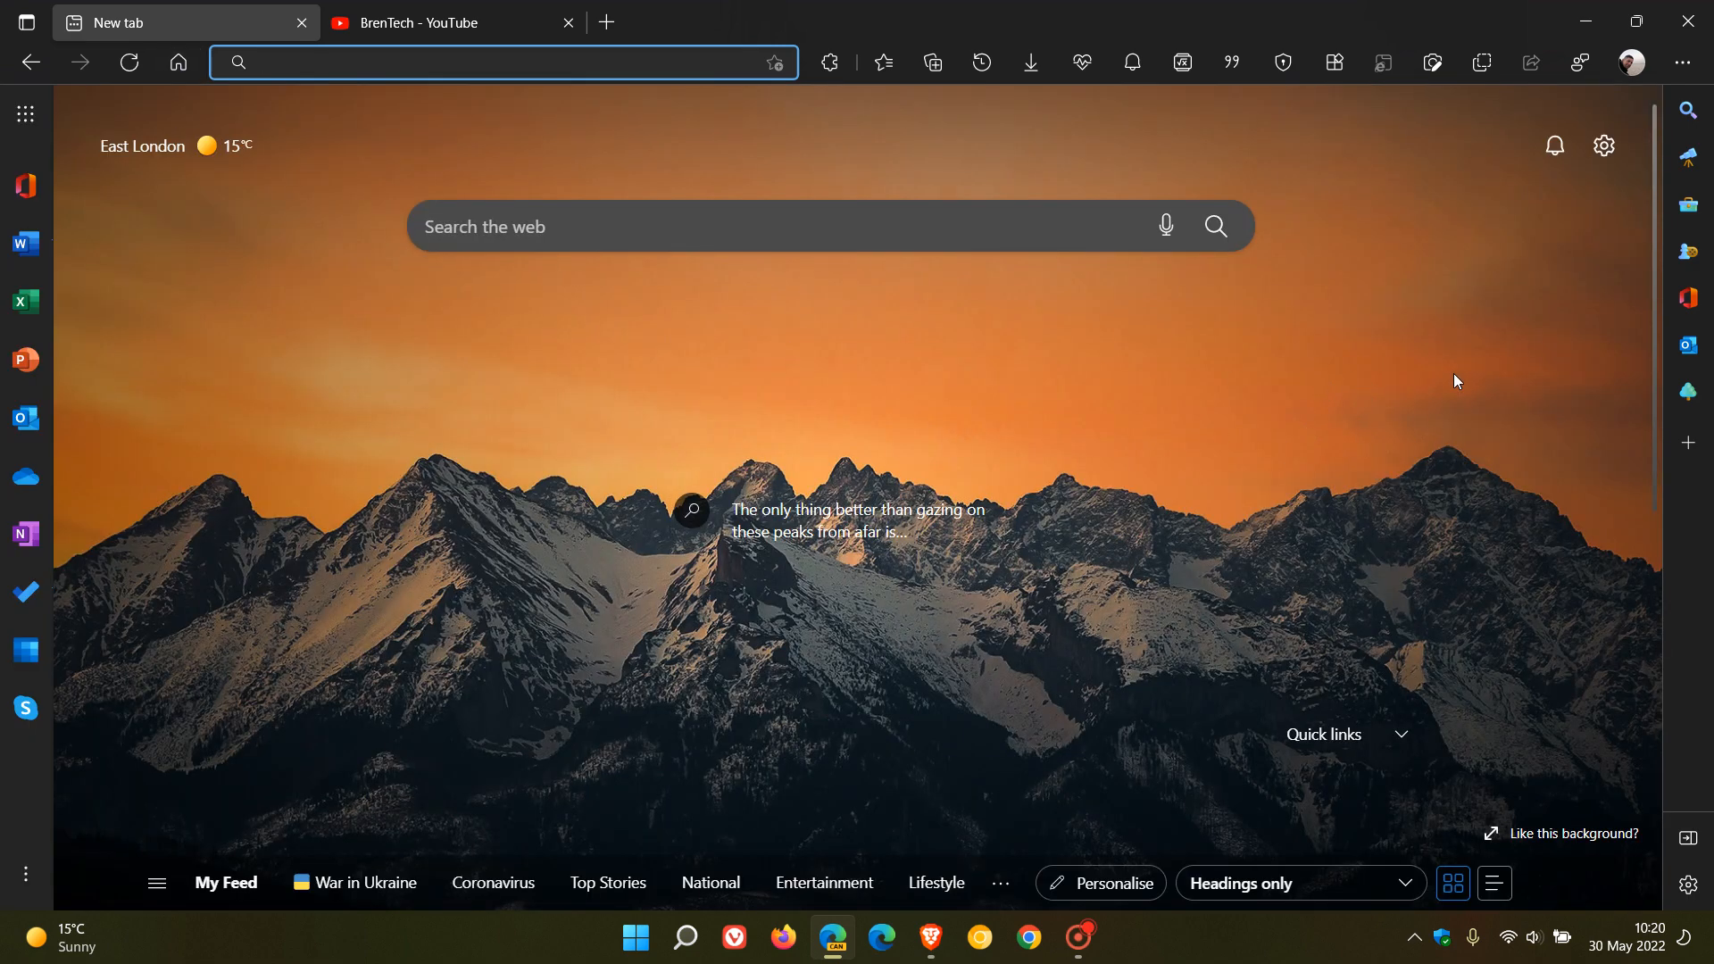
pyautogui.moveTo(1414, 403)
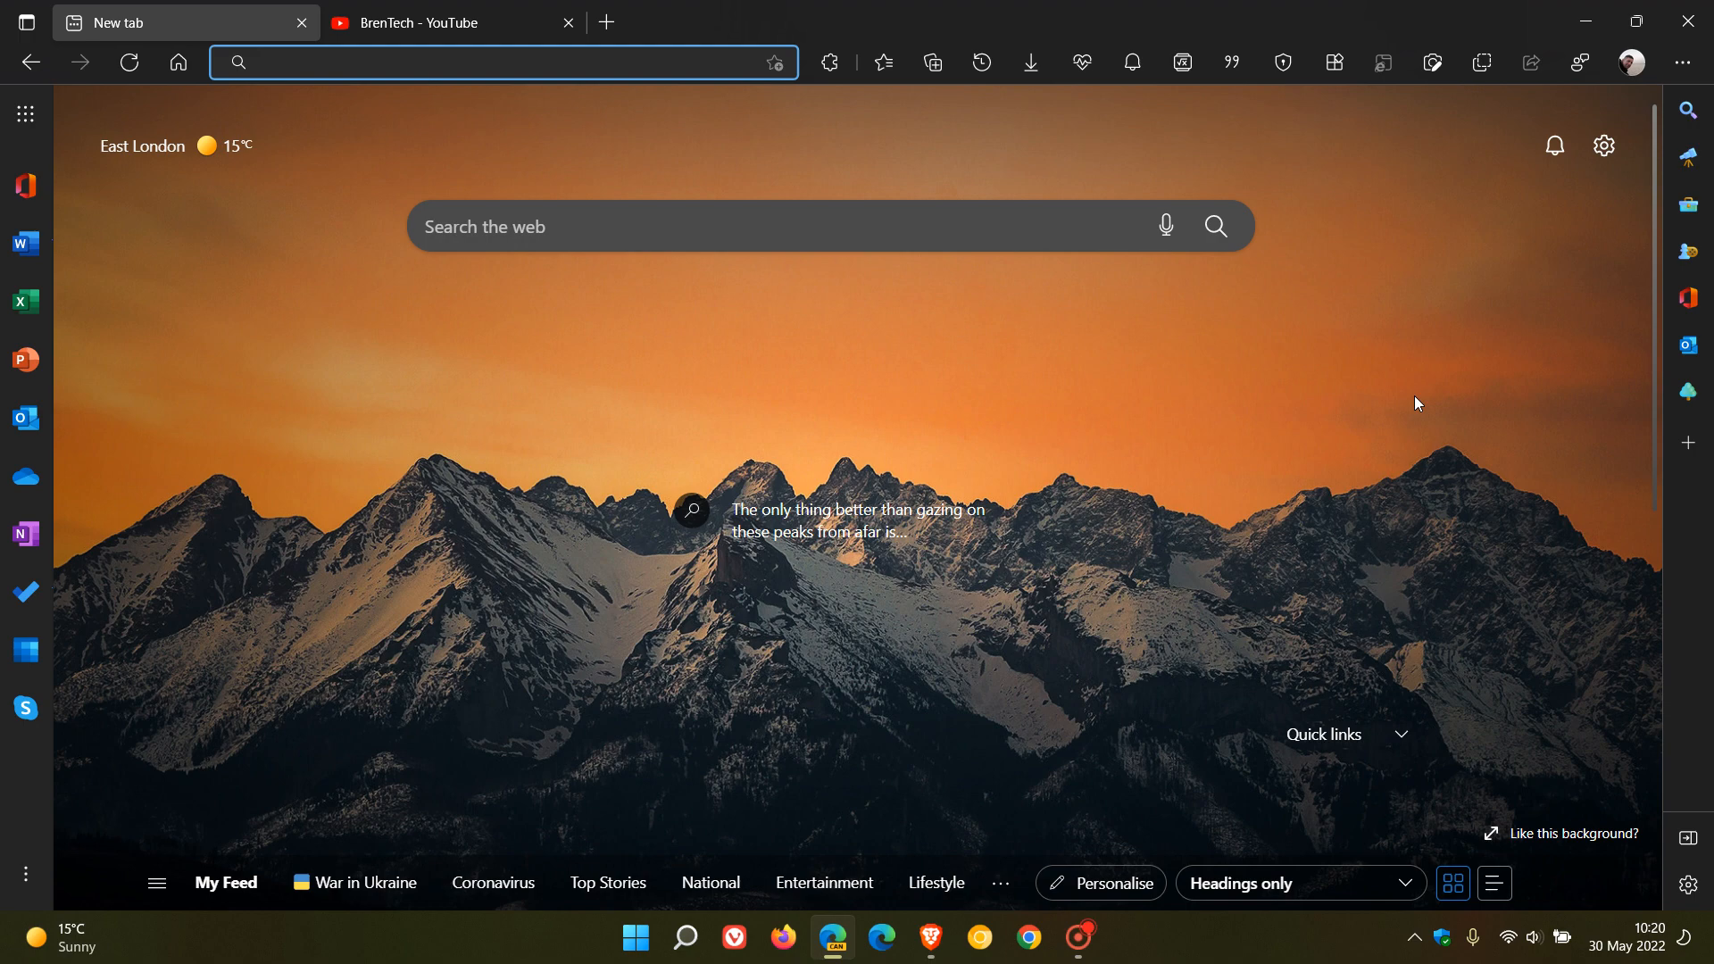
pyautogui.moveTo(1183, 538)
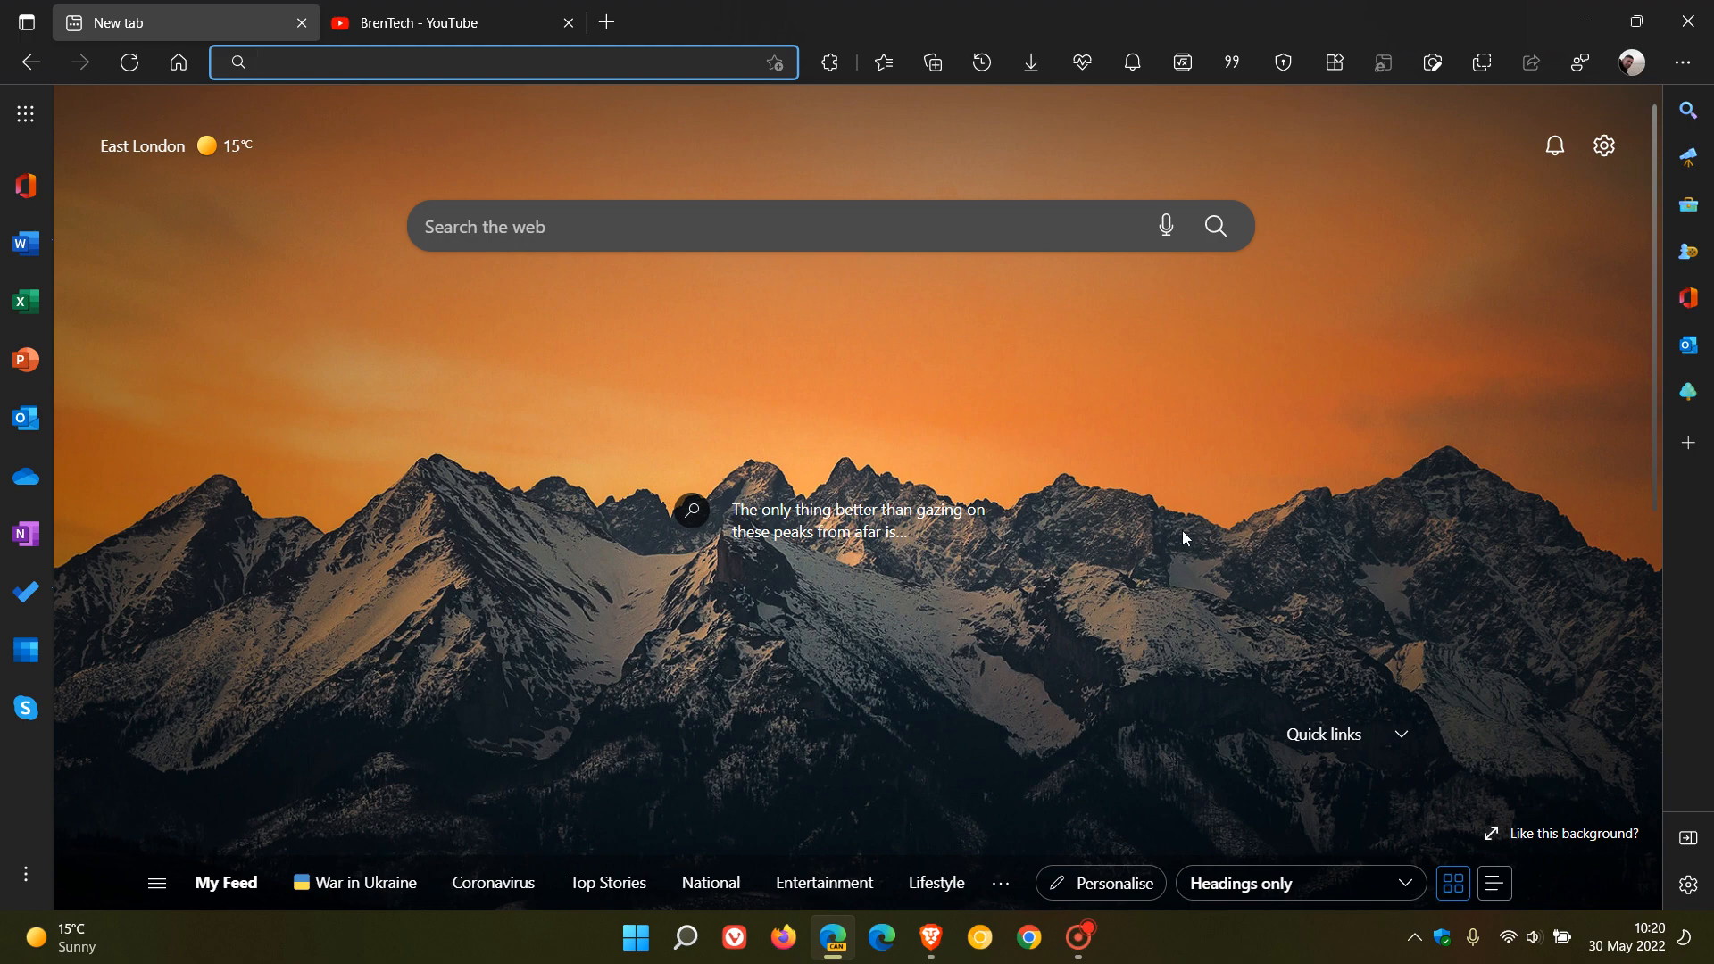